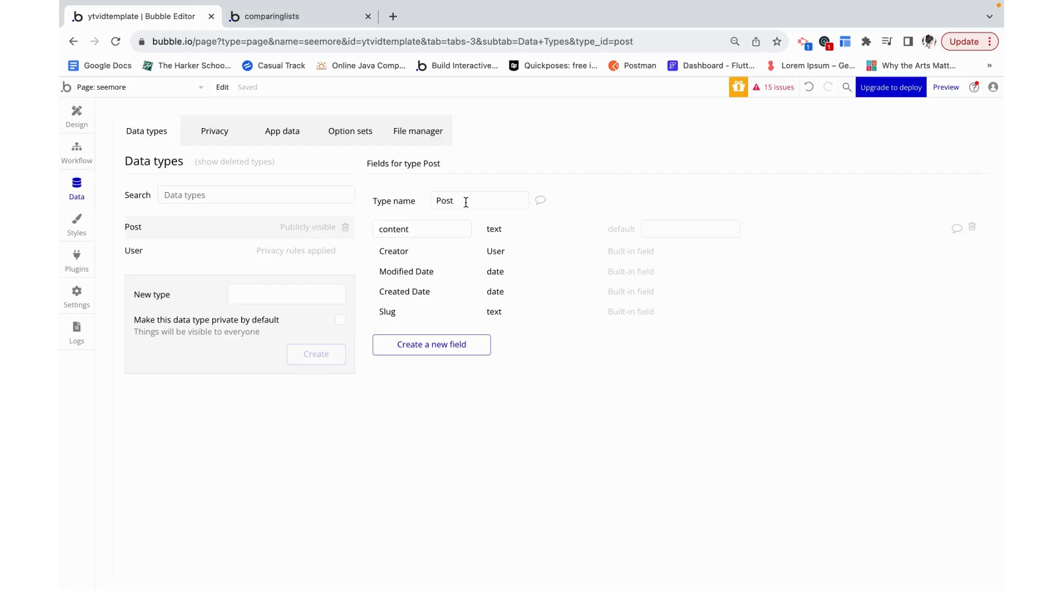
pyautogui.moveTo(467, 240)
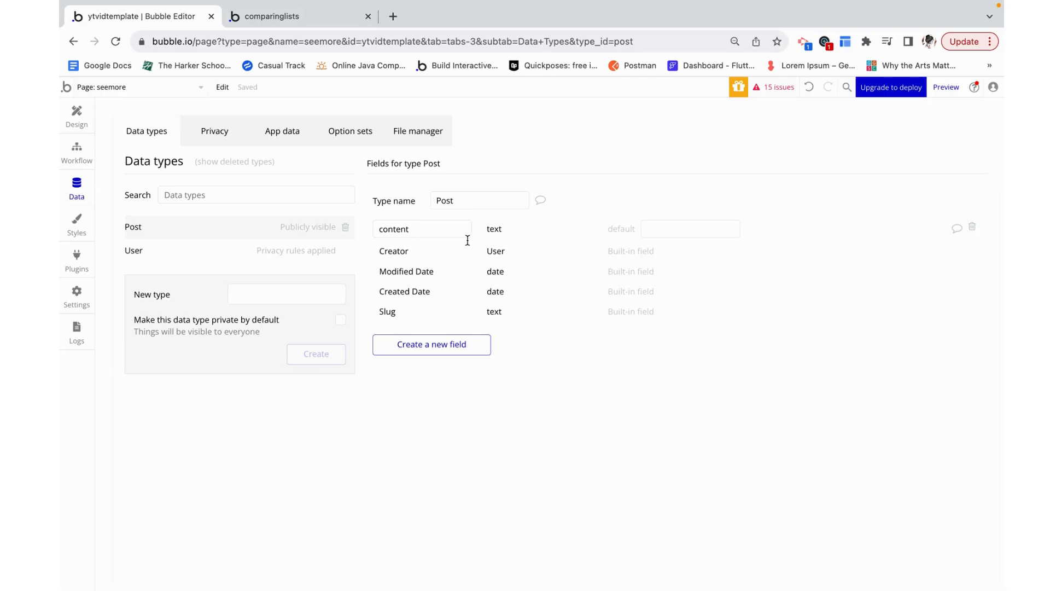
# View the three stored Post records in App data, then return to the Design tab.
pyautogui.click(282, 130)
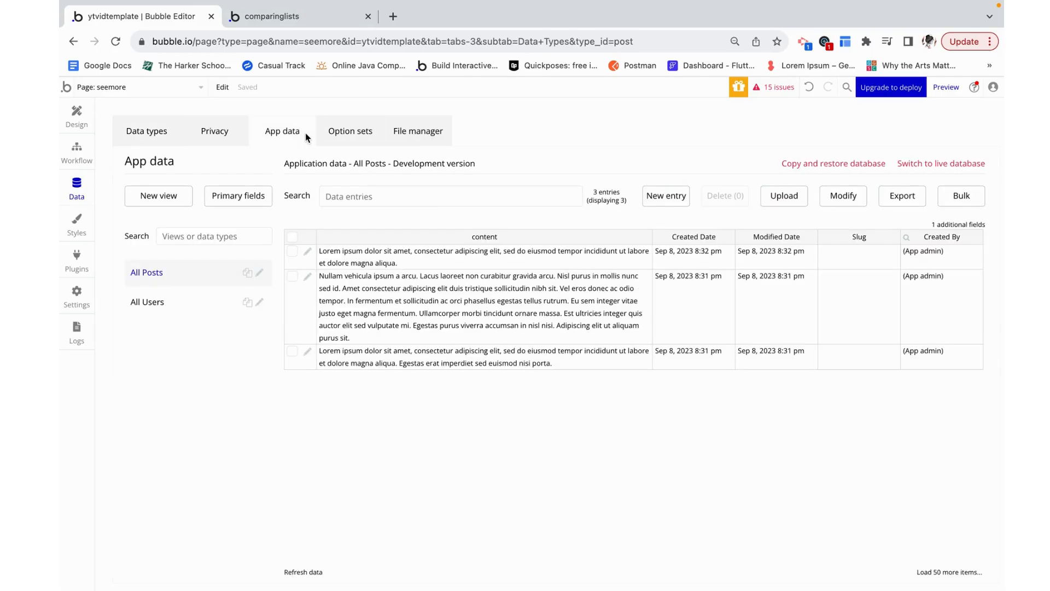
pyautogui.click(282, 131)
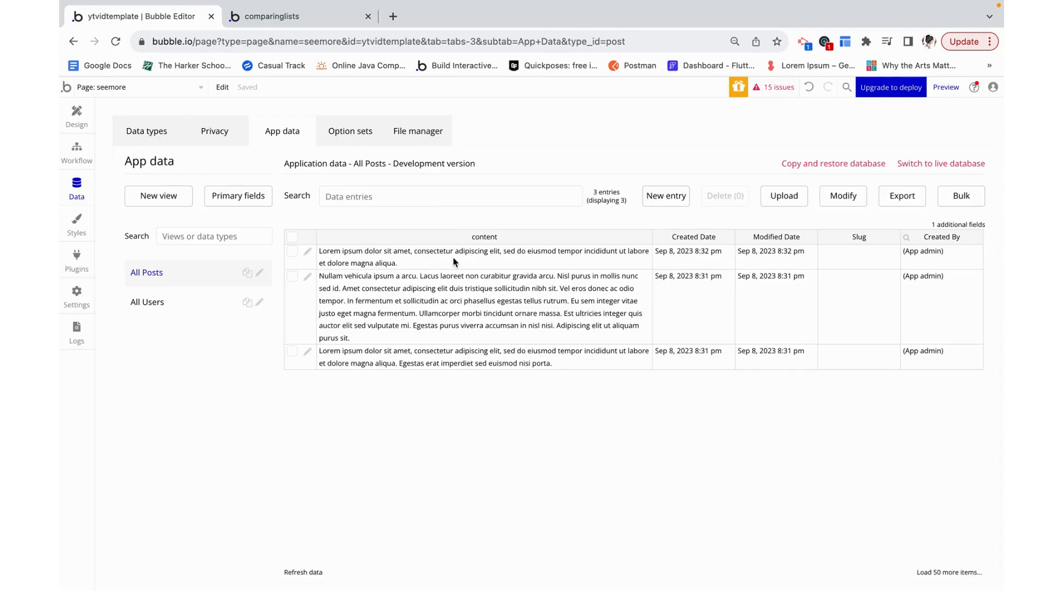
pyautogui.click(77, 115)
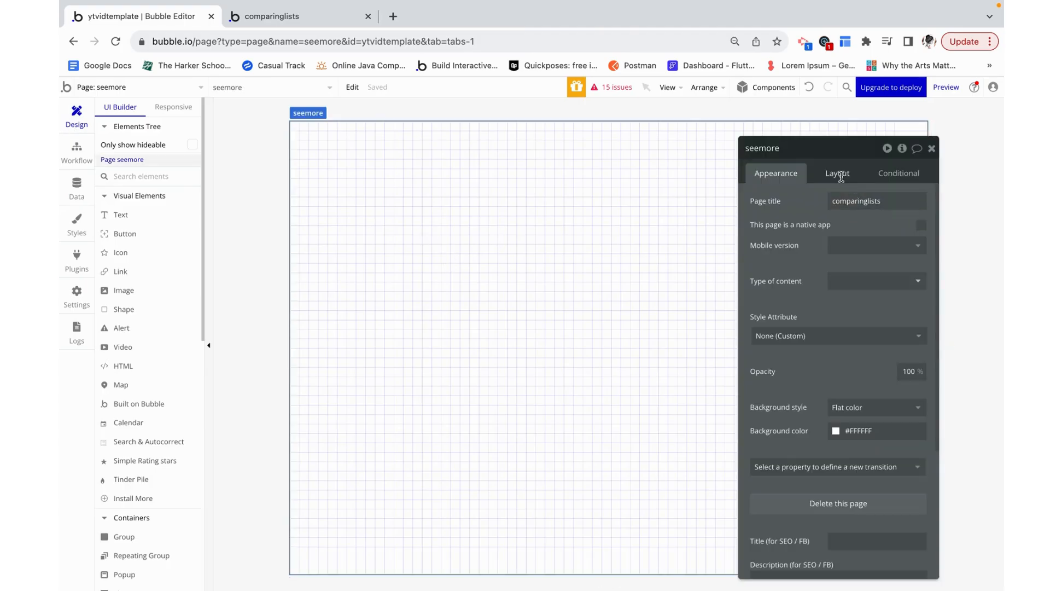
# Set the seemore page's container layout to Row and add a repeating group.
pyautogui.click(837, 173)
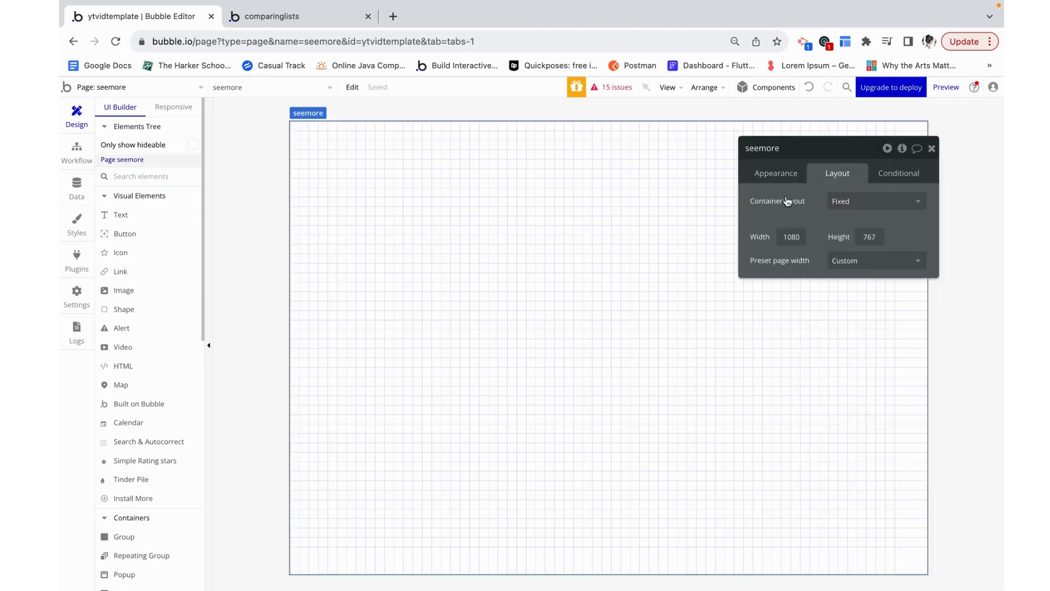
pyautogui.click(874, 201)
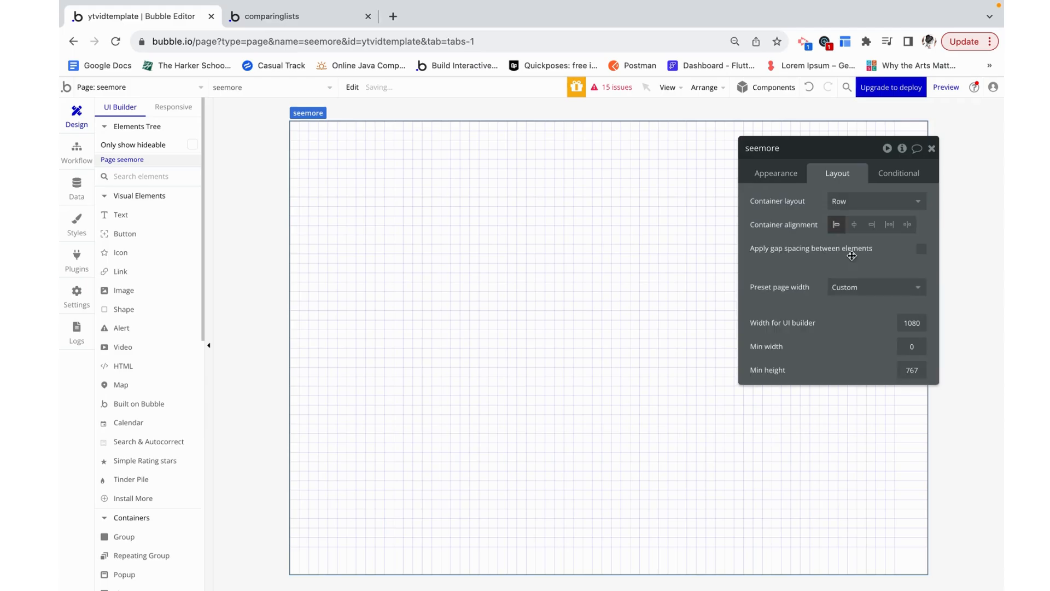
pyautogui.click(931, 148)
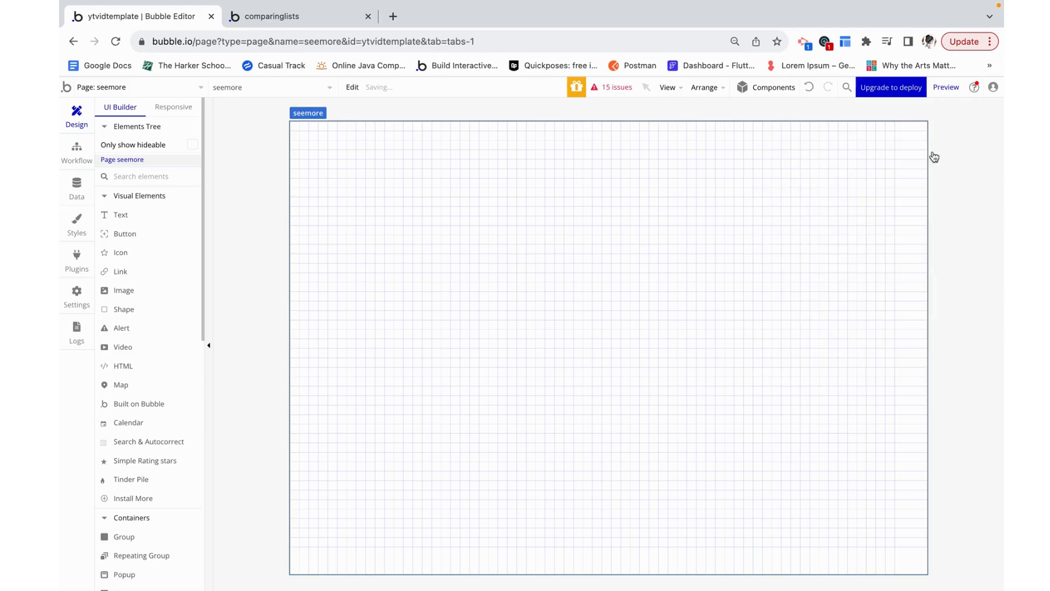
pyautogui.scroll(-3)
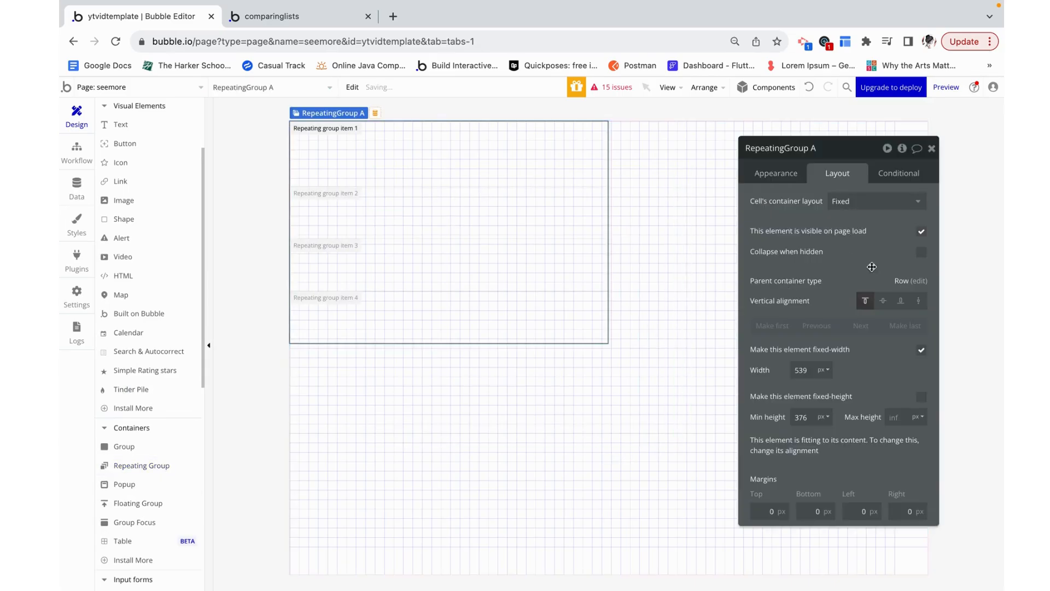
# Arrange the repeating group's cells as a column with width 500.
pyautogui.click(874, 201)
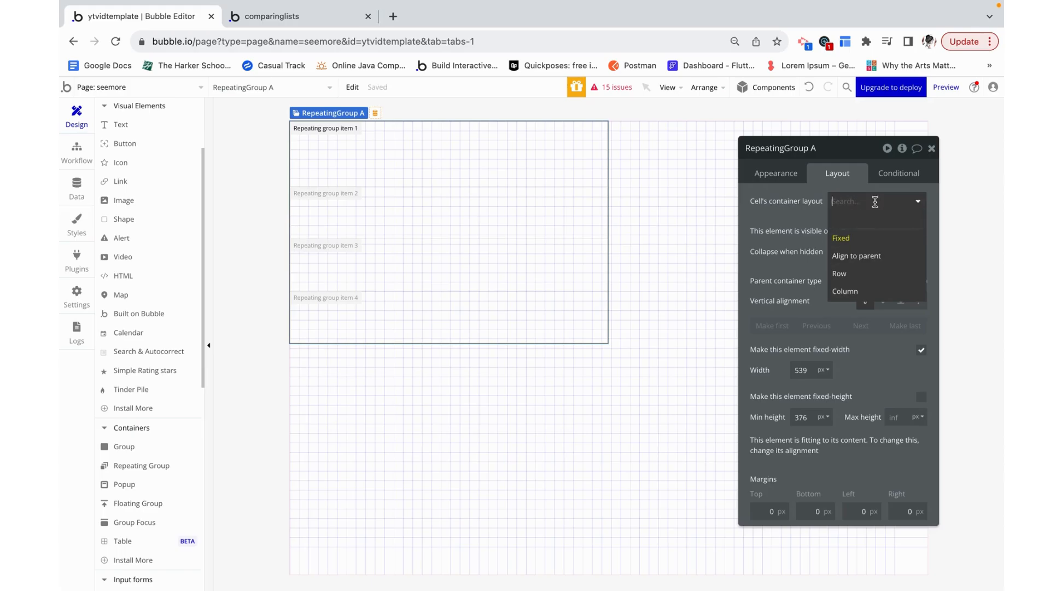
pyautogui.moveTo(851, 295)
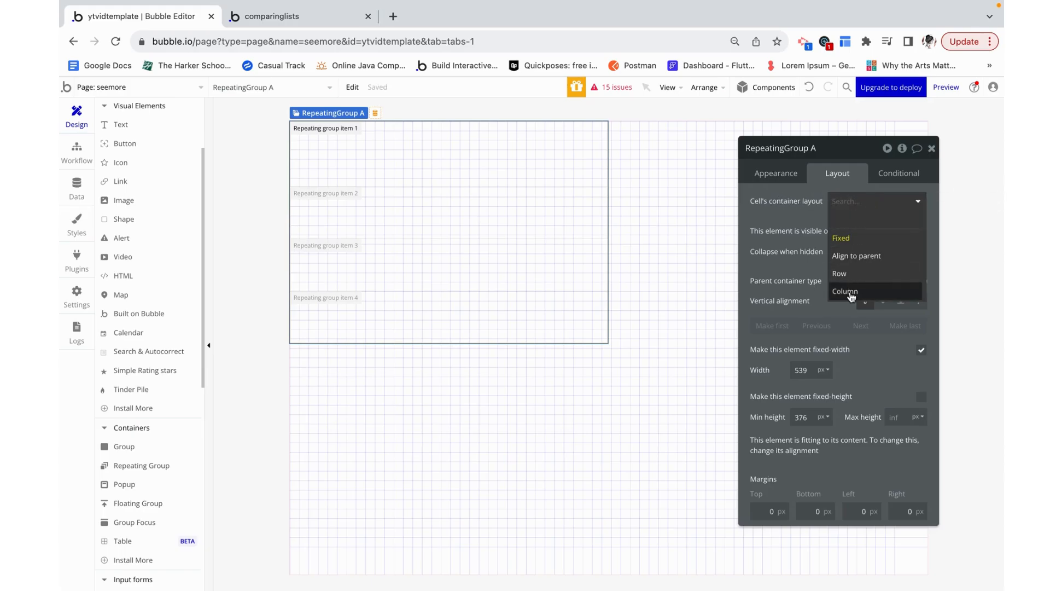
pyautogui.click(846, 291)
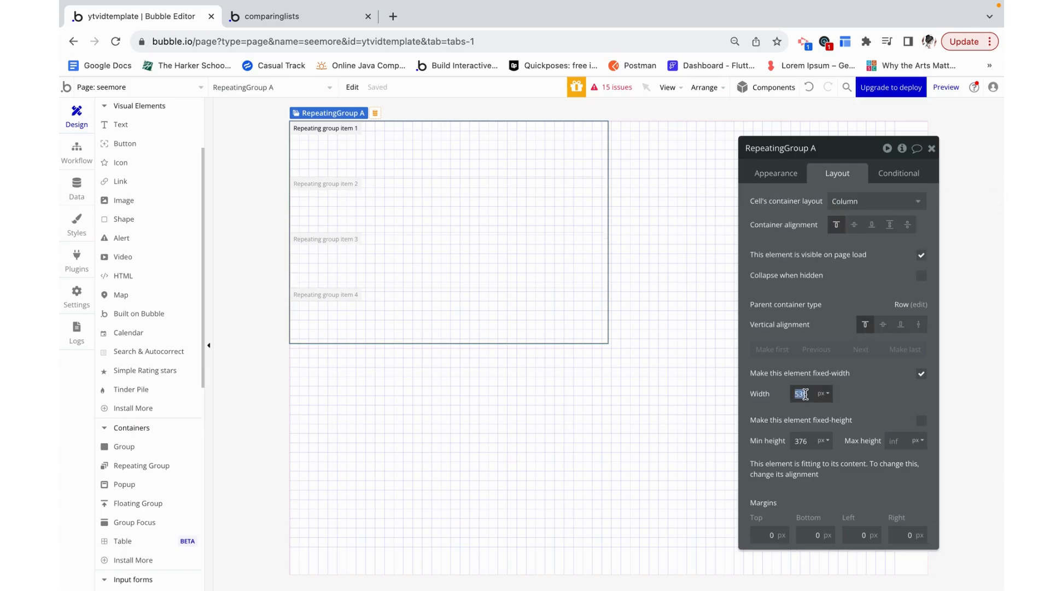
pyautogui.write('500')
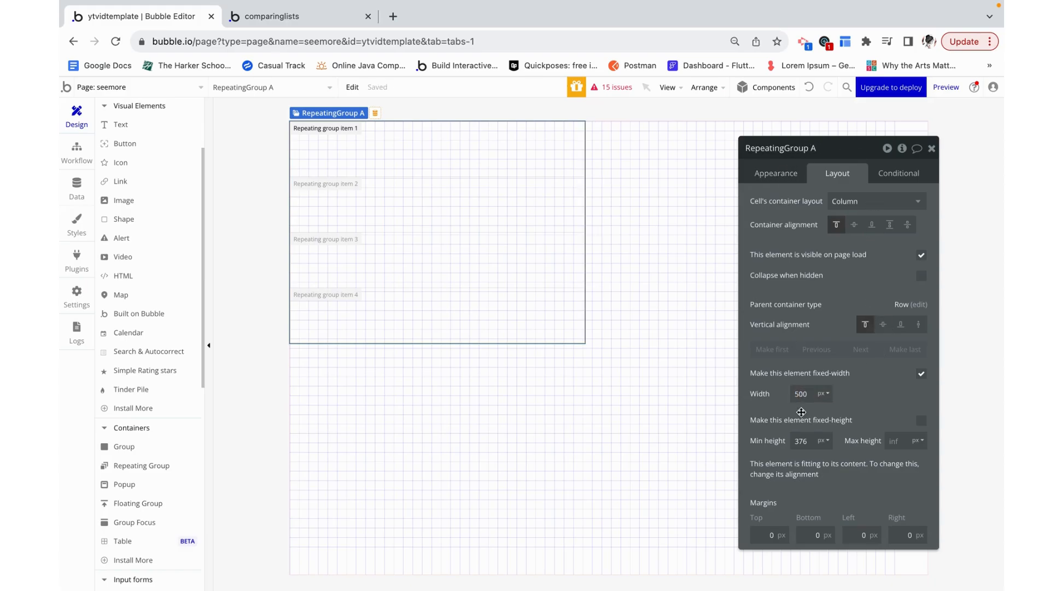
# Set the repeating group's content type to Post with data source 'Do a search for Posts'.
pyautogui.click(775, 172)
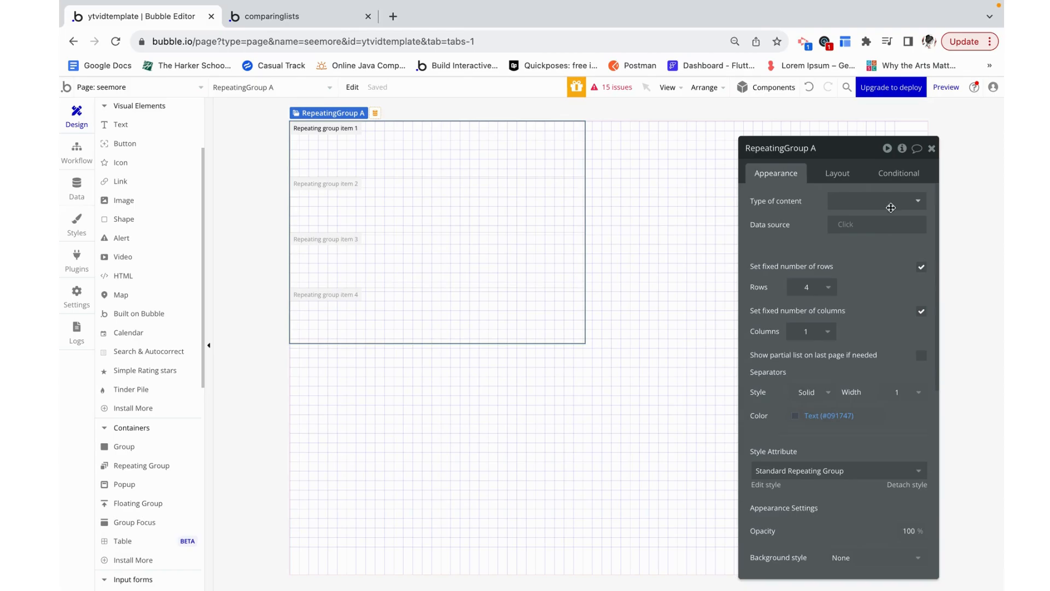
pyautogui.click(874, 200)
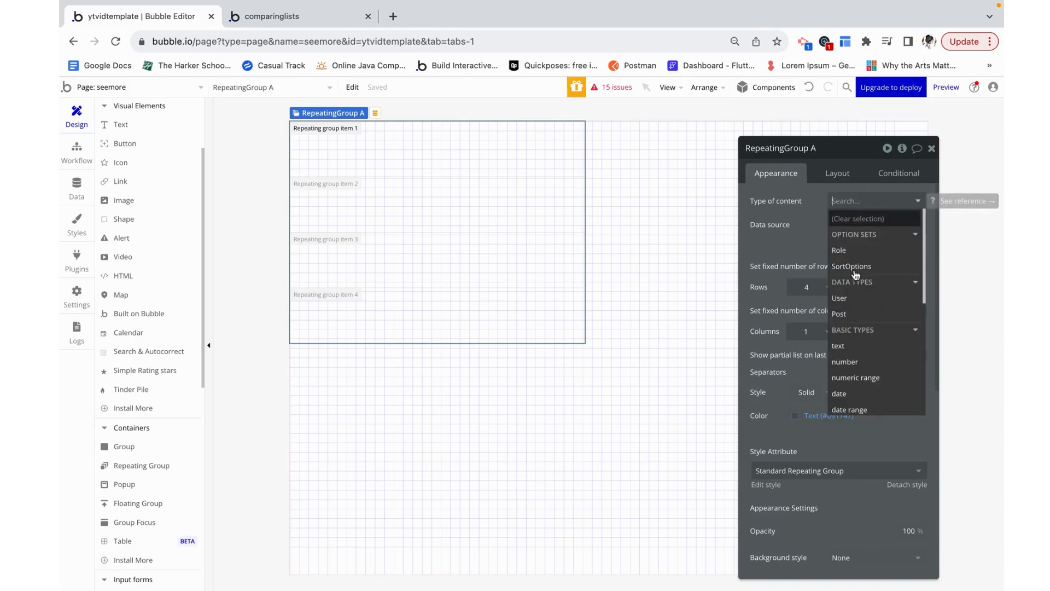
pyautogui.click(839, 314)
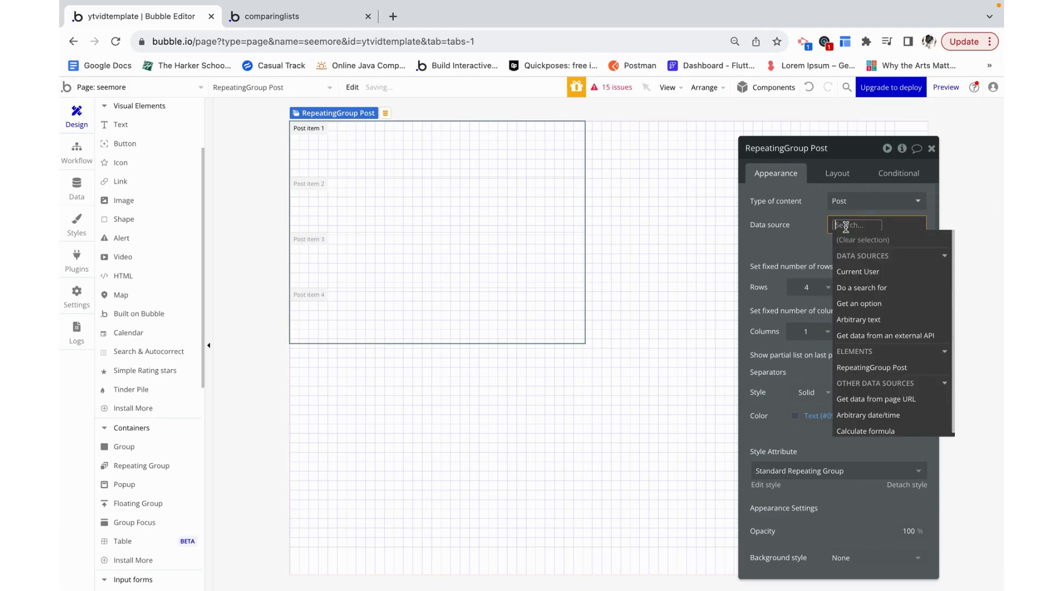
pyautogui.click(862, 287)
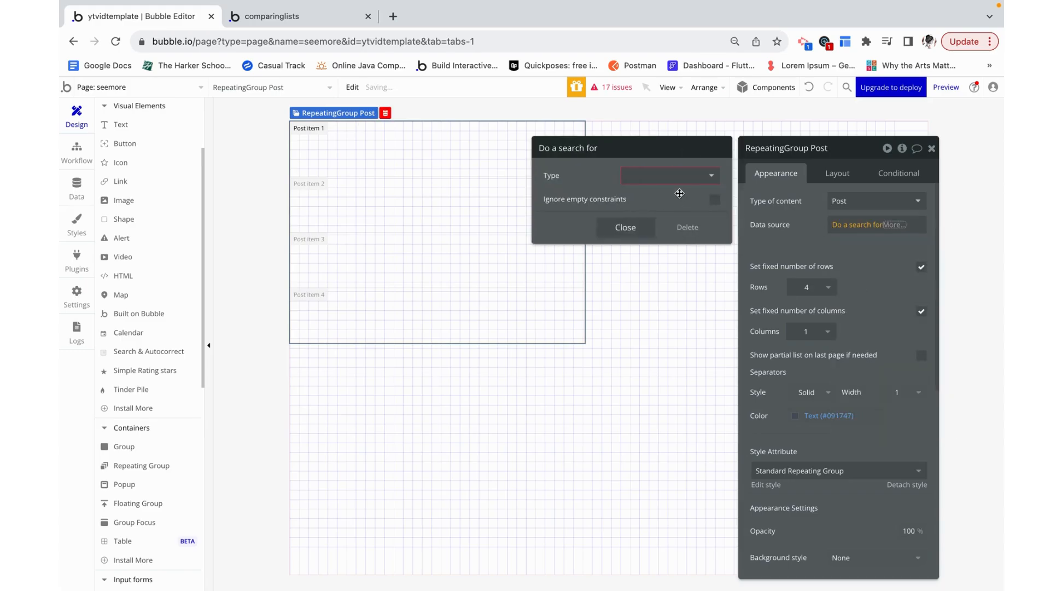
pyautogui.click(669, 175)
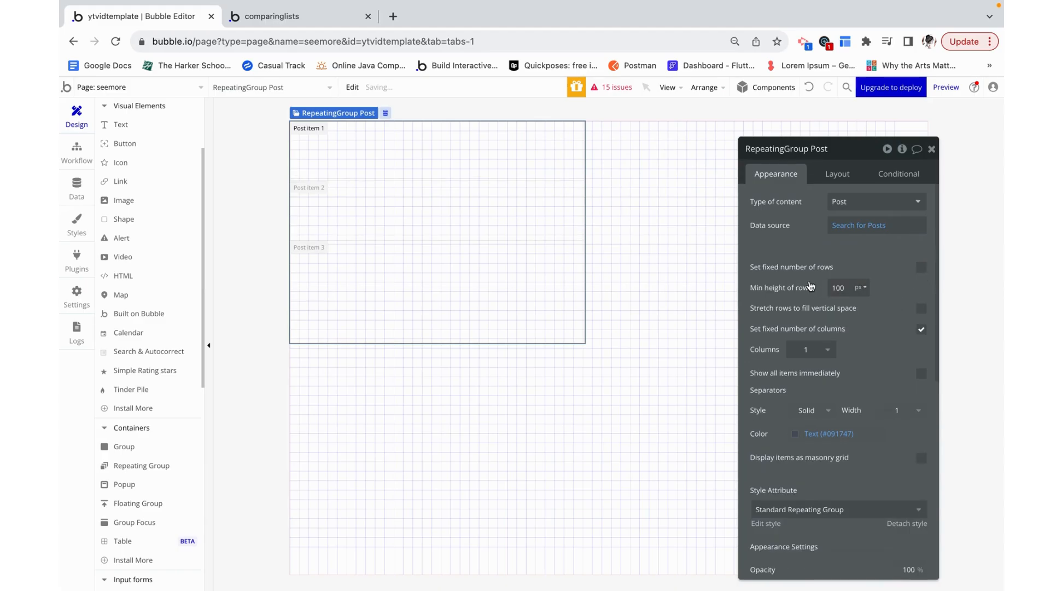
pyautogui.moveTo(860, 319)
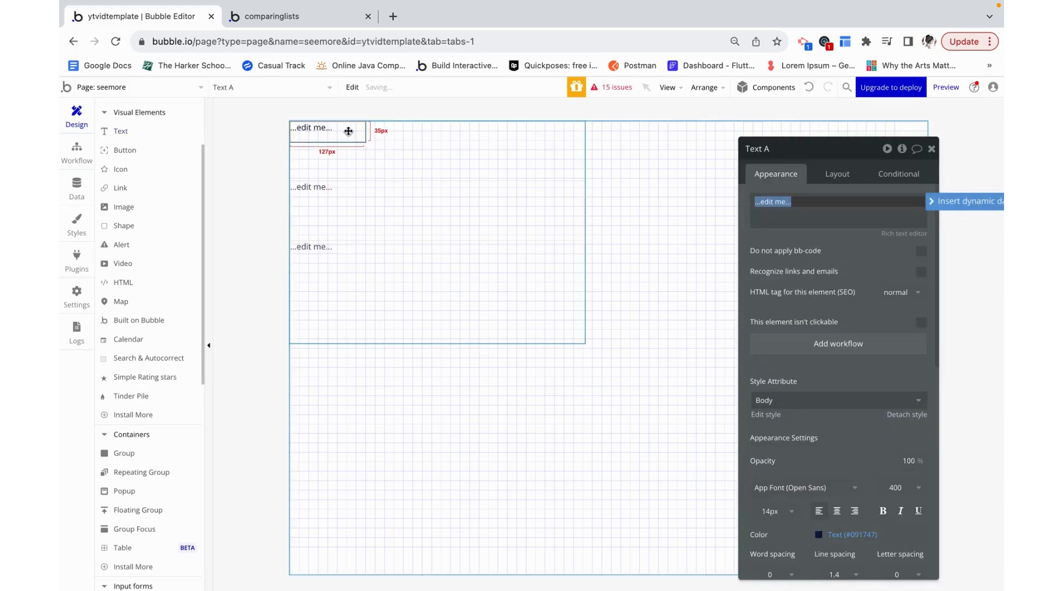
# Make the cell text show Current cell's Post's content and let its width stretch instead of fixed.
pyautogui.click(966, 201)
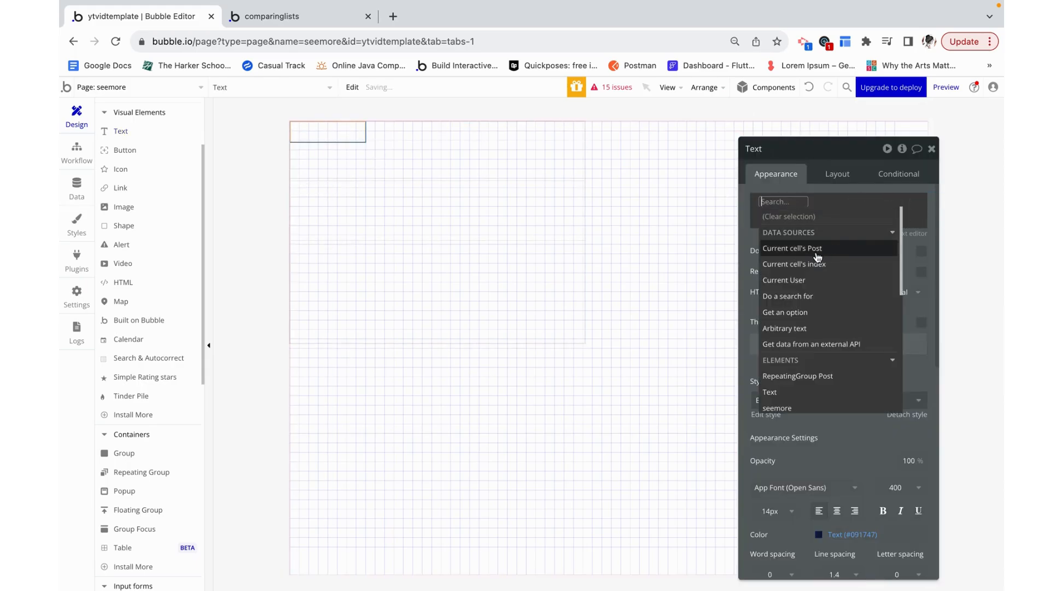
pyautogui.click(792, 248)
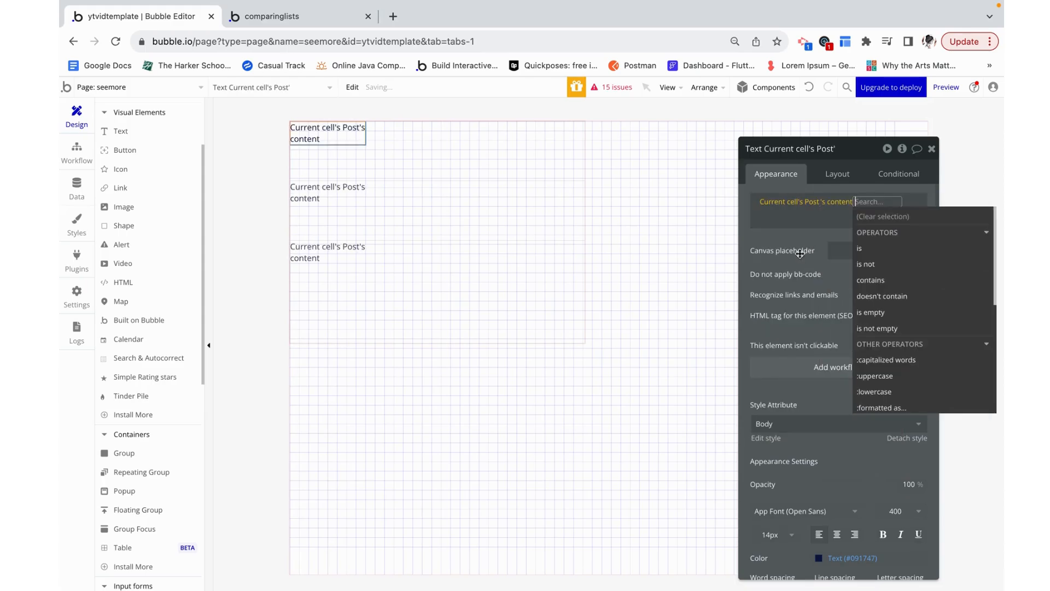
pyautogui.click(837, 174)
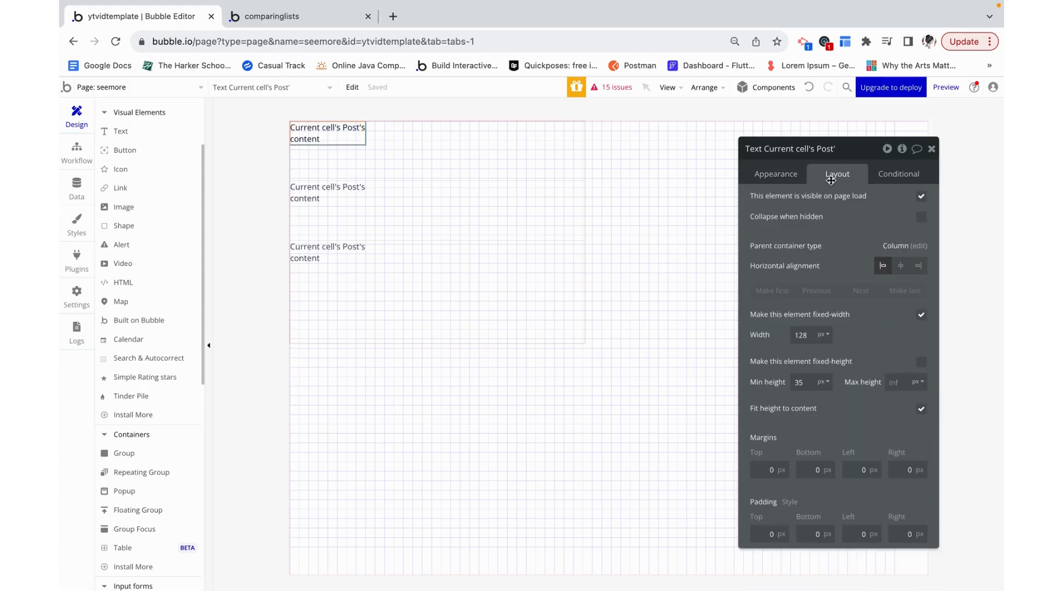
pyautogui.click(921, 314)
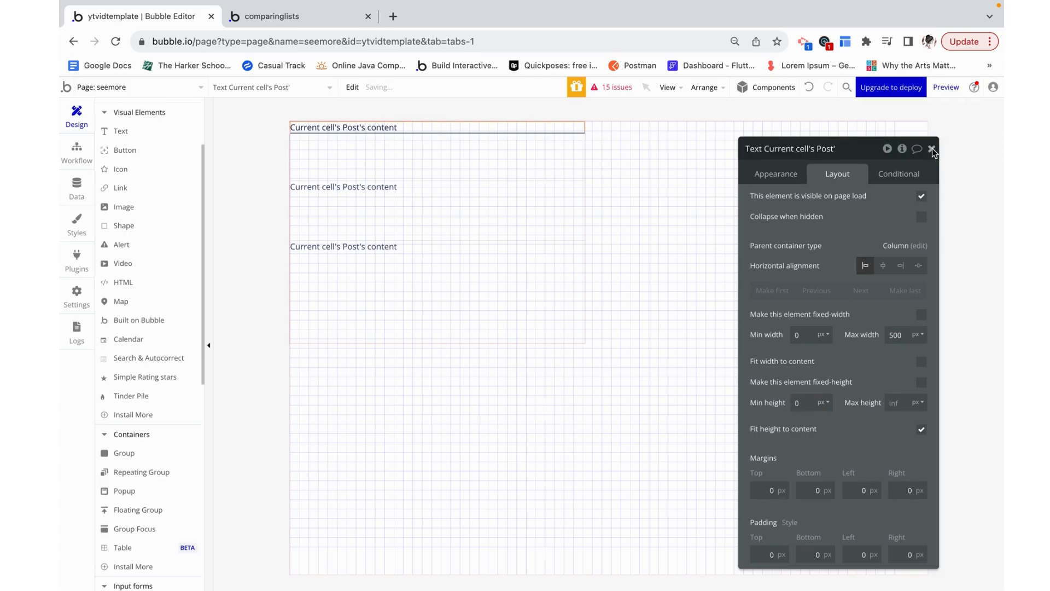
pyautogui.click(931, 149)
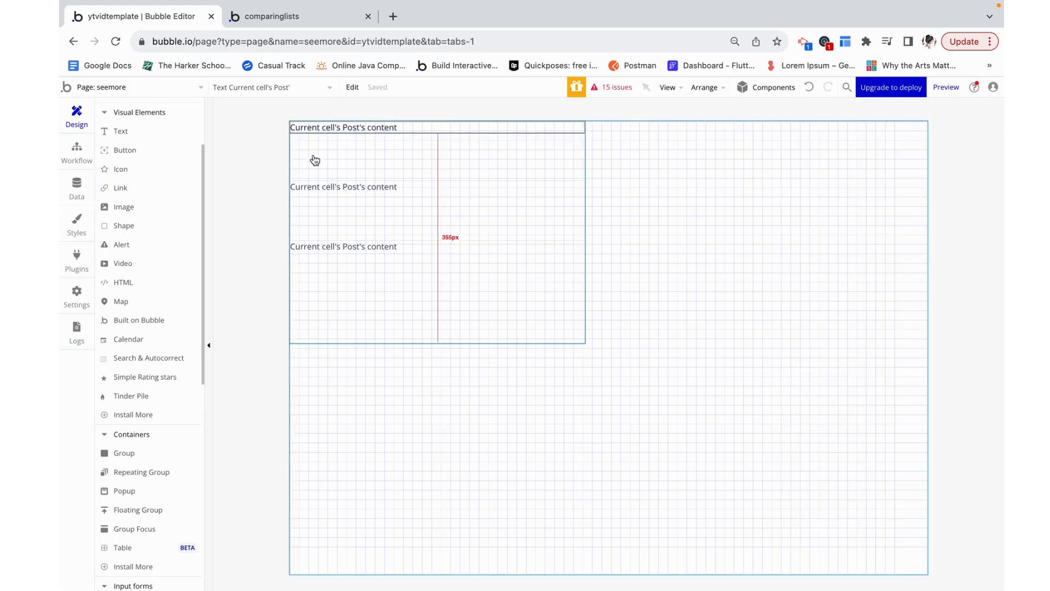
# Add a 'see more' text below the post content at 12px in the Primary colour.
pyautogui.click(124, 453)
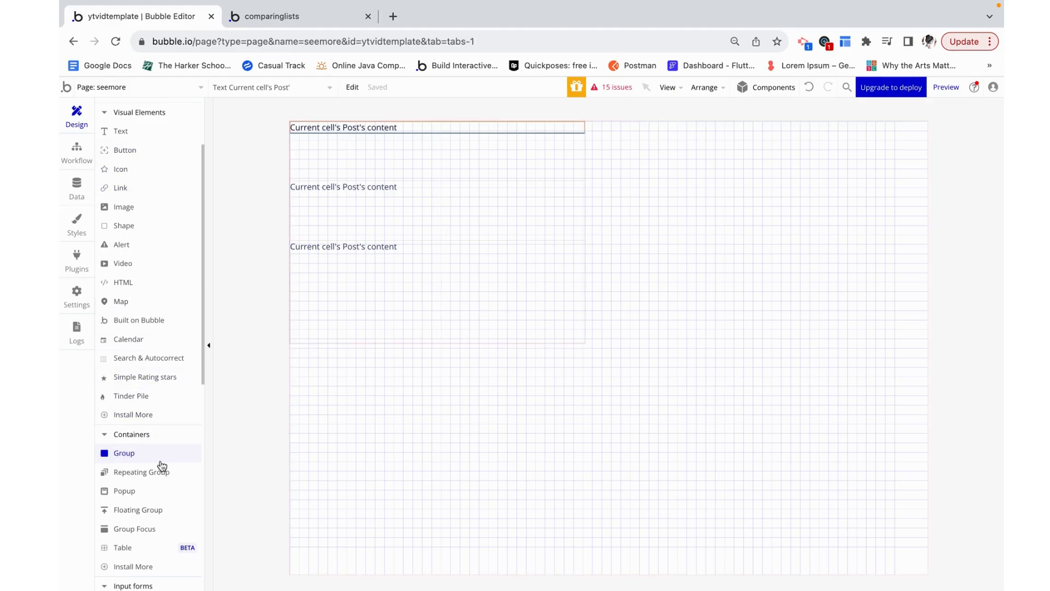
pyautogui.click(337, 165)
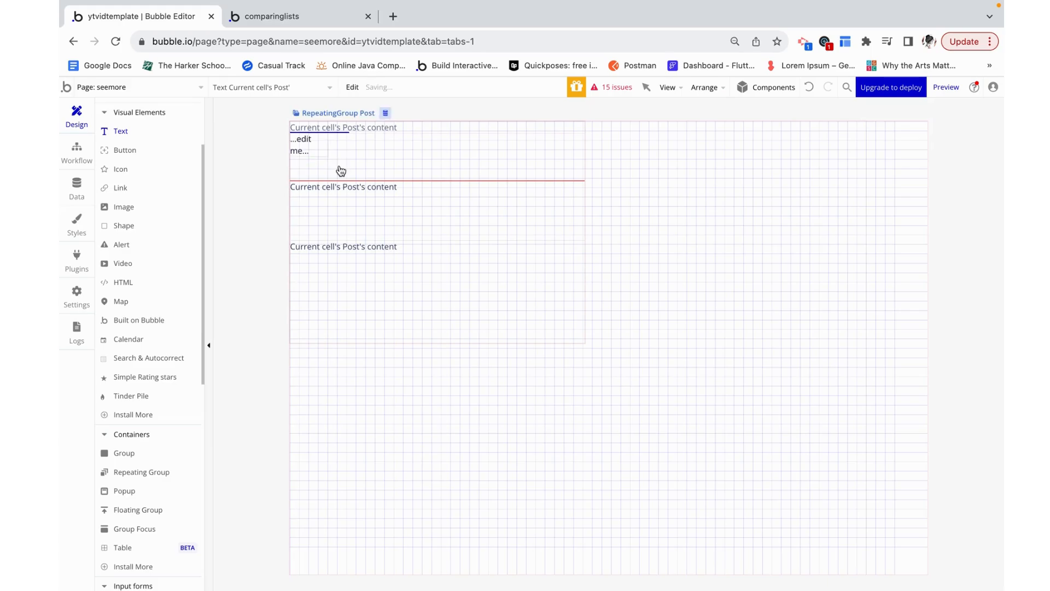
pyautogui.click(308, 139)
pyautogui.write('see more')
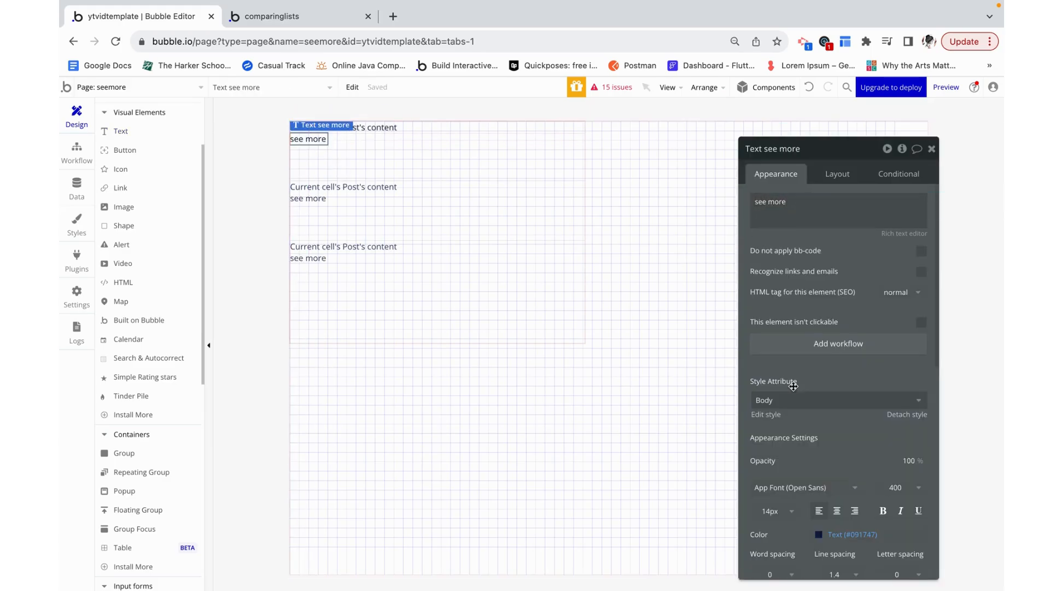
pyautogui.click(776, 511)
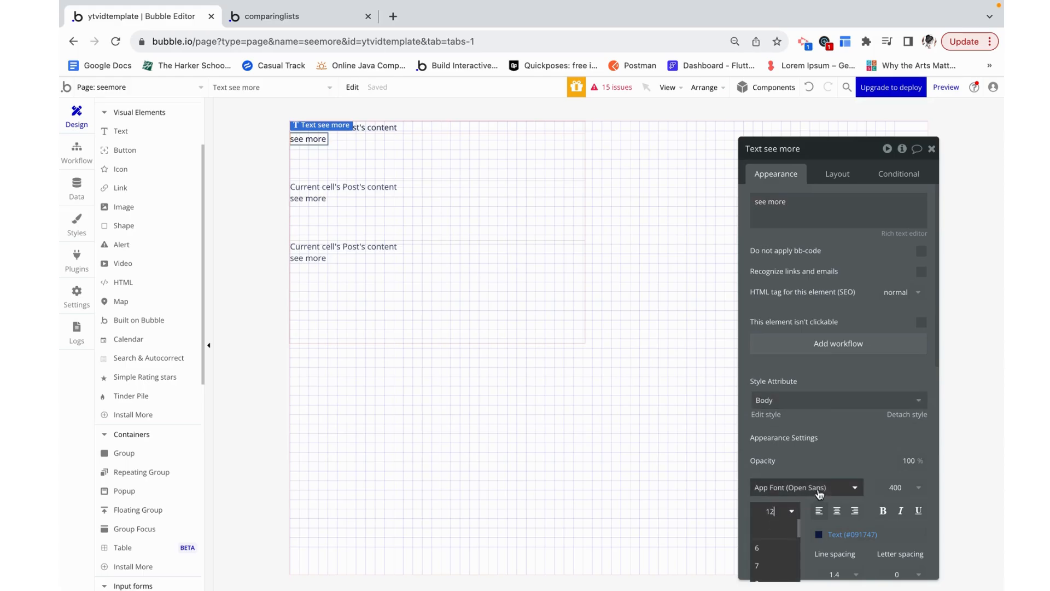
pyautogui.click(818, 534)
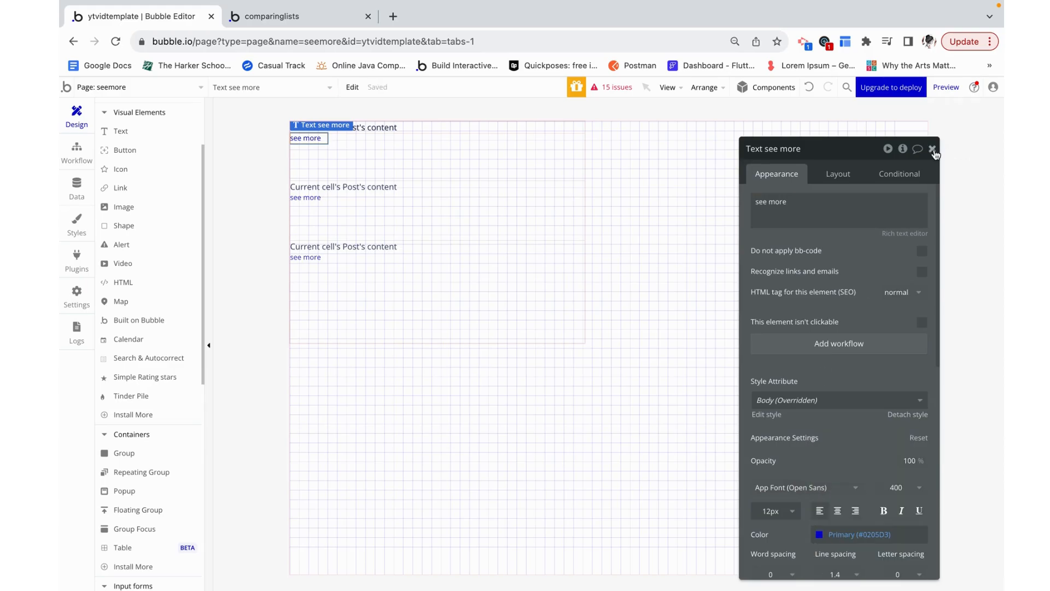
pyautogui.click(931, 149)
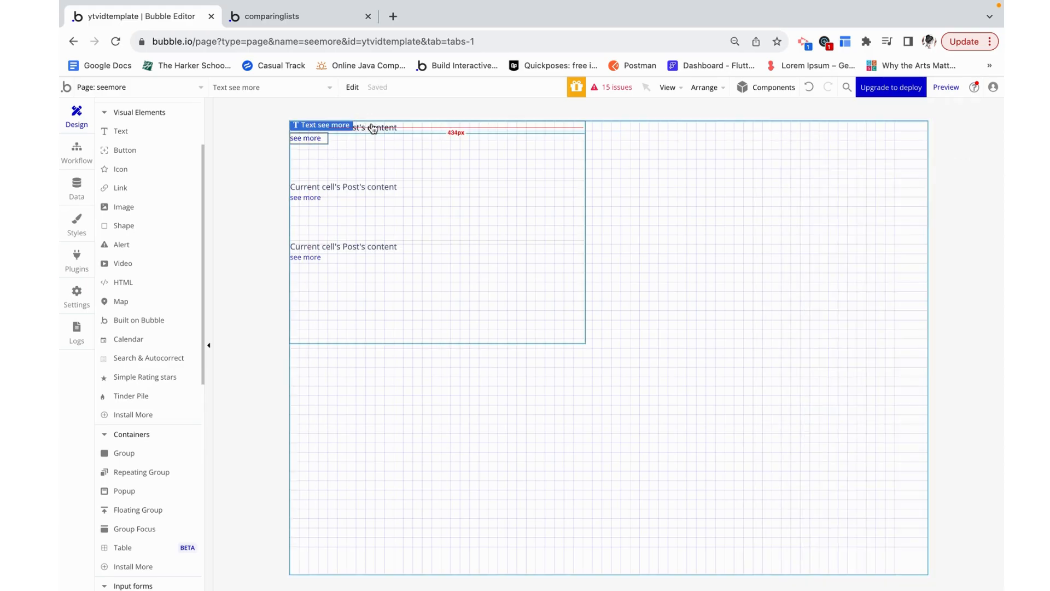
# Group the content and see more texts into a Post-type column group with 8 px row gap, then preview.
pyautogui.rightClick(372, 128)
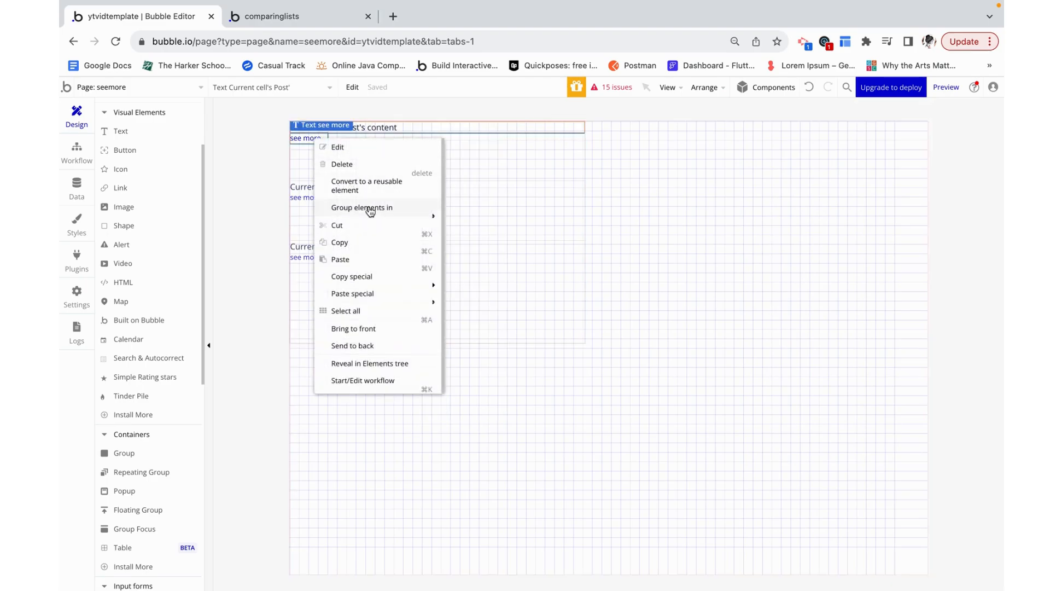
pyautogui.moveTo(471, 241)
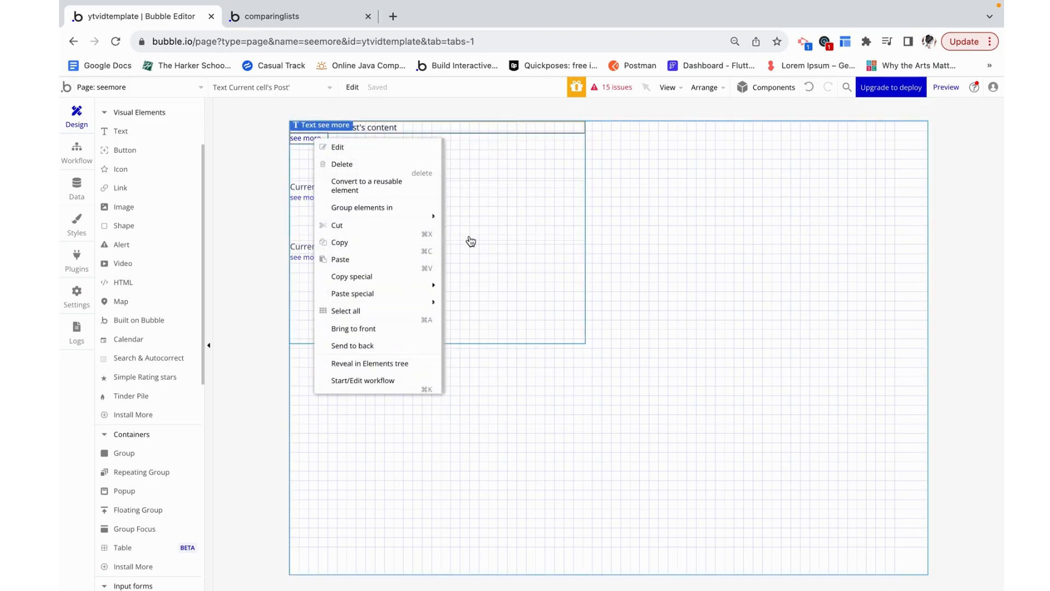
pyautogui.click(471, 240)
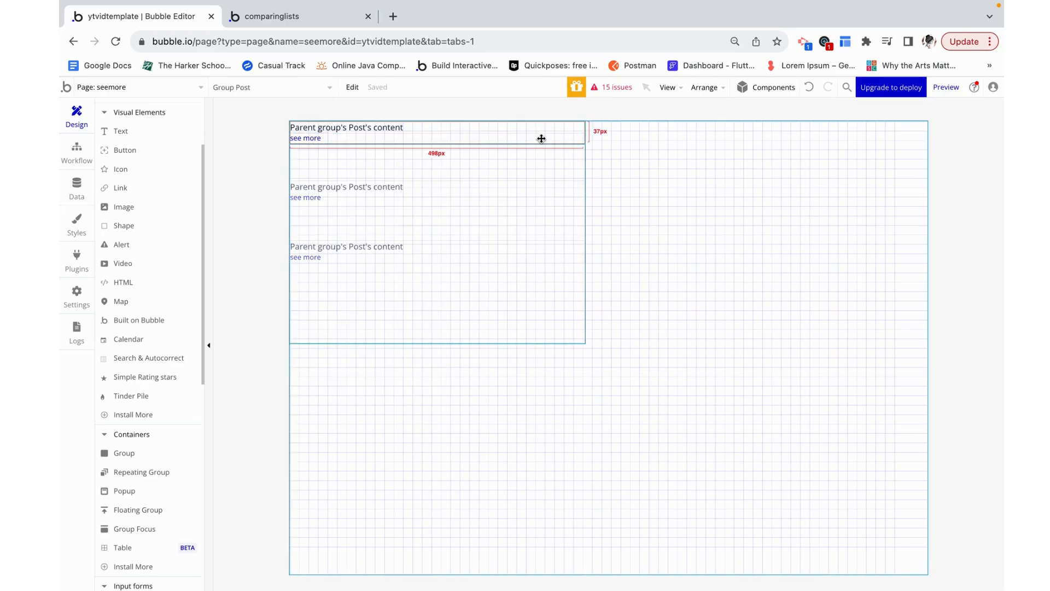
pyautogui.click(435, 132)
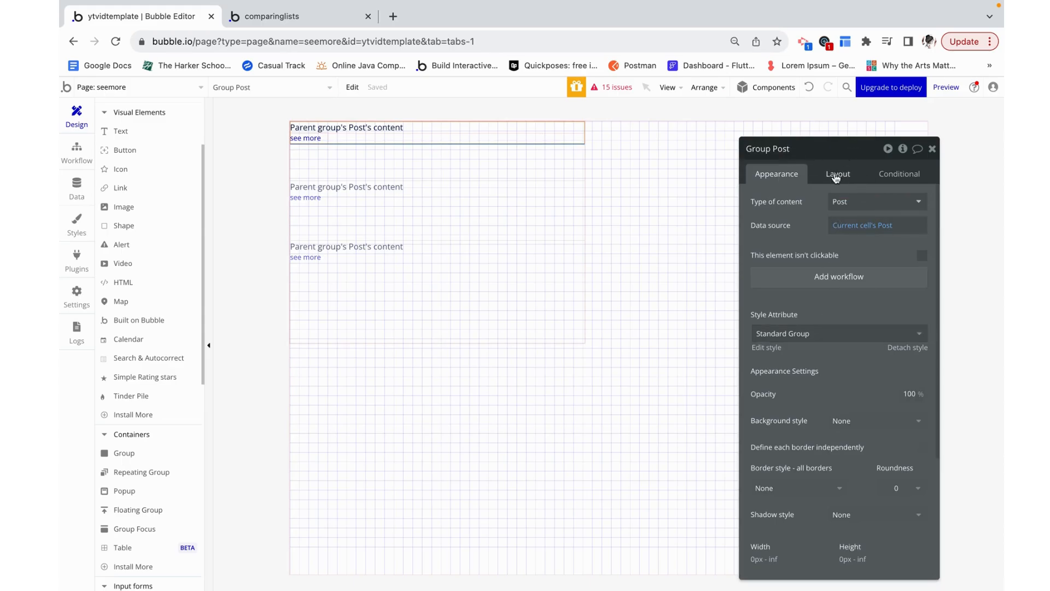
pyautogui.click(837, 174)
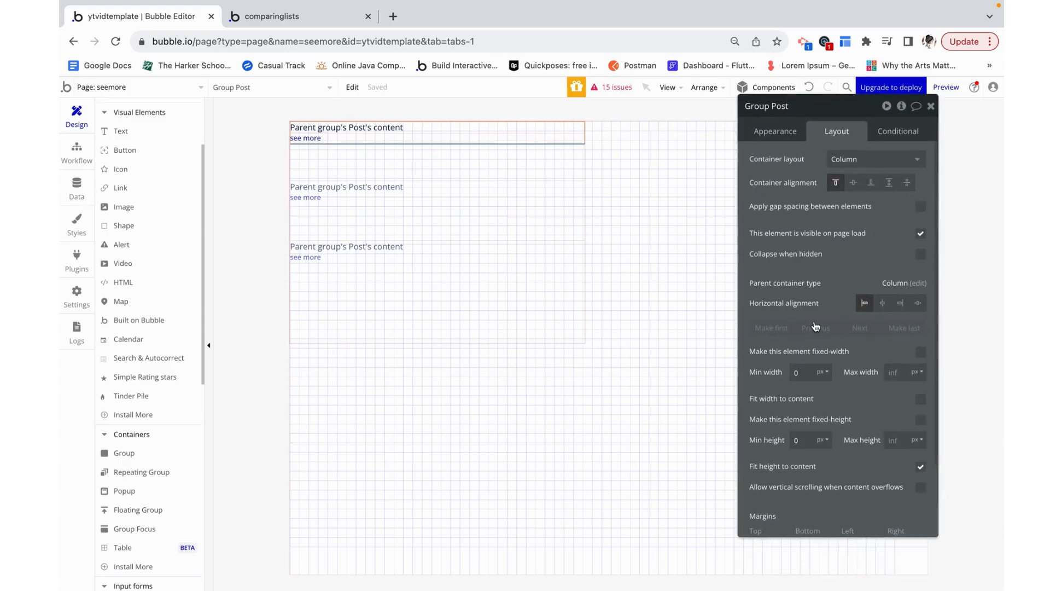
pyautogui.scroll(-3)
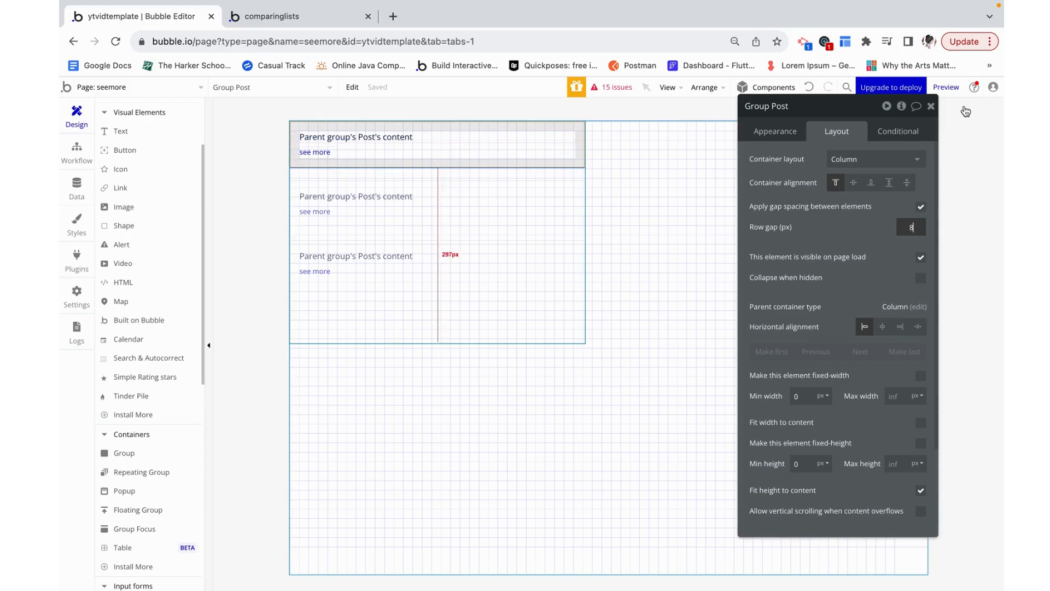
pyautogui.click(945, 88)
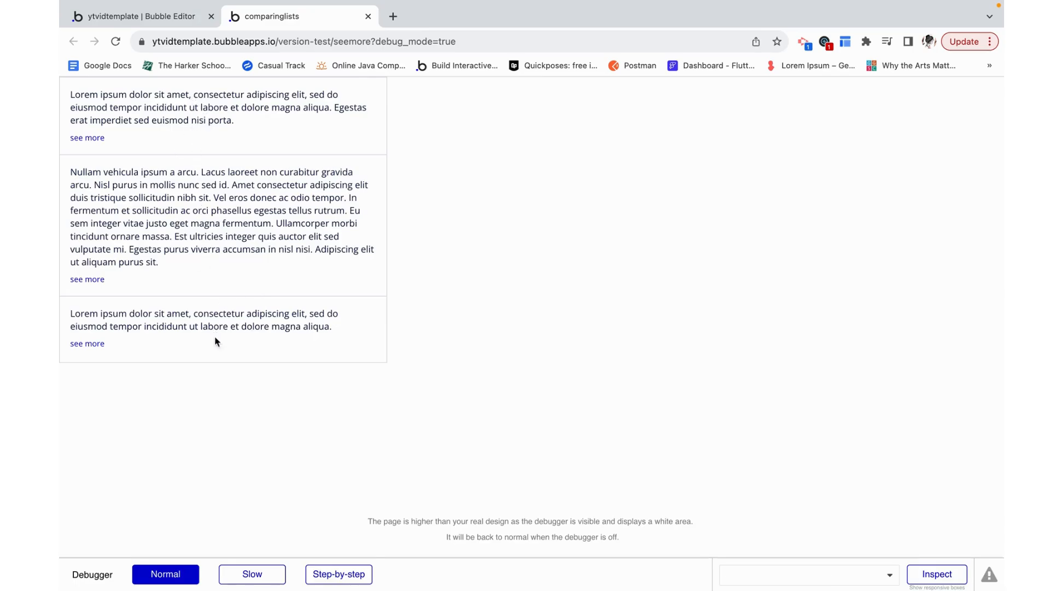
# Test the see more links under the posts in the preview and return to the editor.
pyautogui.click(260, 186)
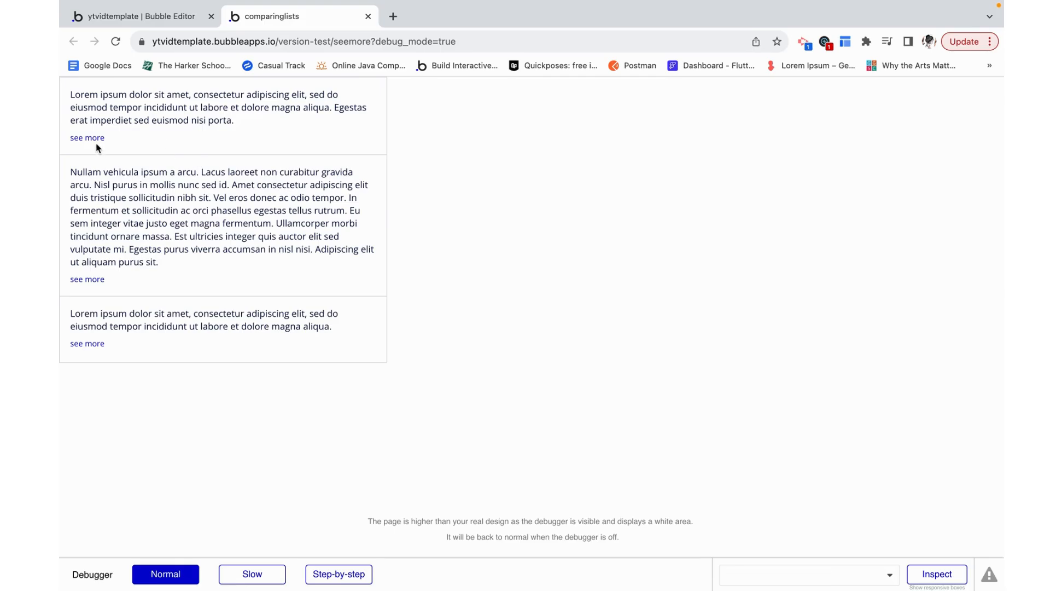
pyautogui.click(88, 138)
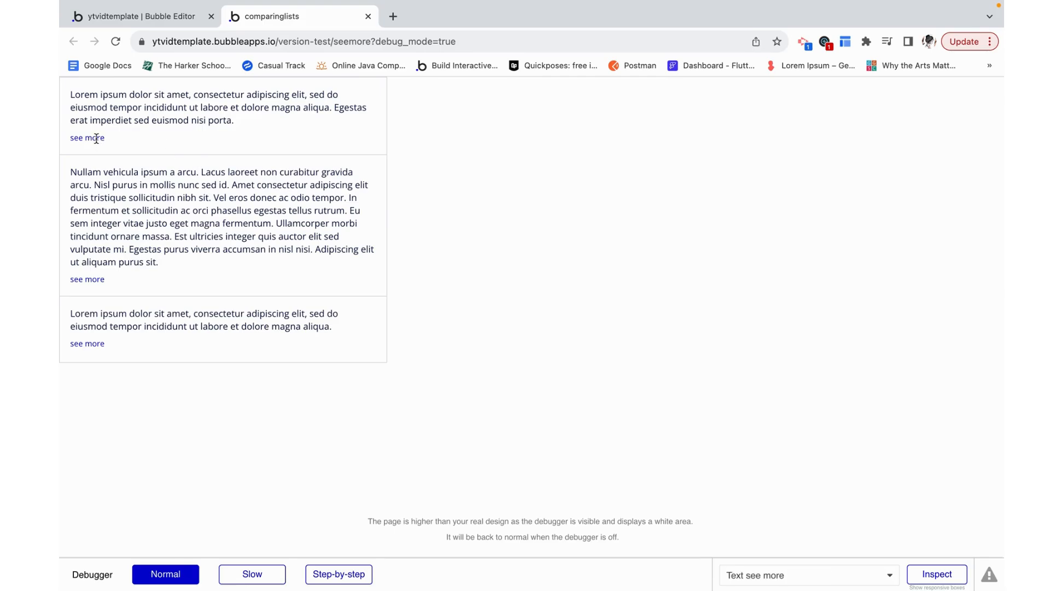
pyautogui.click(138, 16)
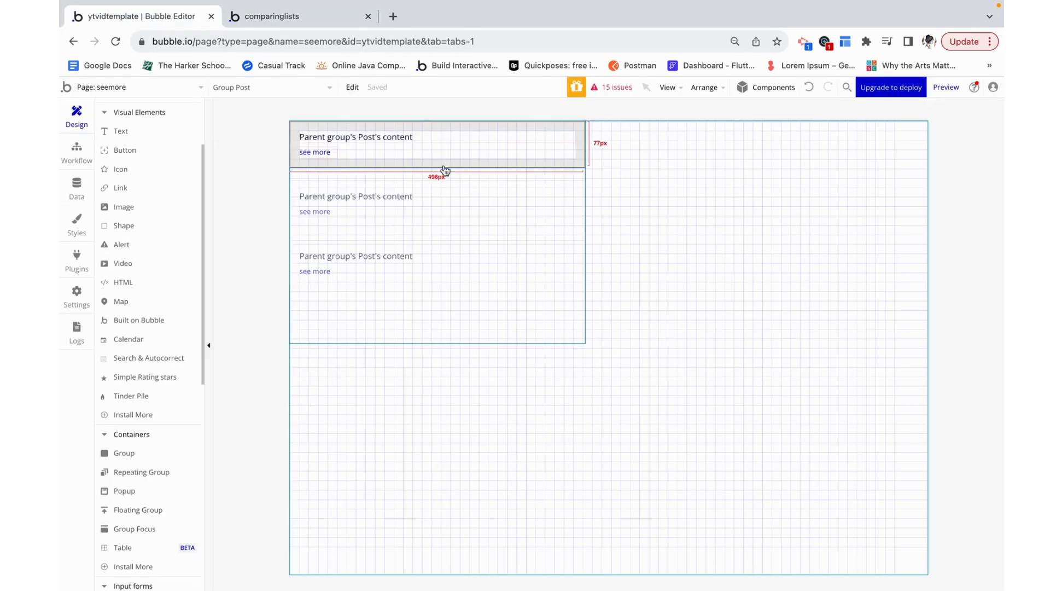
pyautogui.moveTo(575, 153)
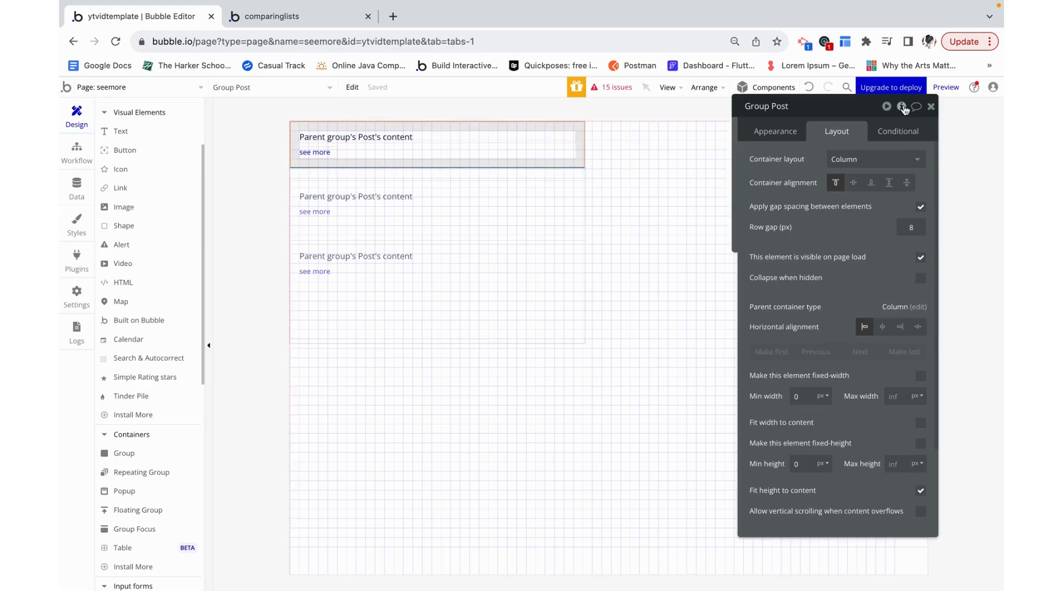
# Create a custom state 'expanded' of type yes/no on Group Post, defaulting to no.
pyautogui.click(901, 106)
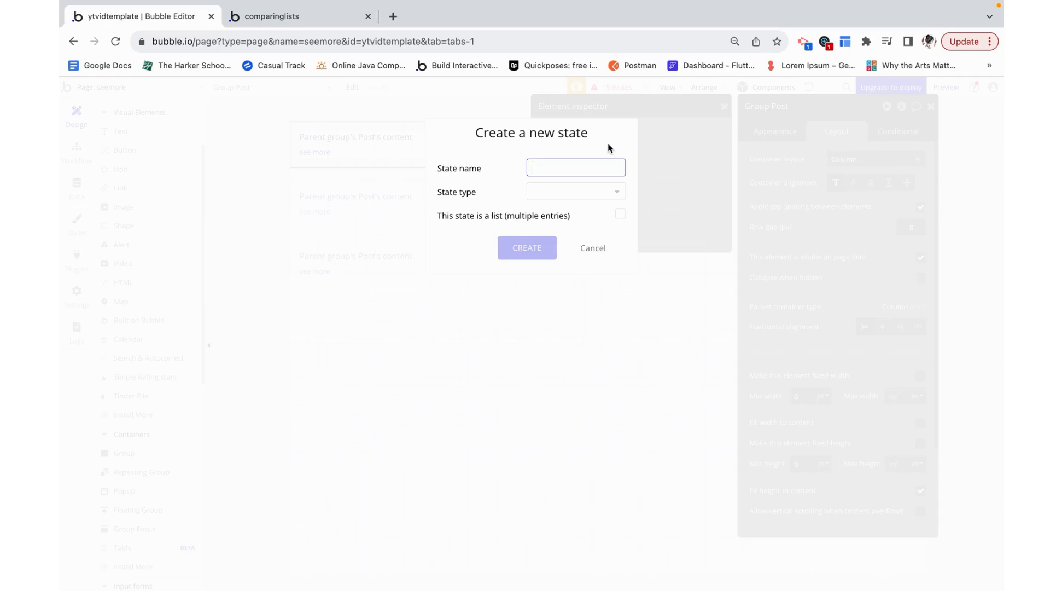
pyautogui.write('e')
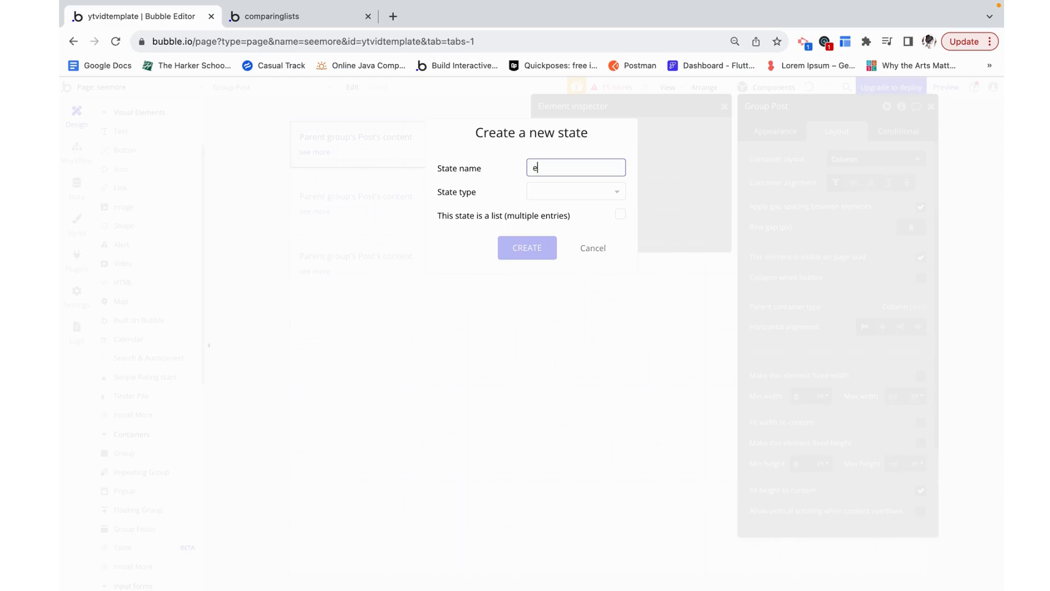
pyautogui.click(575, 191)
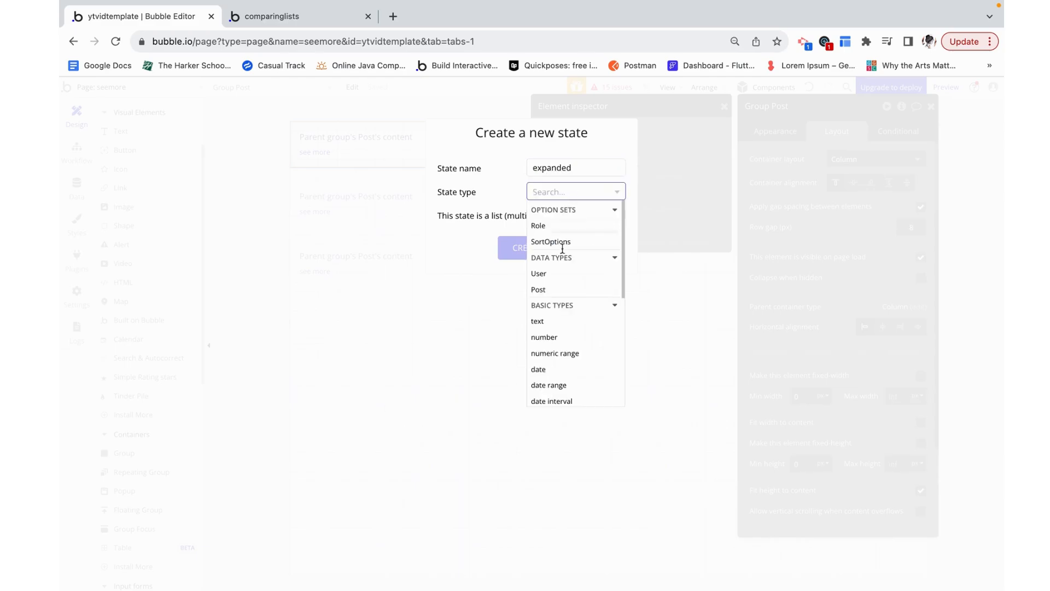
pyautogui.write('yes')
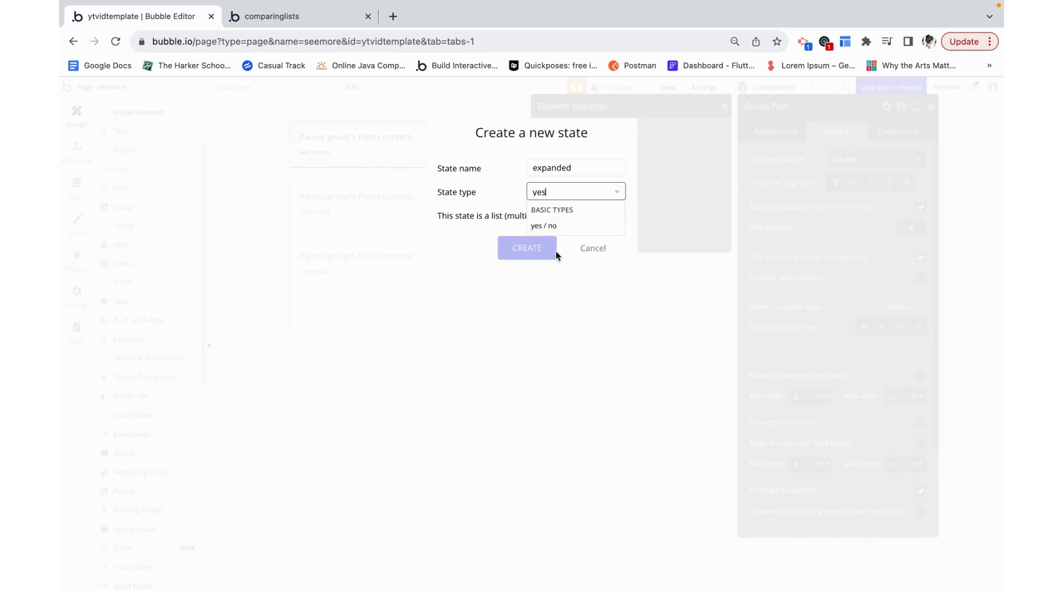
pyautogui.click(526, 248)
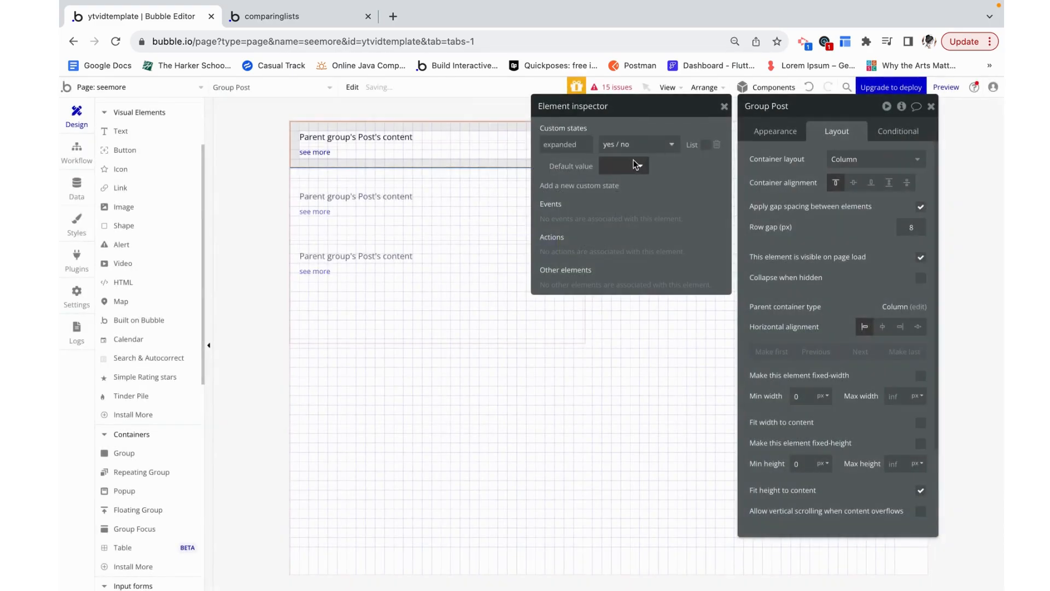
pyautogui.click(621, 165)
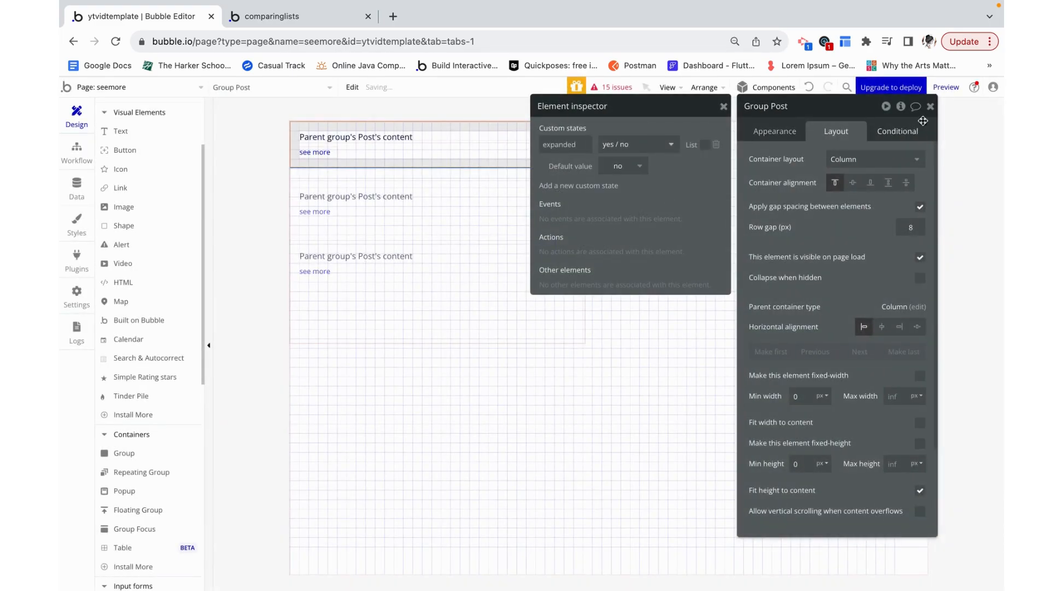
# Add a condition on the post text for when Group Post's expanded is no.
pyautogui.click(355, 137)
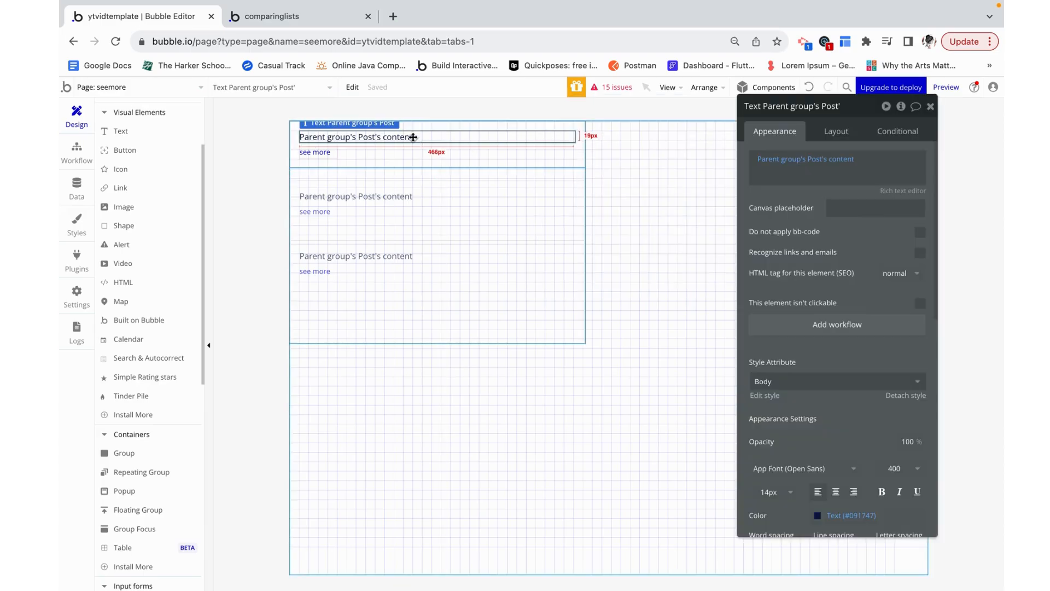
pyautogui.click(897, 130)
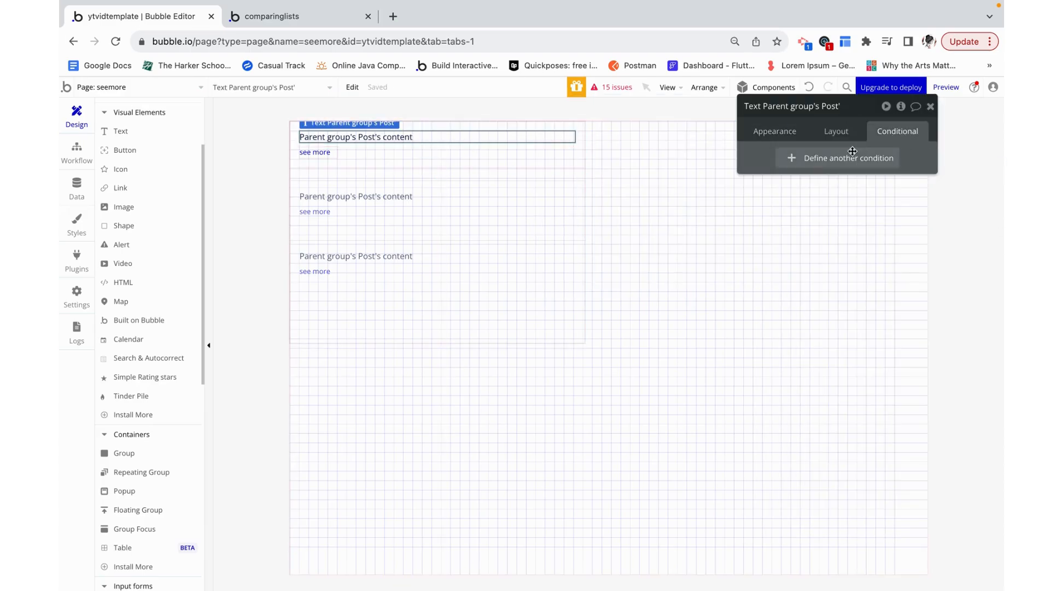
pyautogui.click(847, 158)
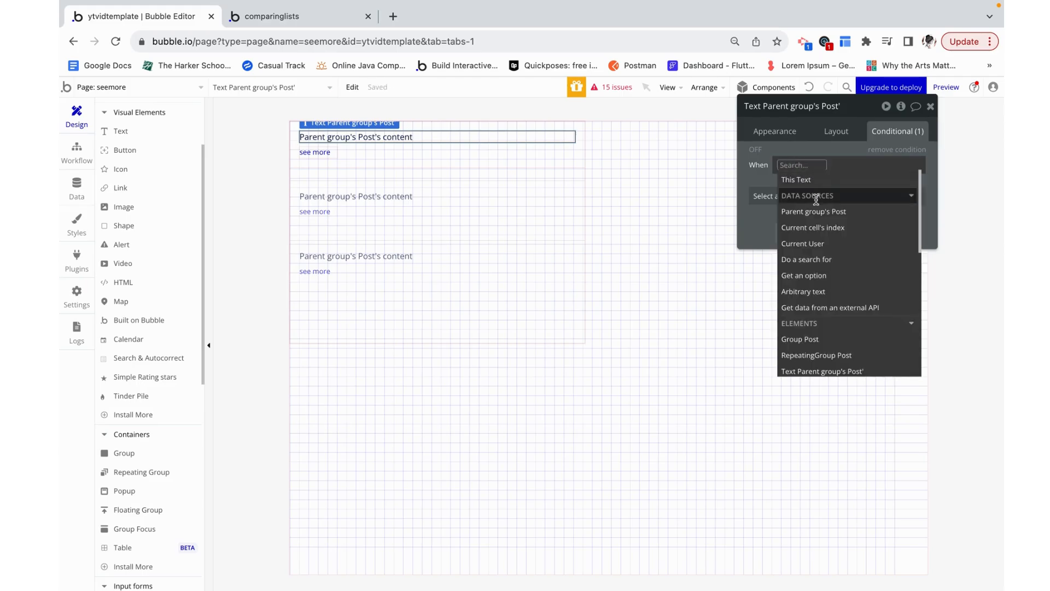
pyautogui.moveTo(813, 211)
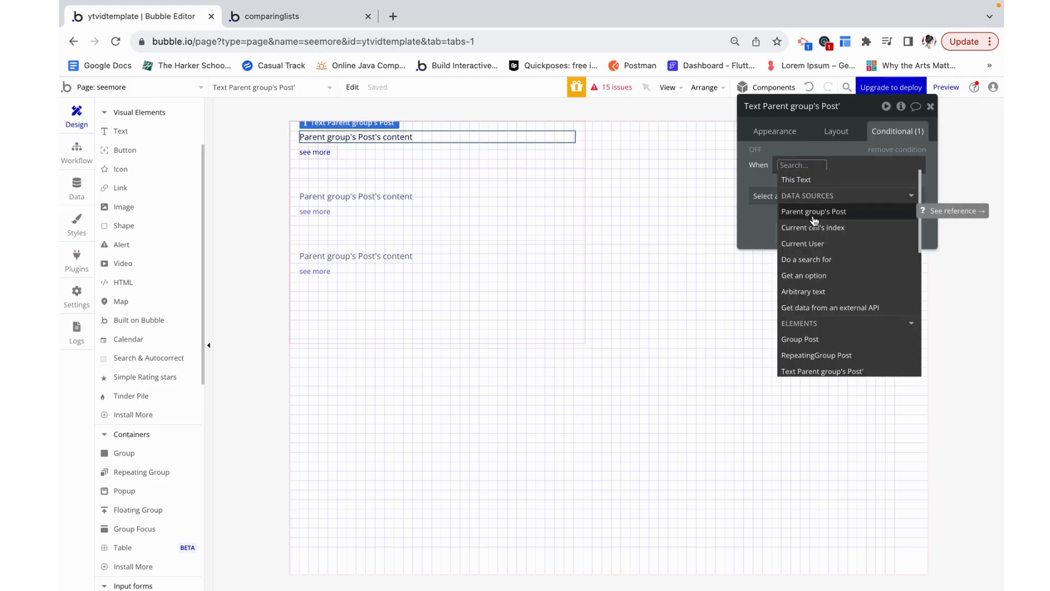
pyautogui.click(814, 211)
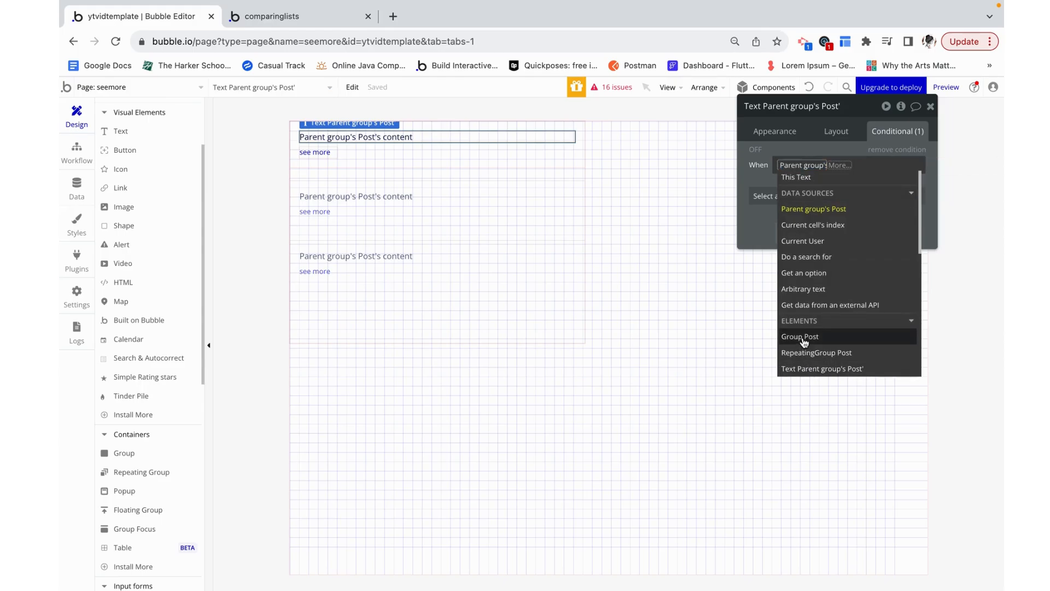
pyautogui.click(799, 335)
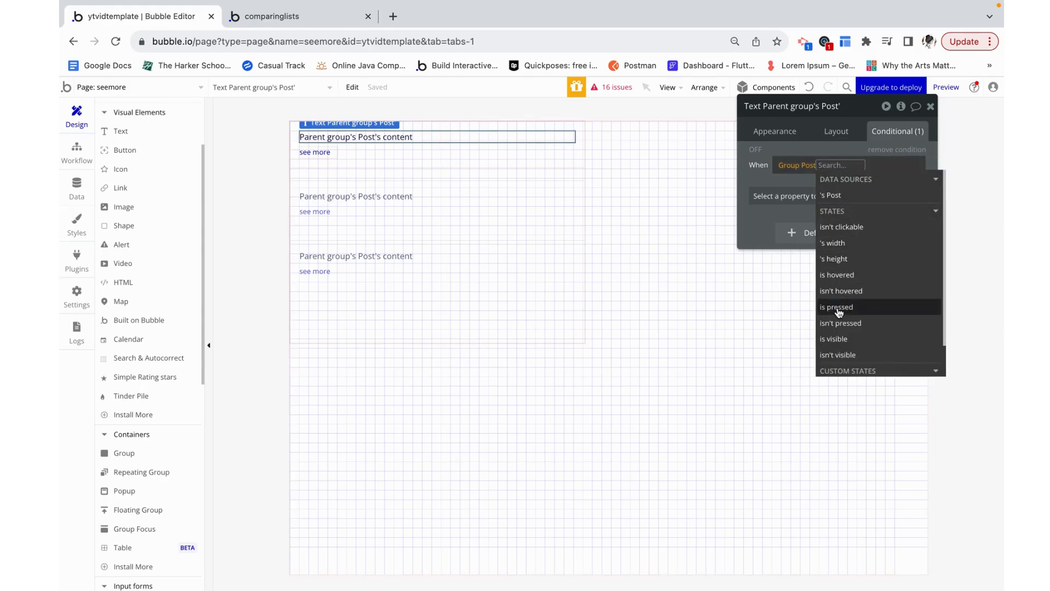
pyautogui.write('i')
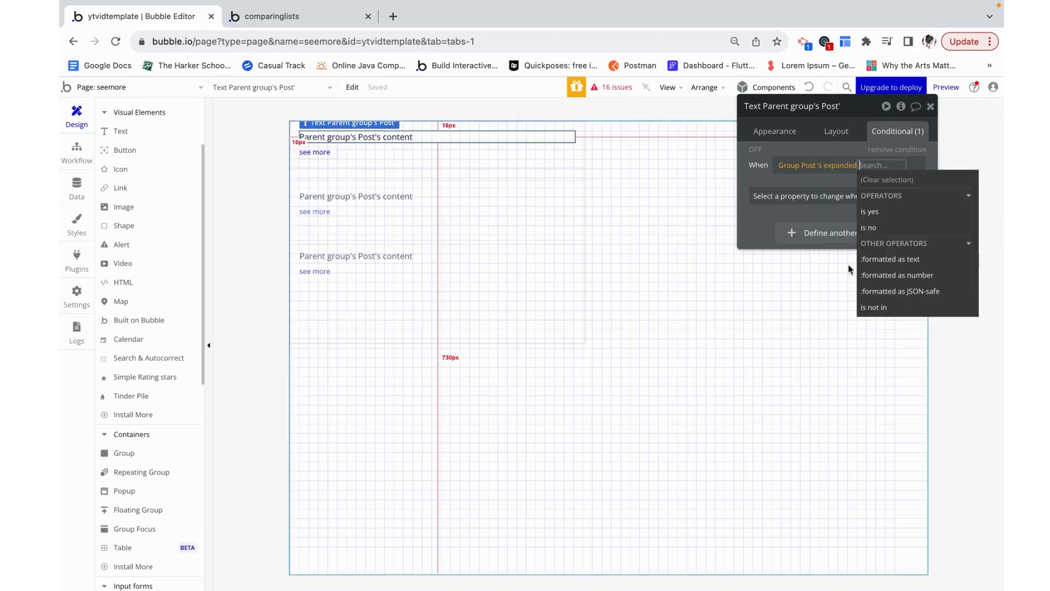
pyautogui.click(869, 227)
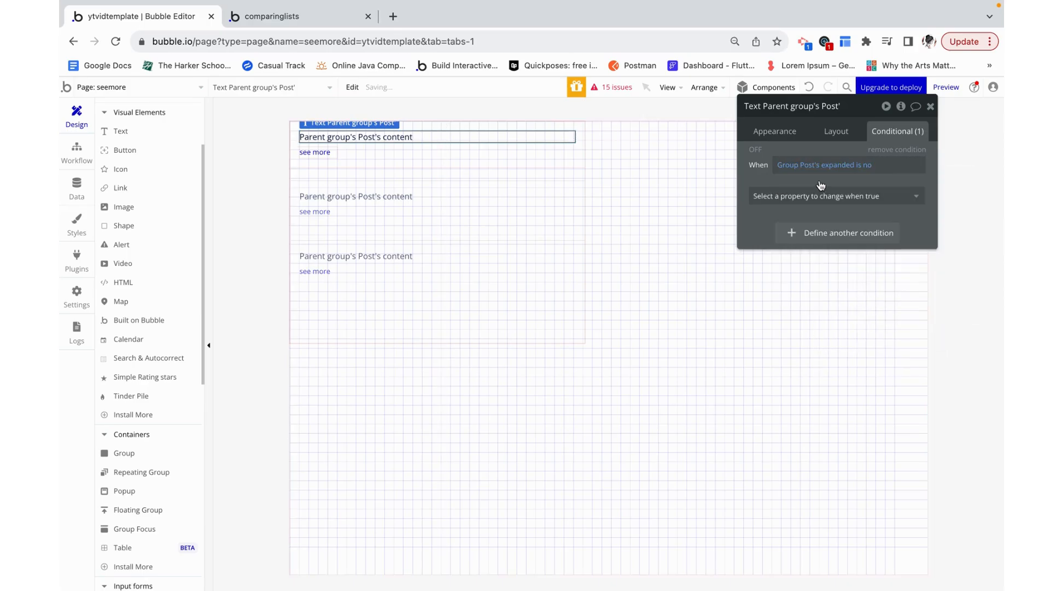
# Under that condition, set Text to Parent group's Post's content :truncated to.
pyautogui.click(833, 196)
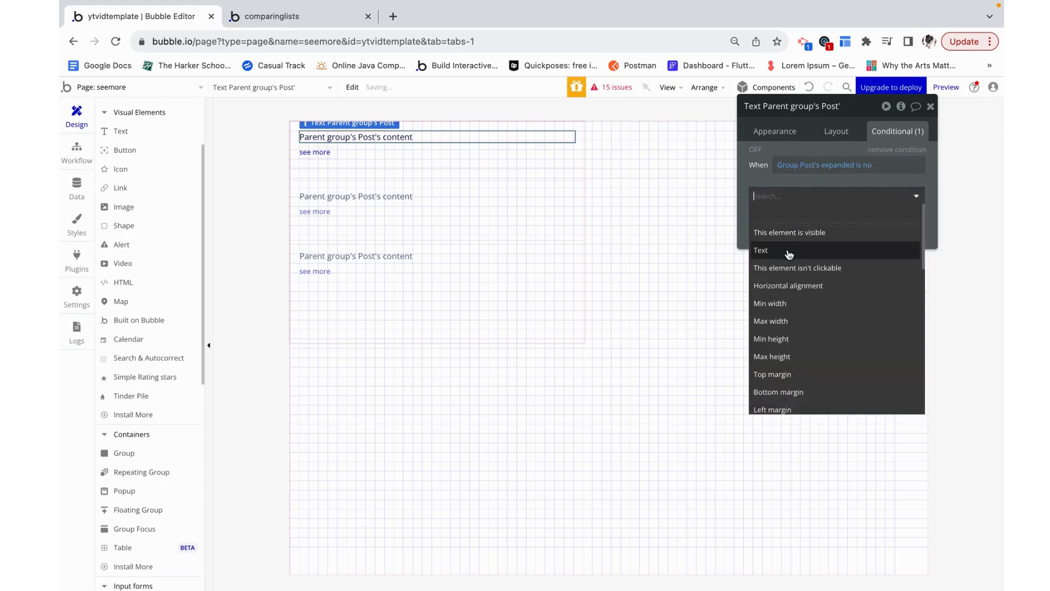
pyautogui.click(760, 249)
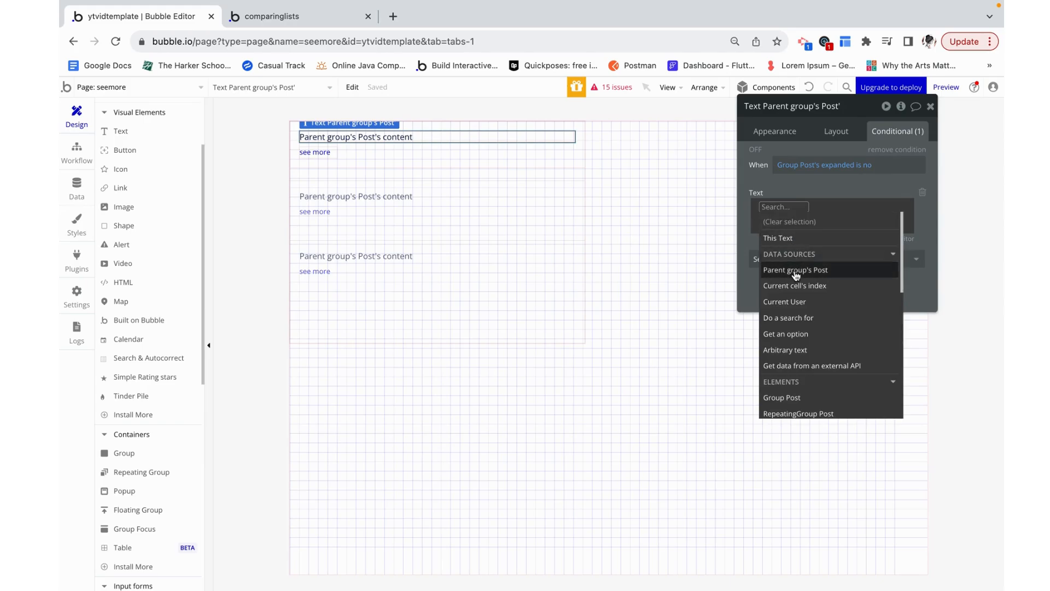
pyautogui.click(795, 269)
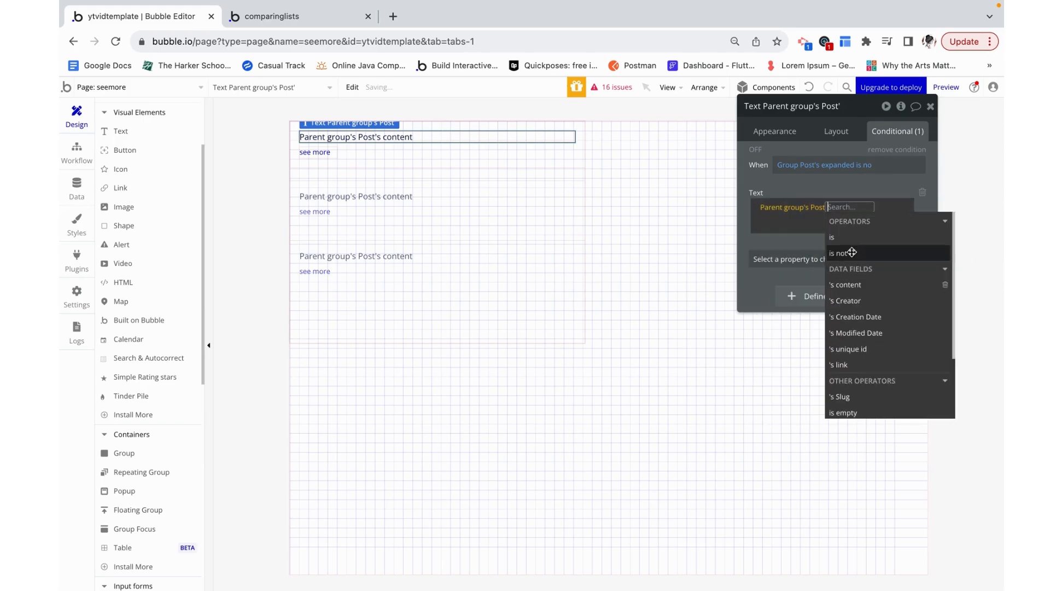
pyautogui.click(846, 284)
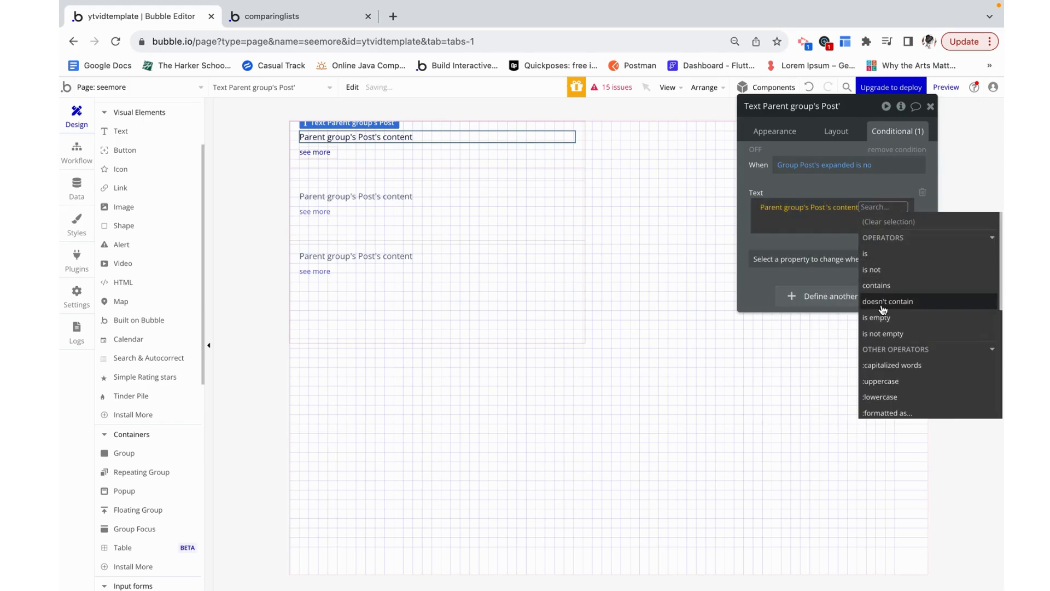
pyautogui.write('tru')
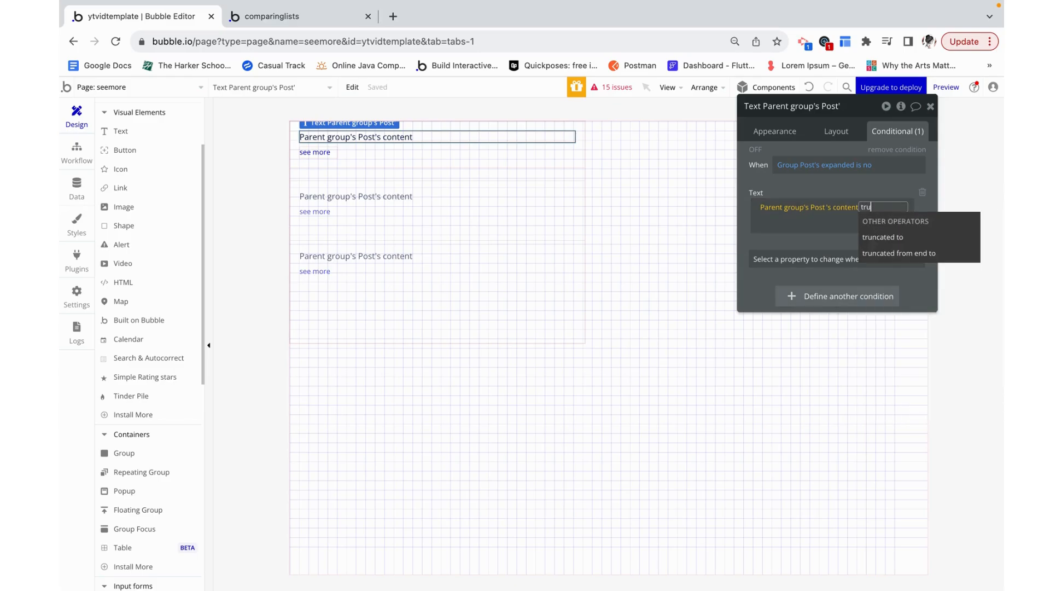
pyautogui.click(882, 236)
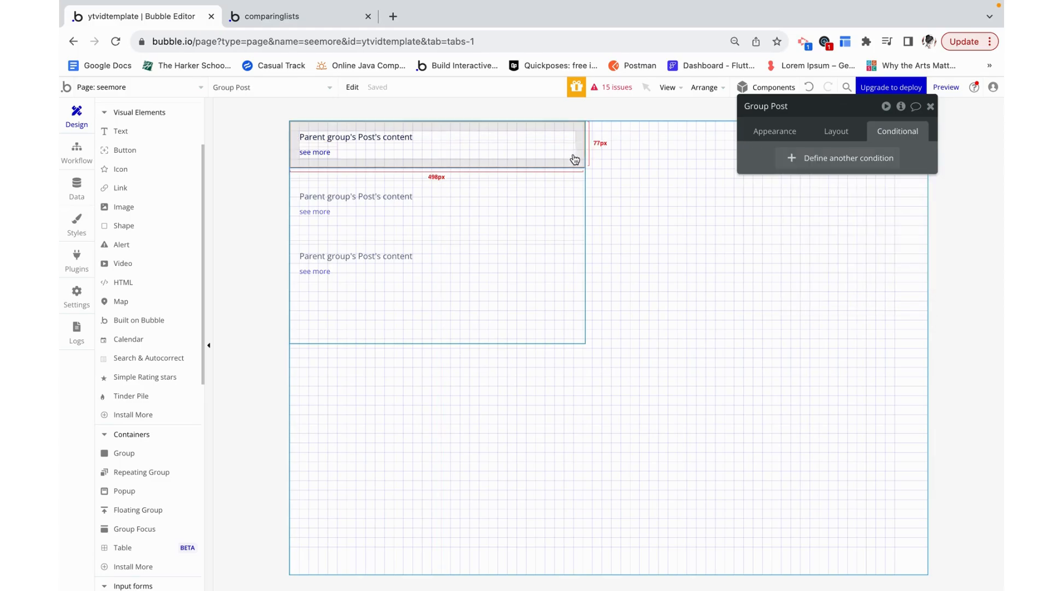
# Set the truncated to length to 200 and reload the preview to check the posts.
pyautogui.click(774, 130)
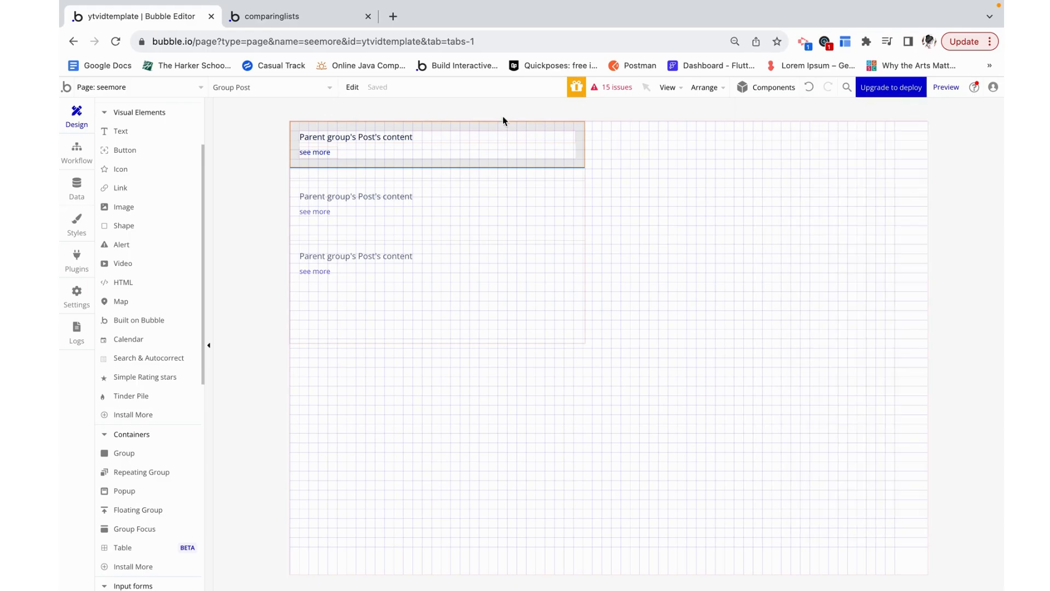
pyautogui.click(356, 137)
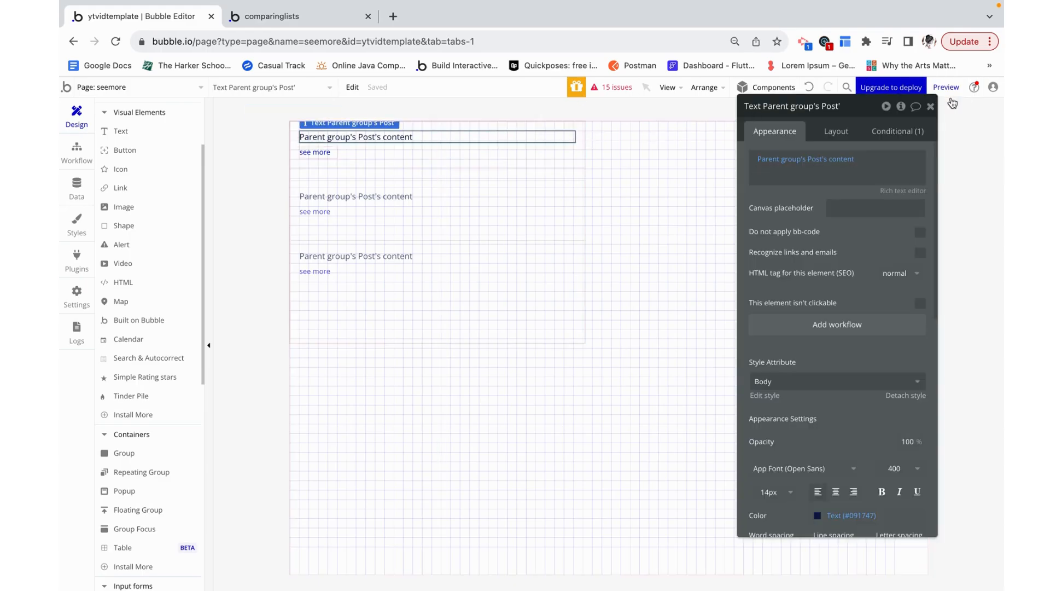
pyautogui.click(945, 87)
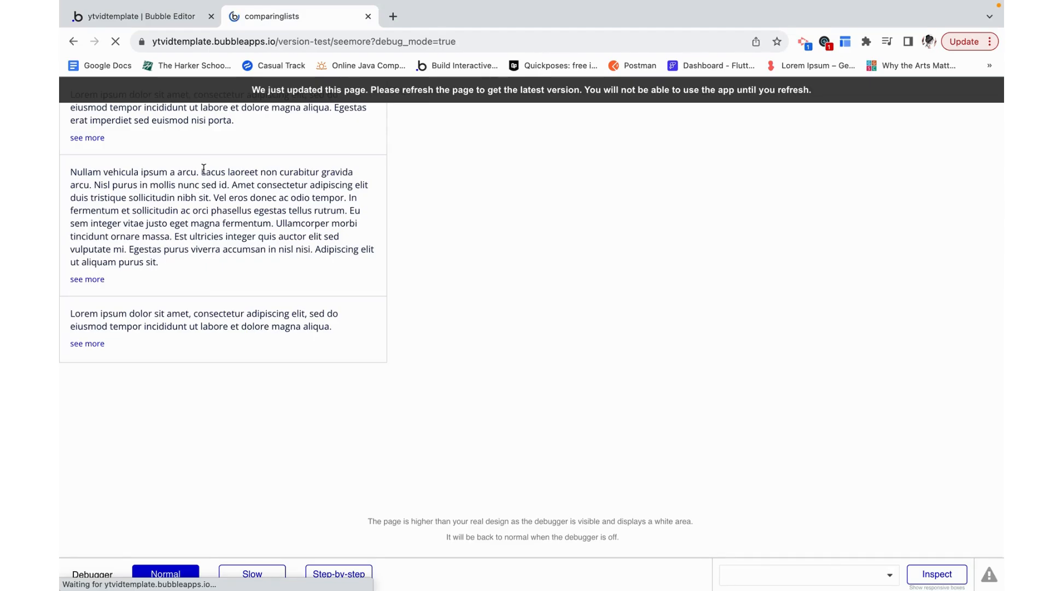
pyautogui.click(115, 42)
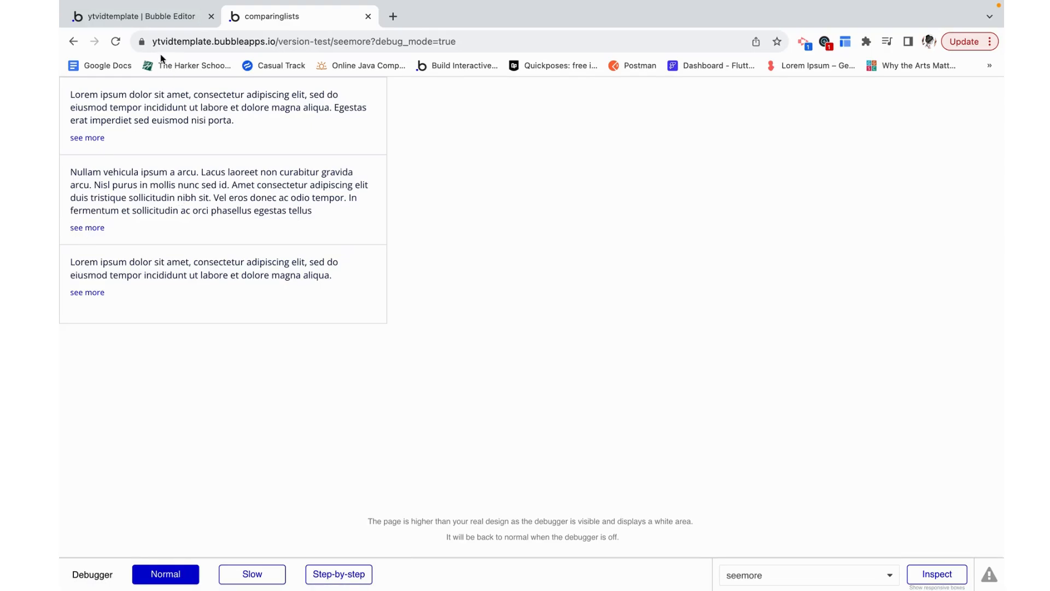
pyautogui.click(134, 16)
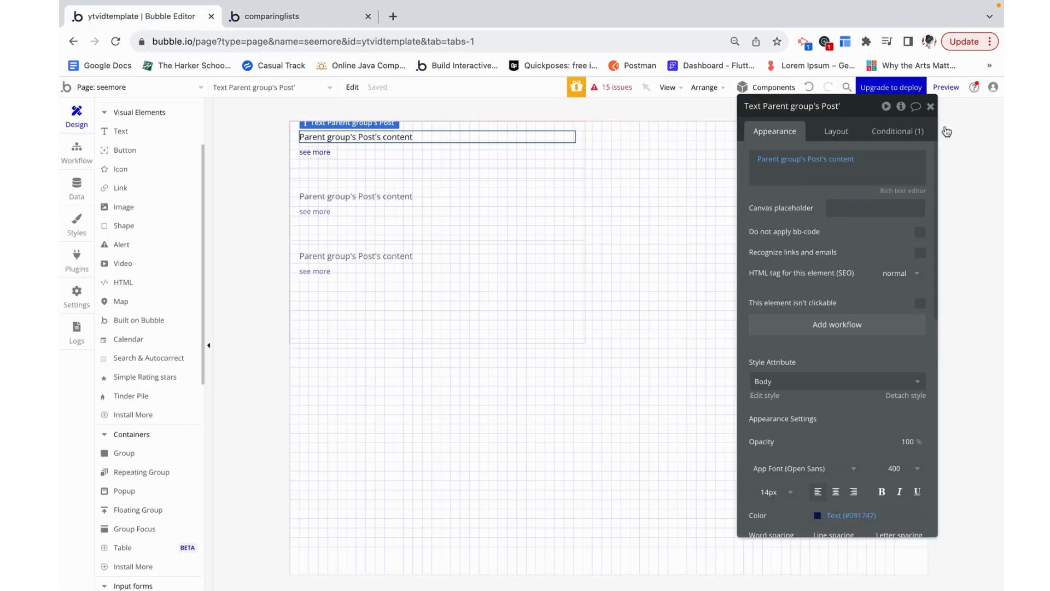
# Recheck the text's condition, reload the preview to confirm the long post is shortened, and return to the editor.
pyautogui.click(897, 130)
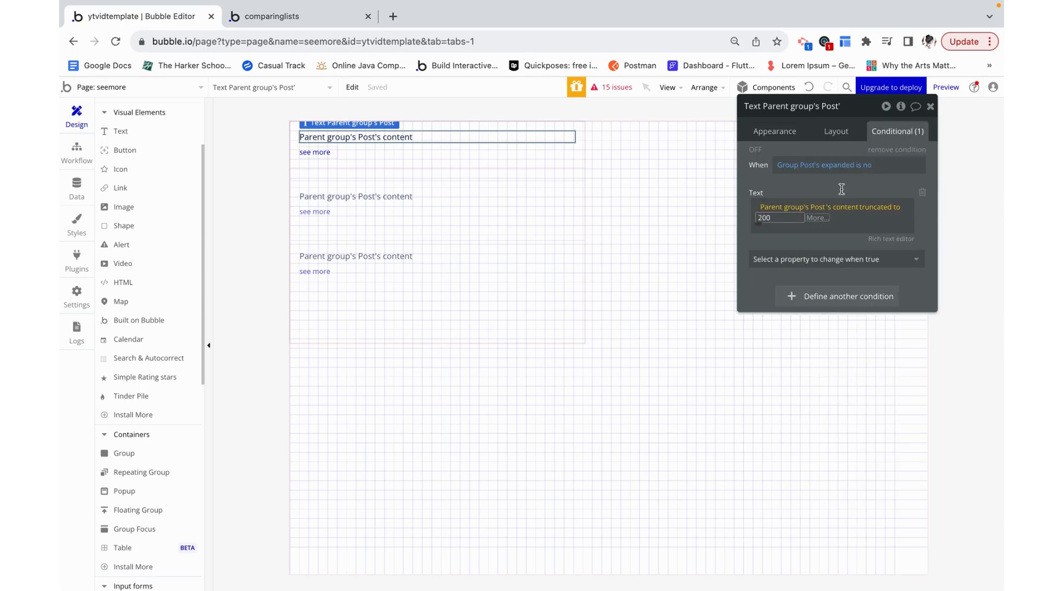
pyautogui.click(930, 106)
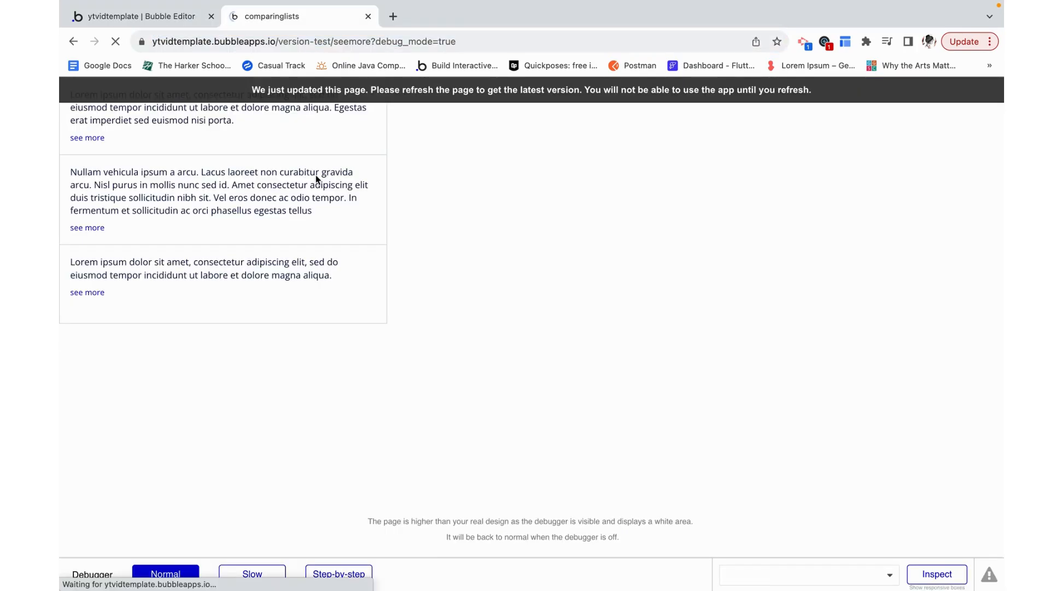
pyautogui.moveTo(251, 222)
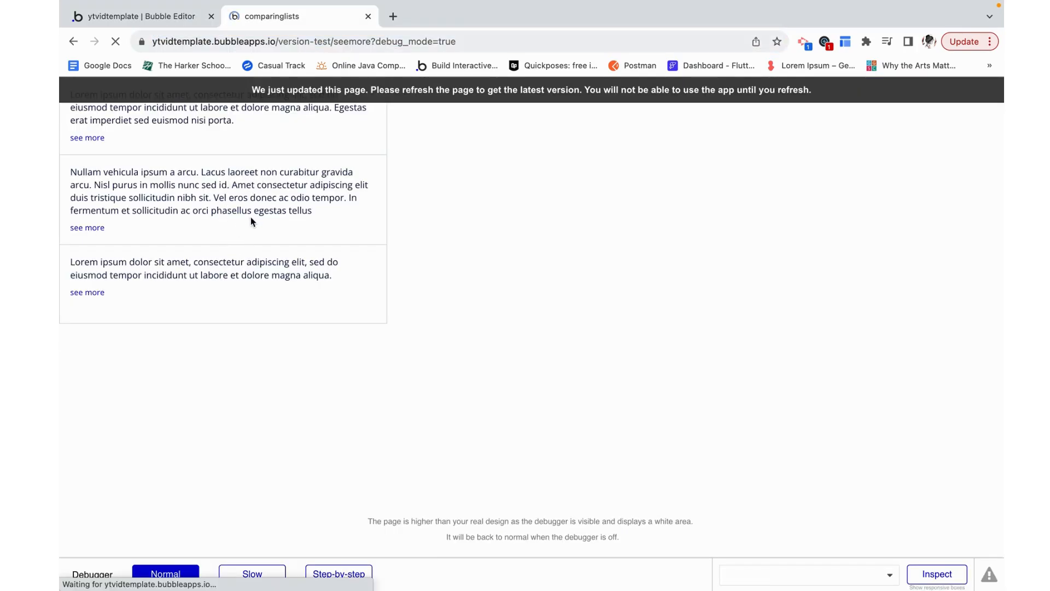
pyautogui.click(115, 42)
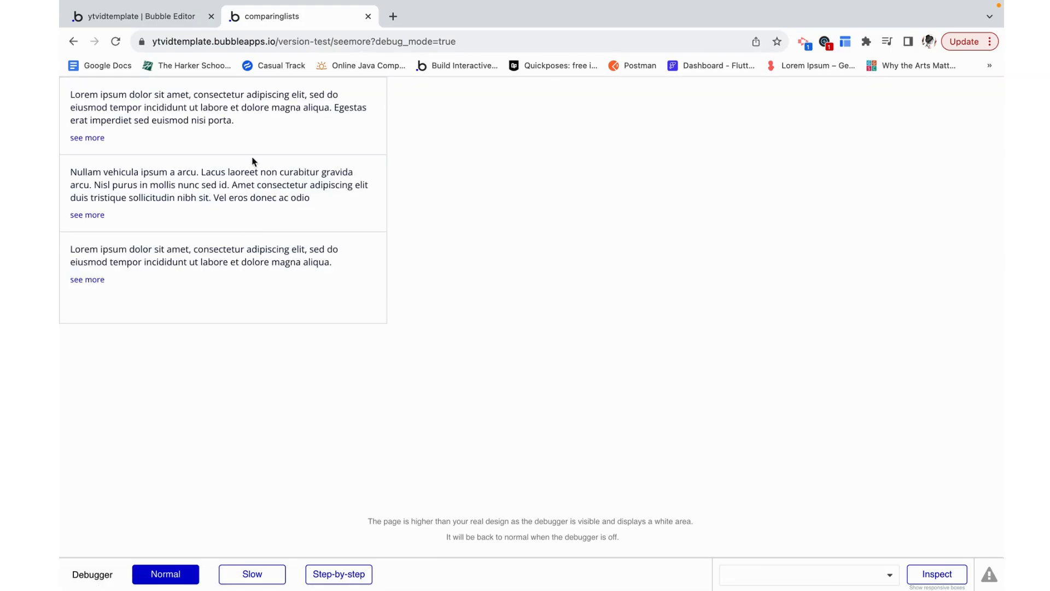
pyautogui.click(87, 215)
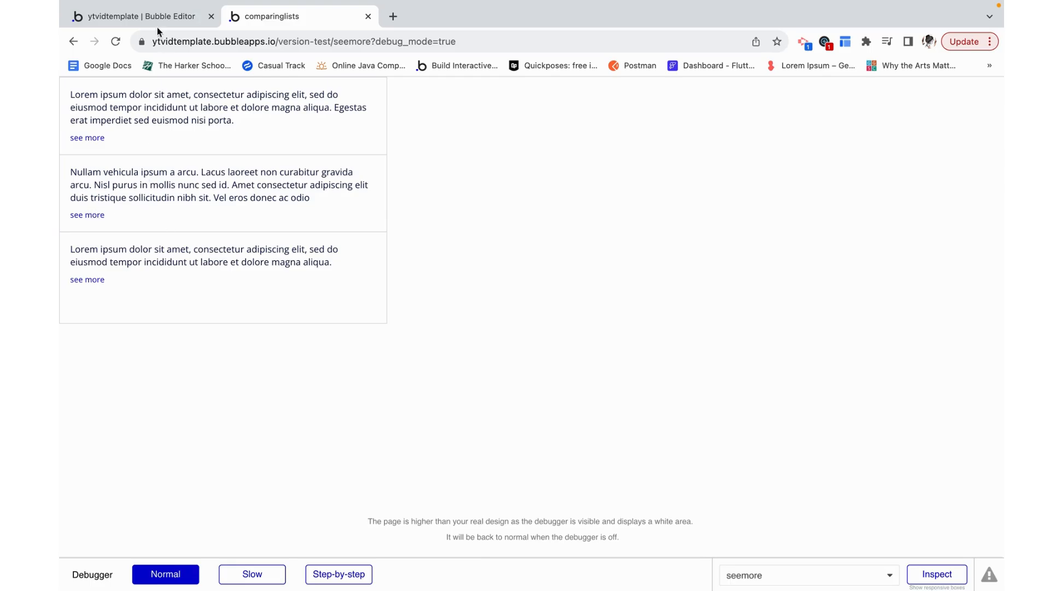
pyautogui.click(134, 16)
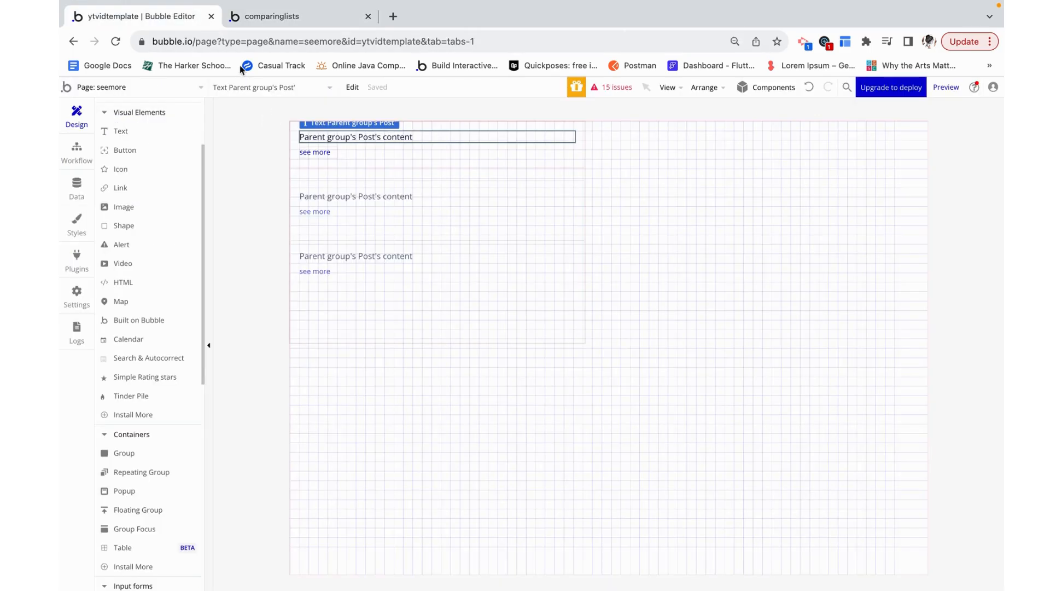
# Add a Set state action on Group Post's expanded custom state to the see more click workflow.
pyautogui.click(315, 152)
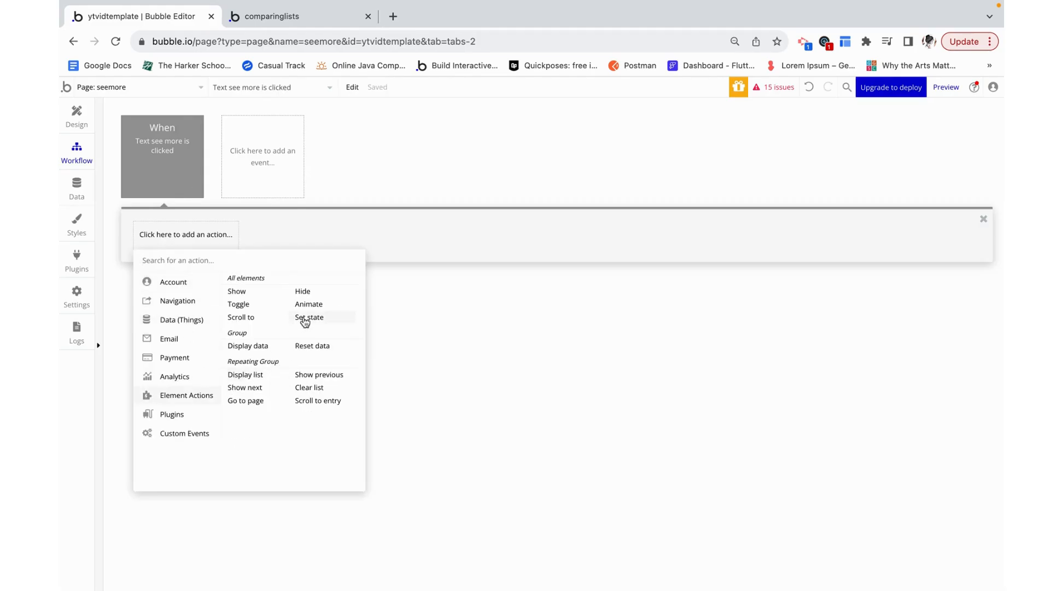
pyautogui.click(309, 317)
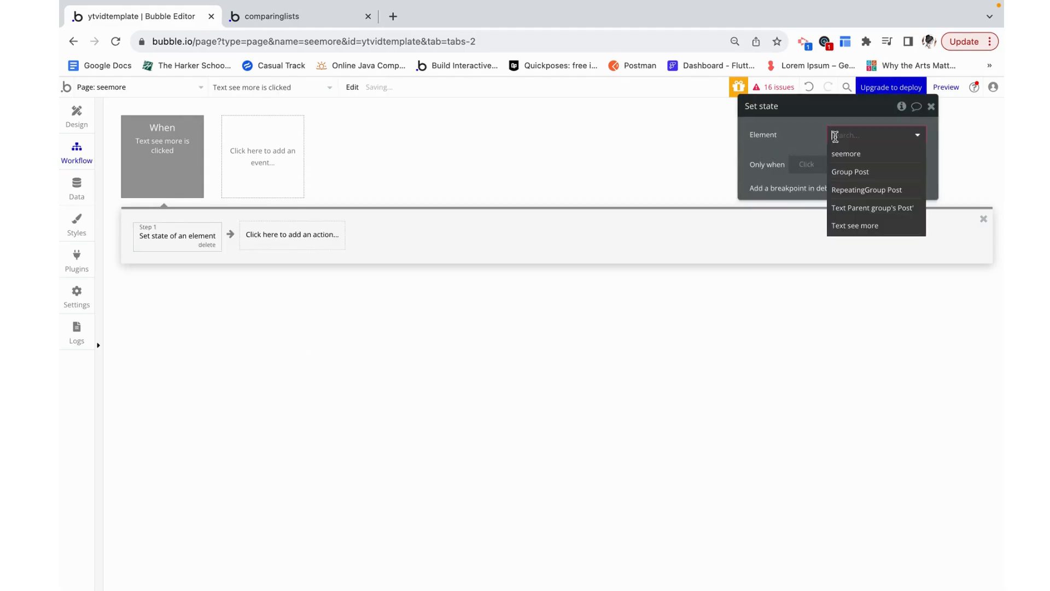
pyautogui.click(850, 172)
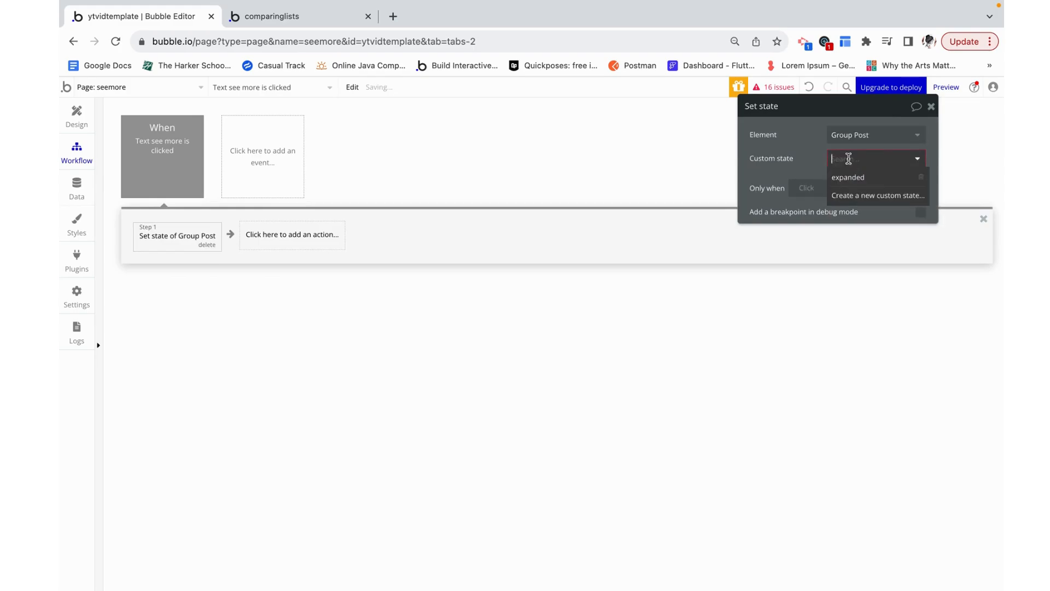
pyautogui.click(847, 177)
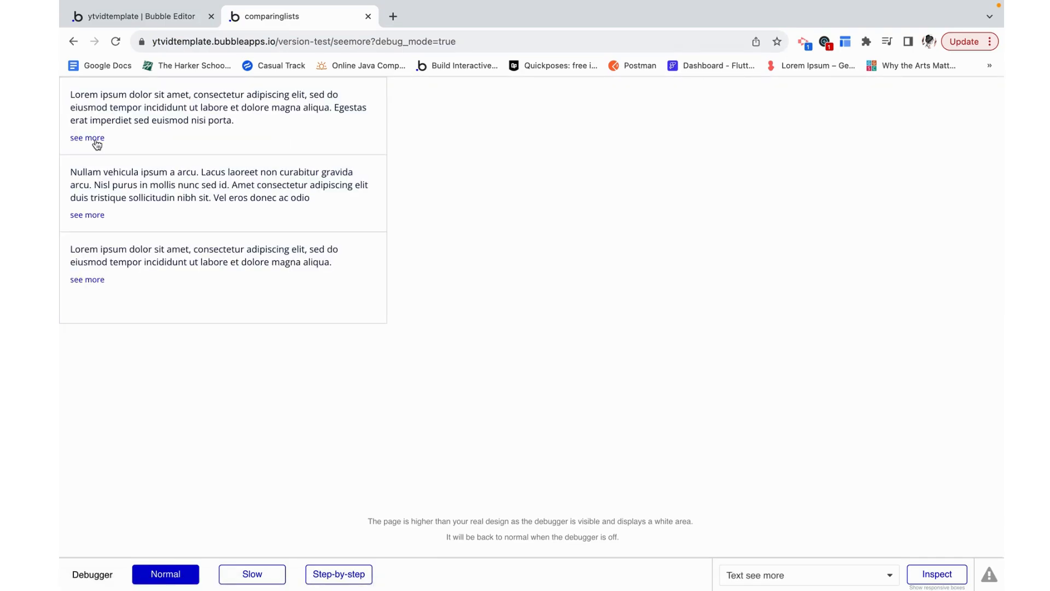
pyautogui.click(804, 575)
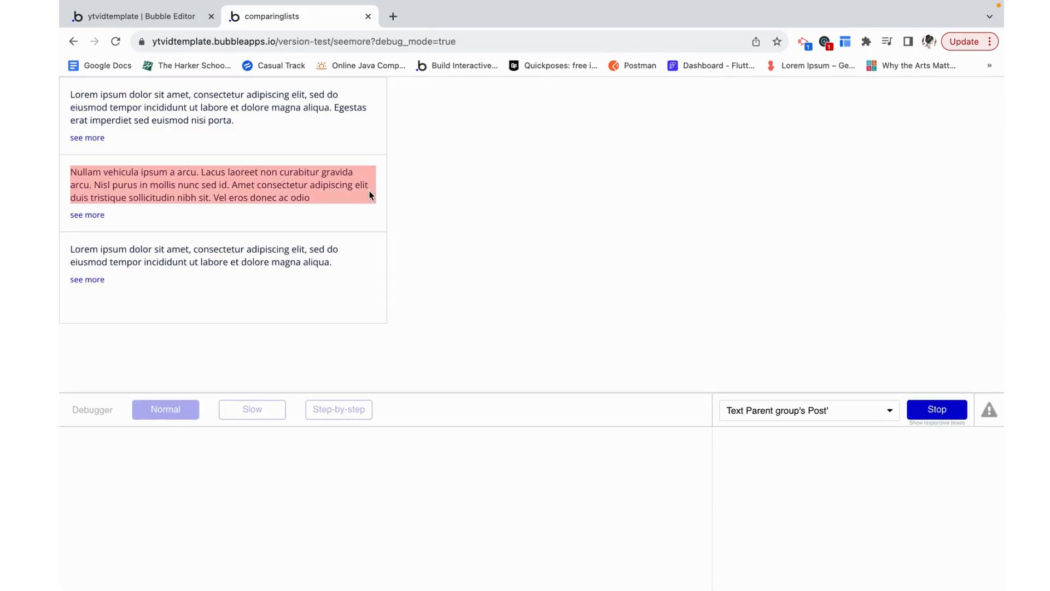
pyautogui.click(221, 184)
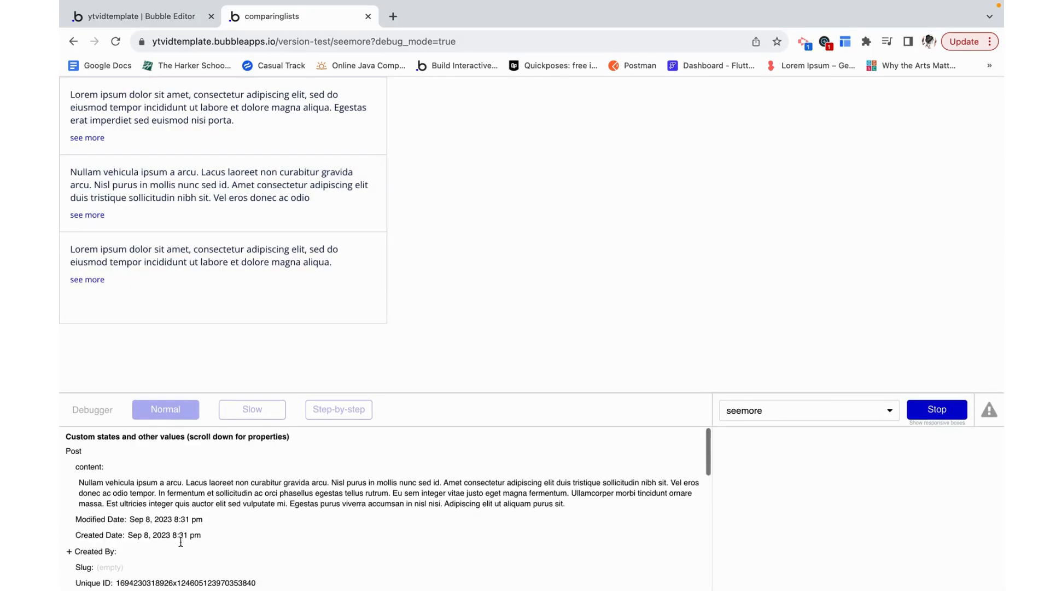
pyautogui.scroll(-3)
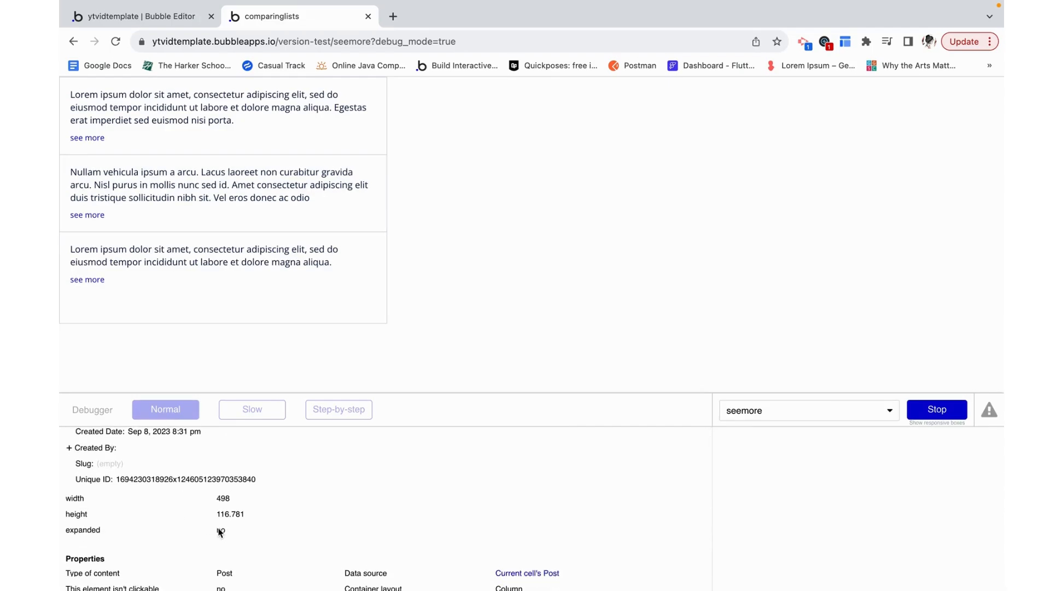
pyautogui.click(221, 192)
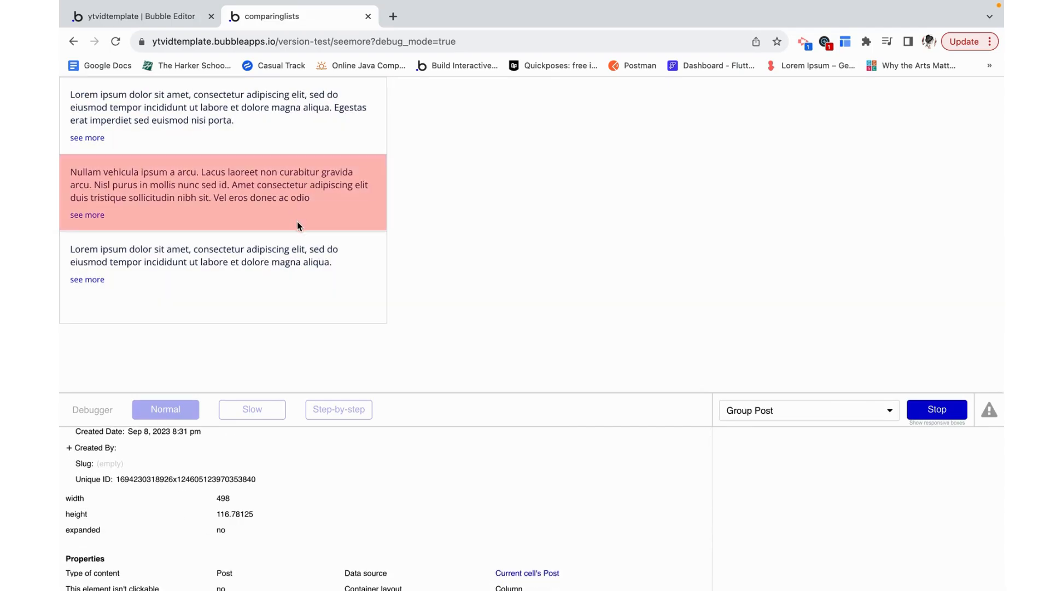
pyautogui.click(224, 193)
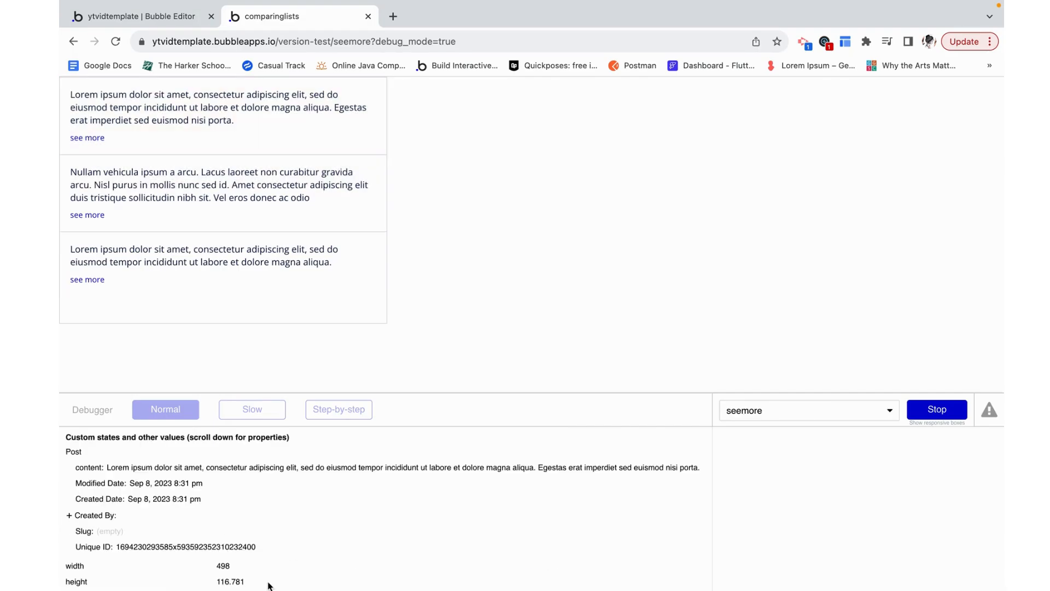
pyautogui.scroll(-3)
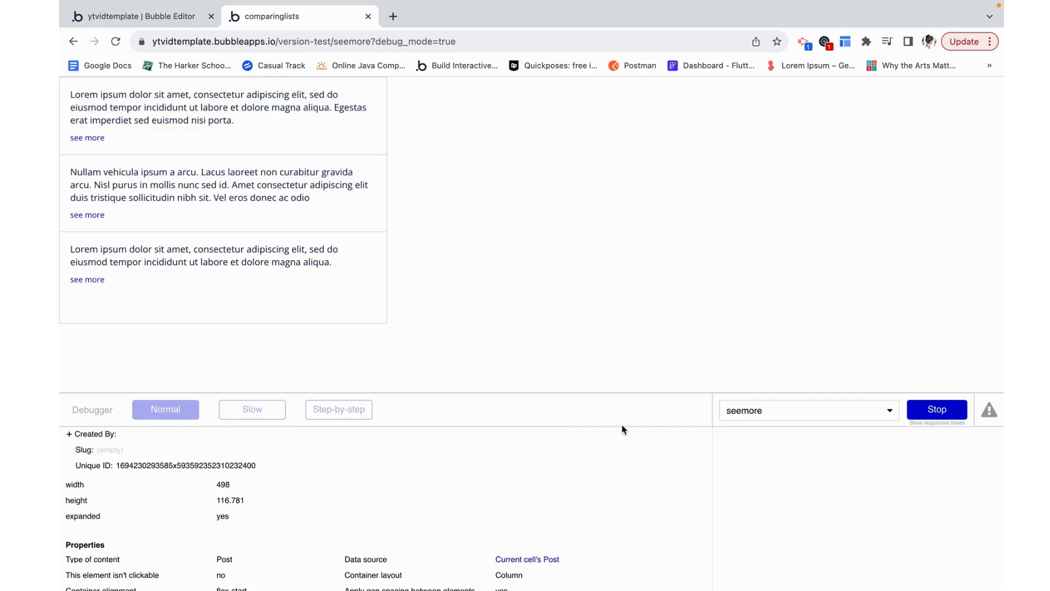
pyautogui.click(935, 409)
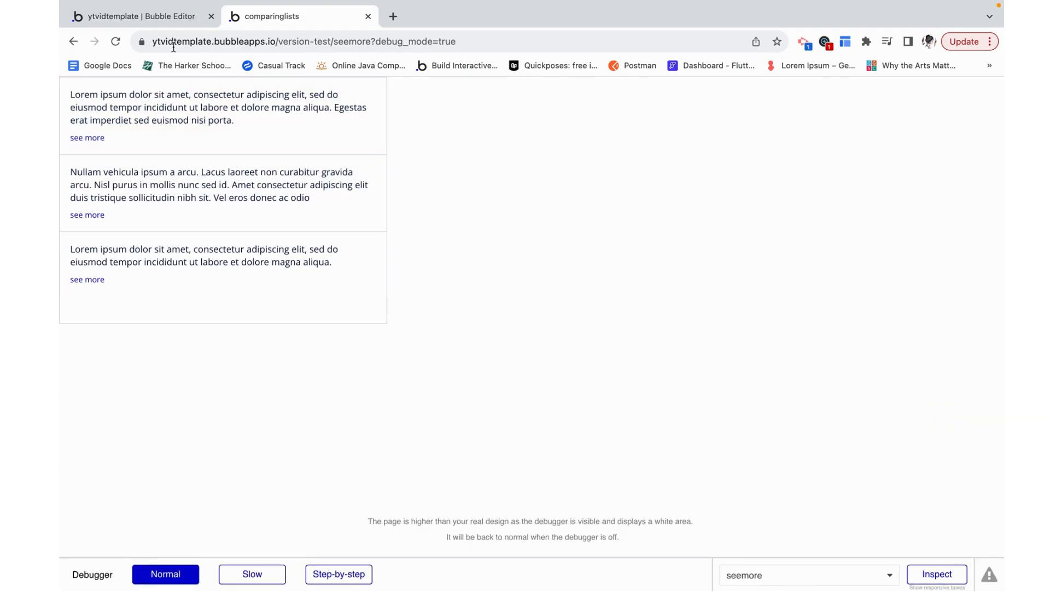
# Make the text's condition apply when expanded is yes and show the full post content.
pyautogui.click(137, 17)
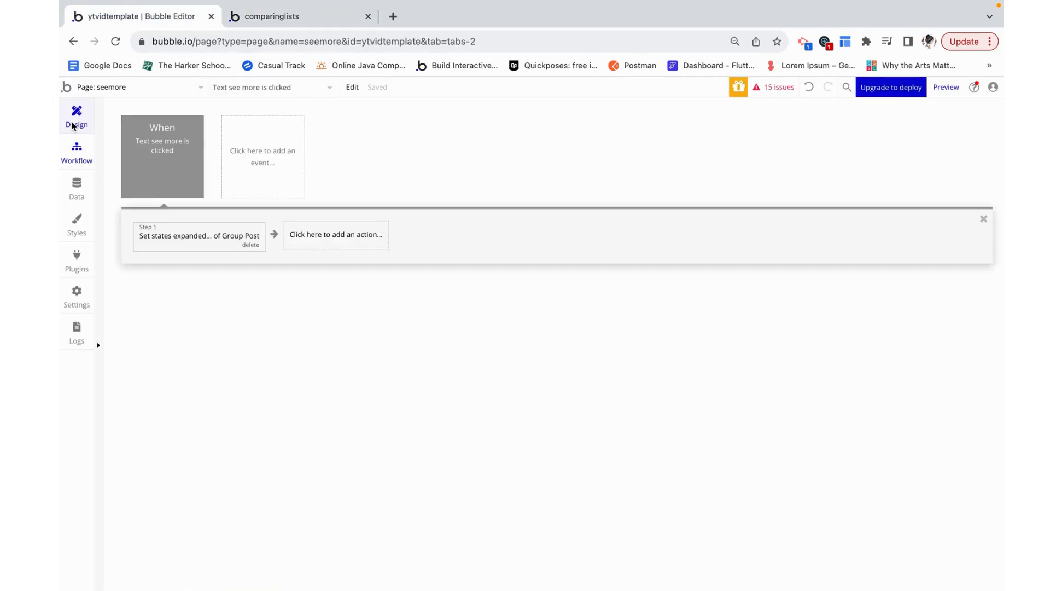
pyautogui.click(77, 114)
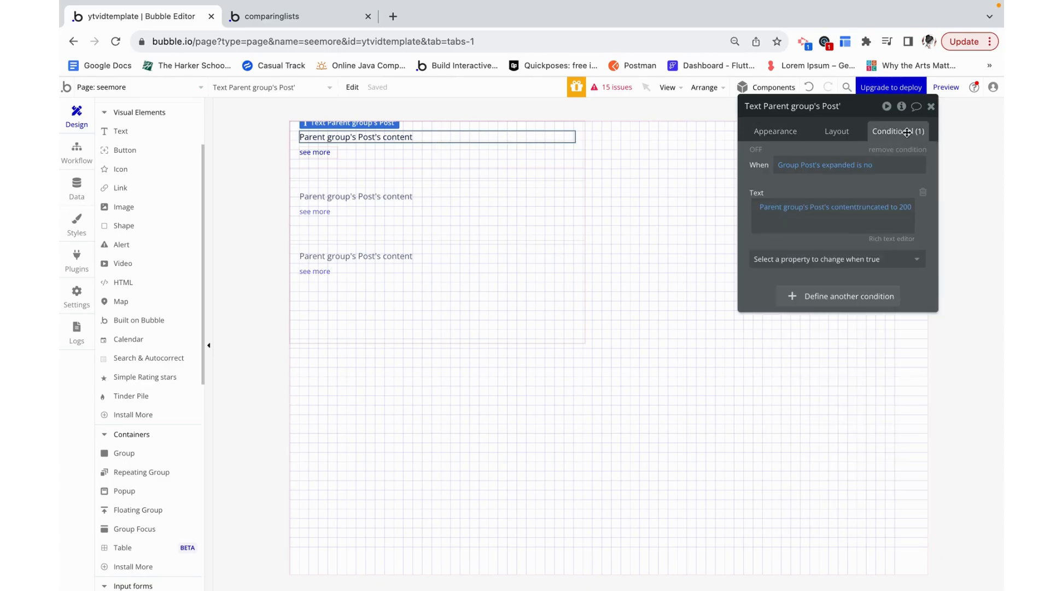
pyautogui.moveTo(775, 133)
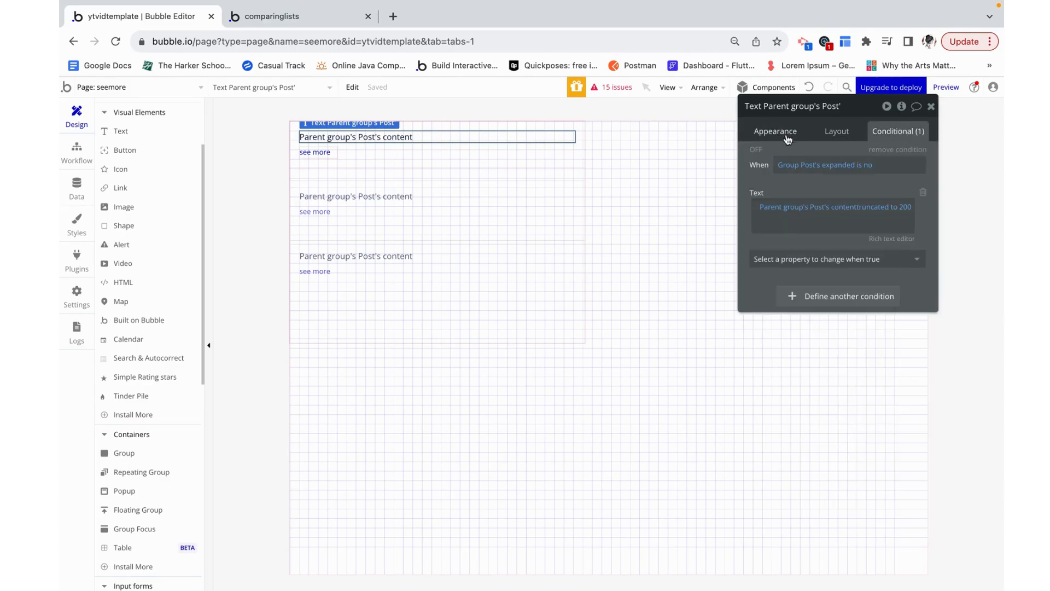
pyautogui.moveTo(824, 165)
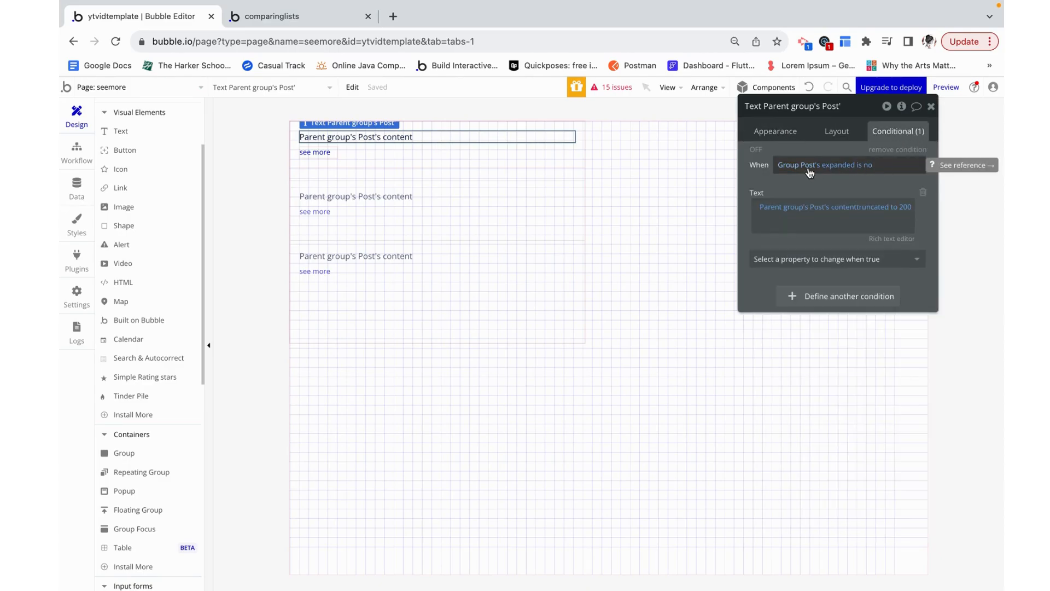
pyautogui.click(883, 165)
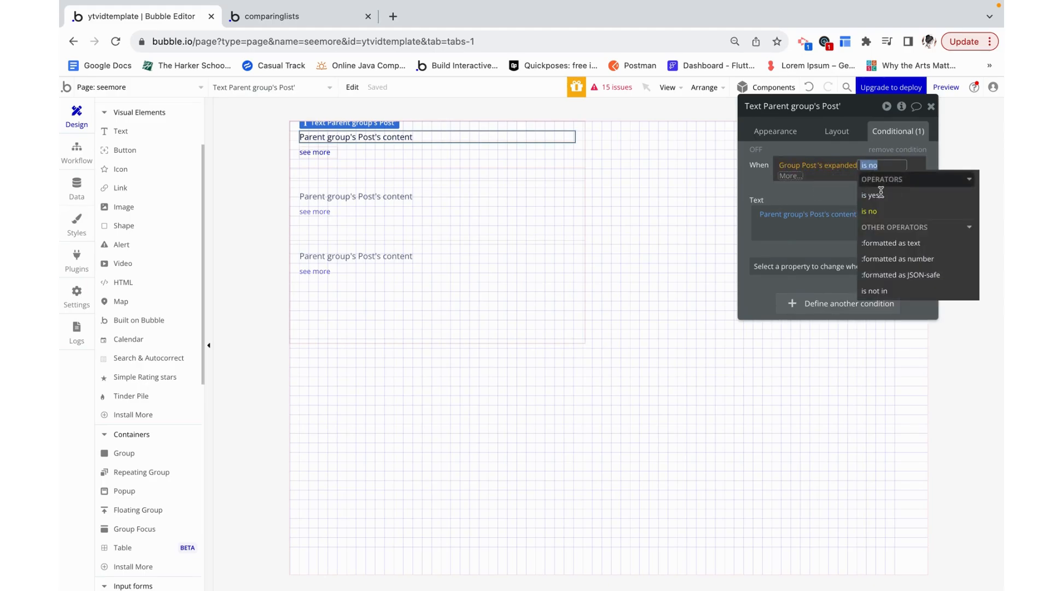
pyautogui.click(872, 194)
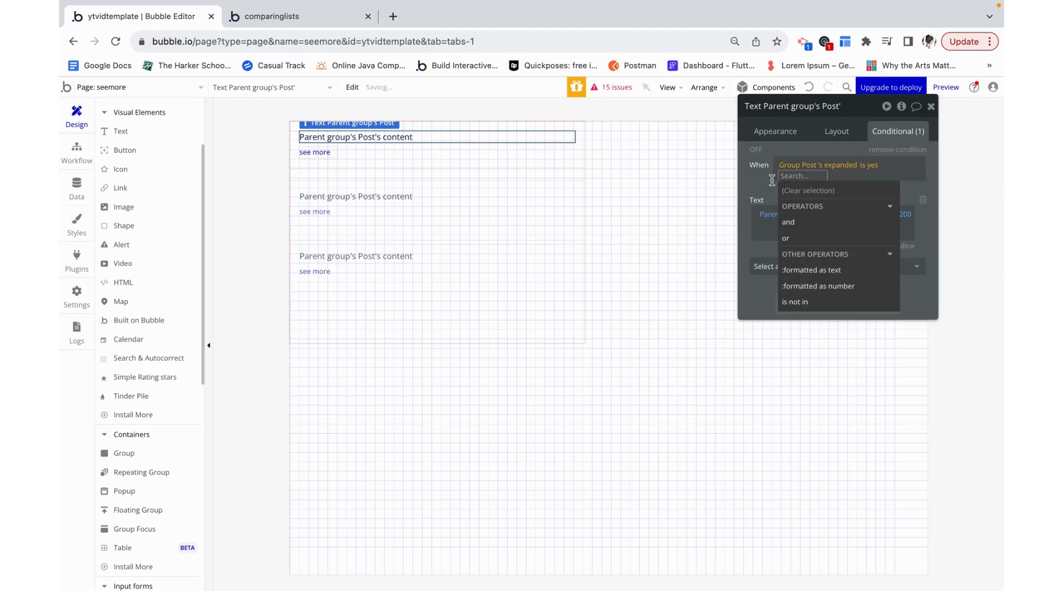
pyautogui.click(830, 206)
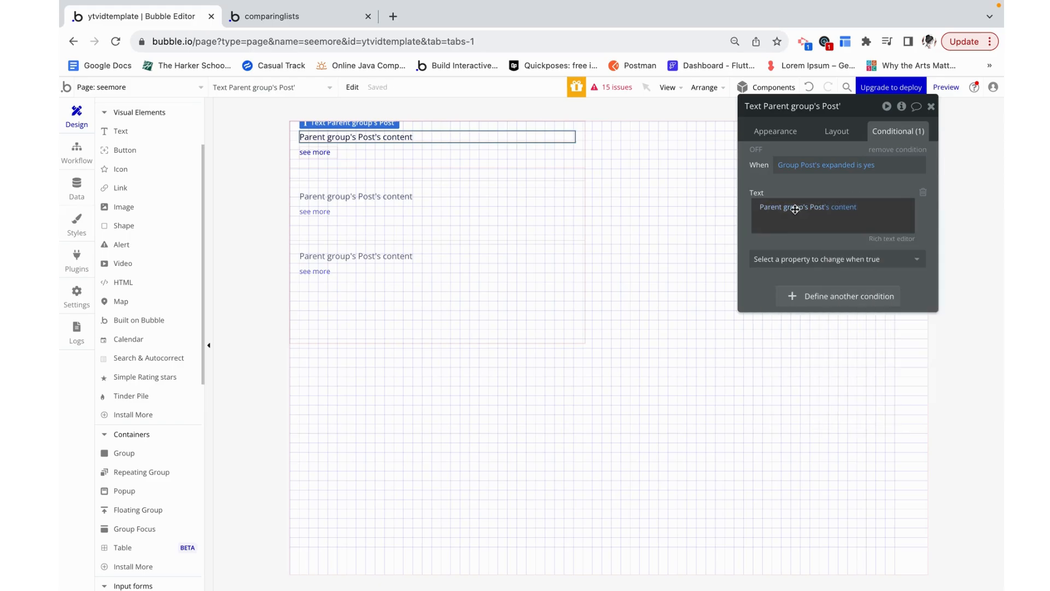
# Append :truncated to to the default dynamic text so posts show 100 characters.
pyautogui.click(774, 130)
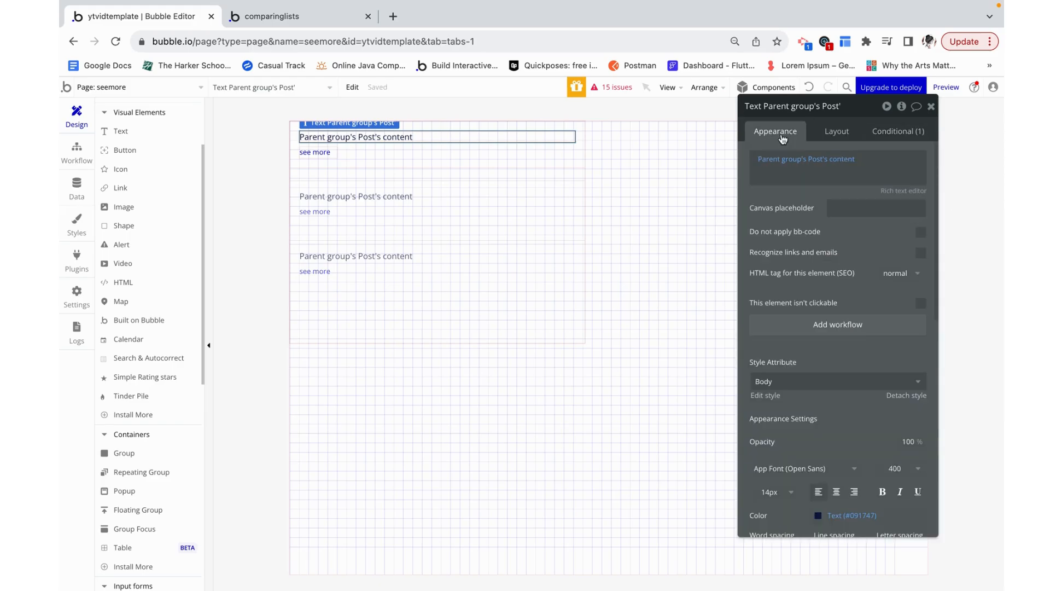
pyautogui.click(871, 158)
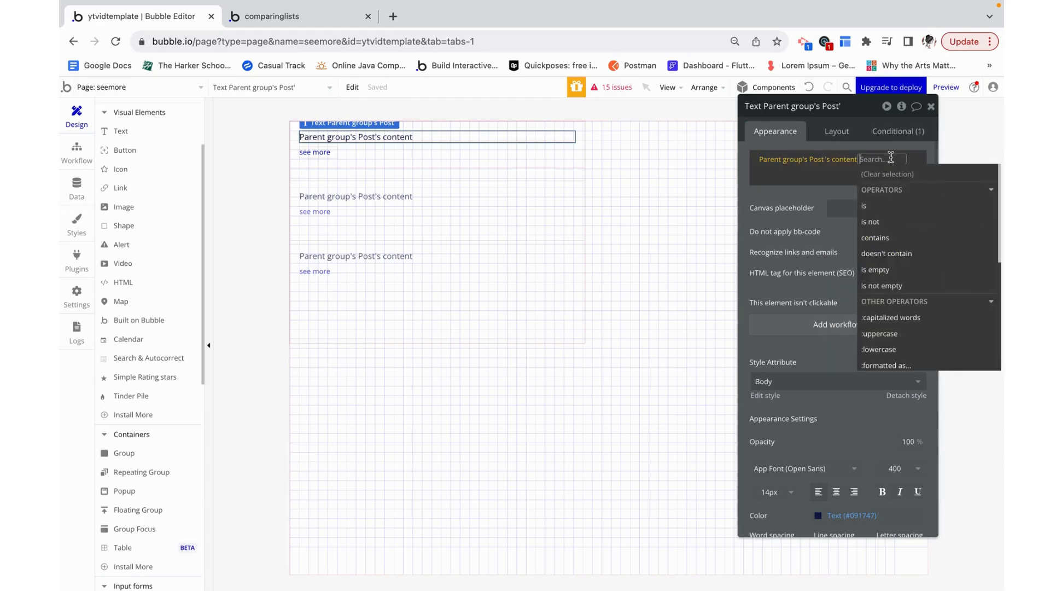
pyautogui.write(':trun')
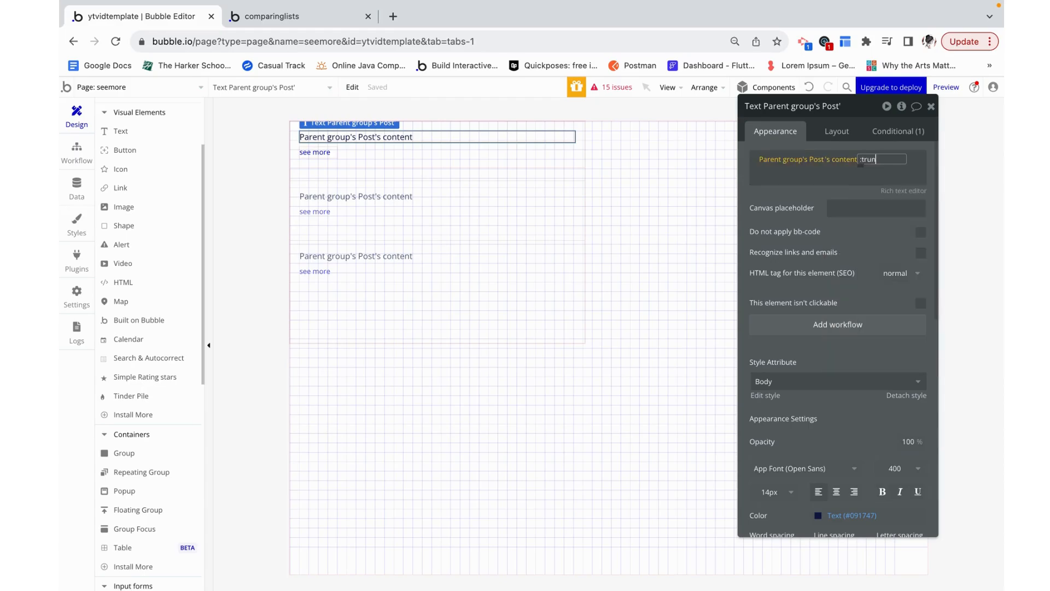
pyautogui.write('tru')
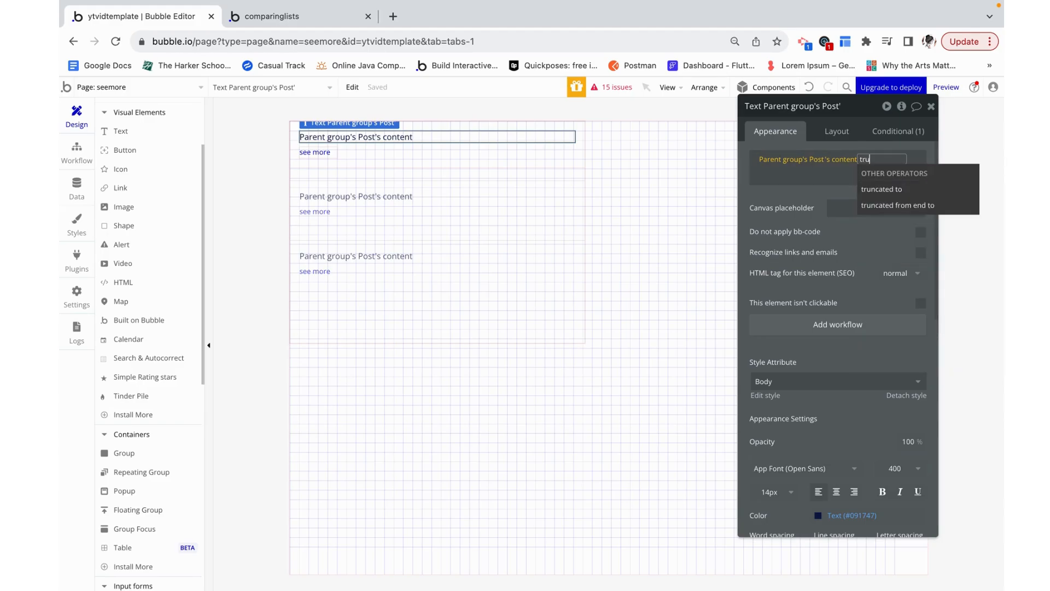
pyautogui.click(882, 189)
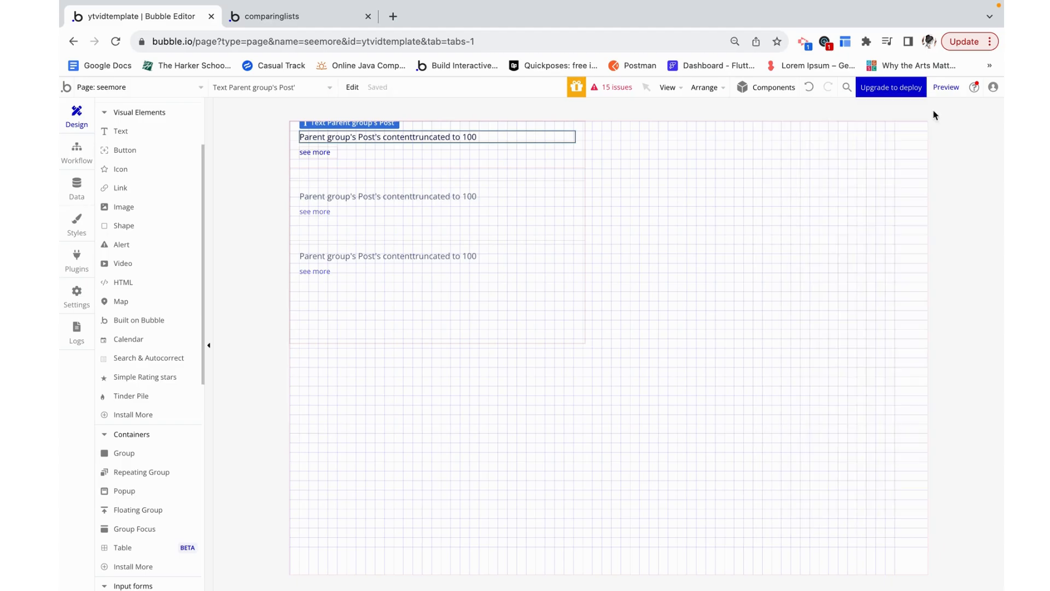
pyautogui.click(273, 16)
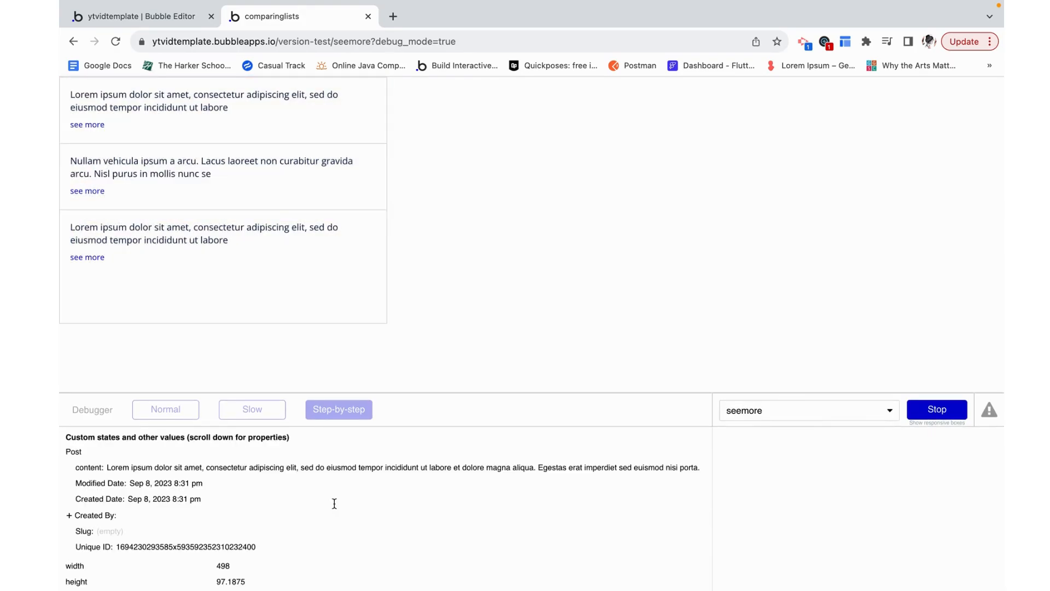
pyautogui.scroll(-3)
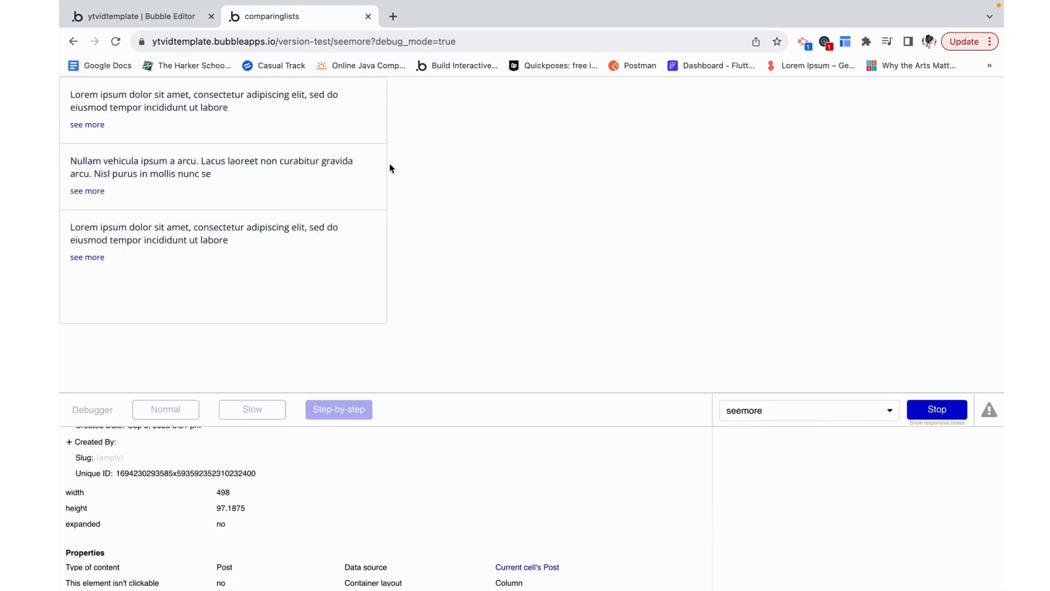
pyautogui.click(936, 409)
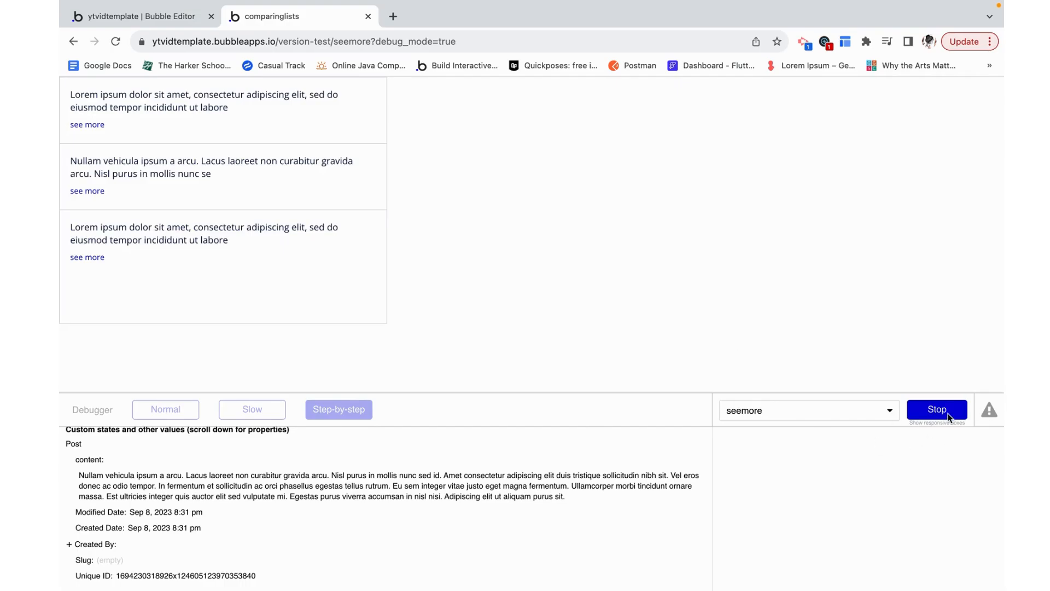
pyautogui.click(937, 409)
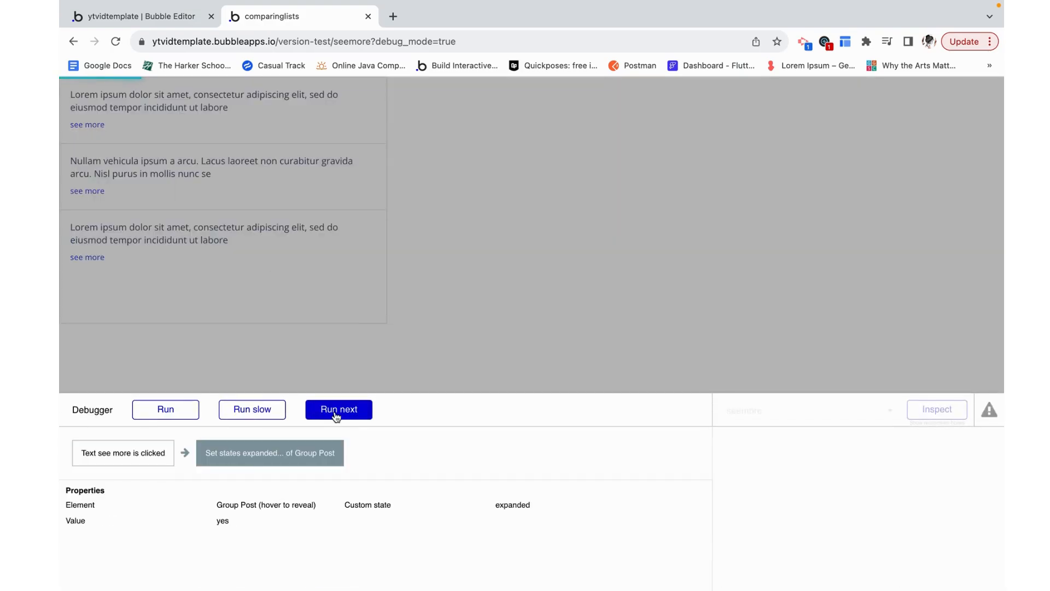
pyautogui.click(338, 409)
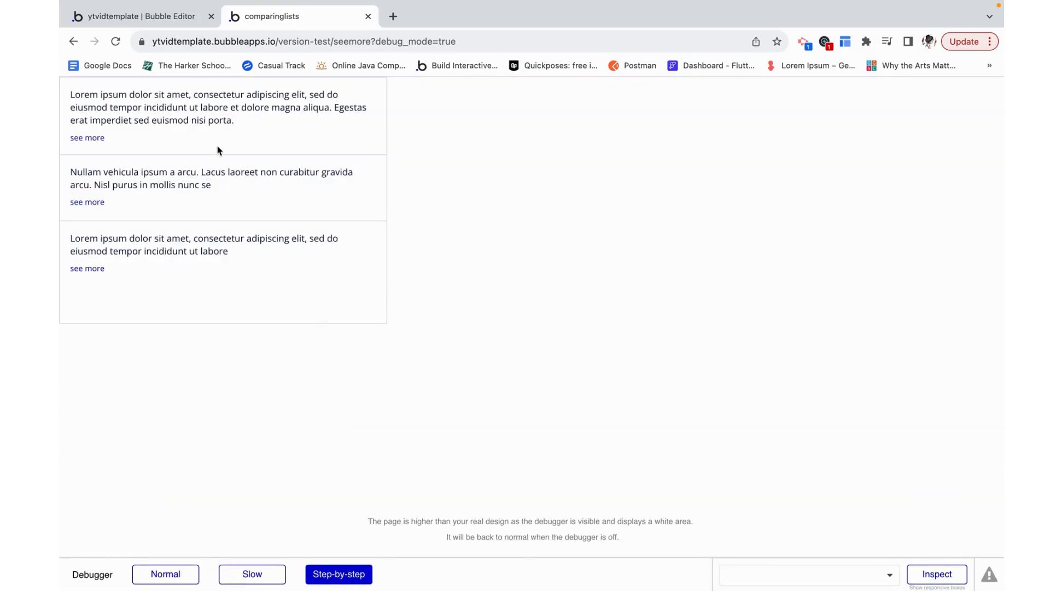
pyautogui.click(88, 202)
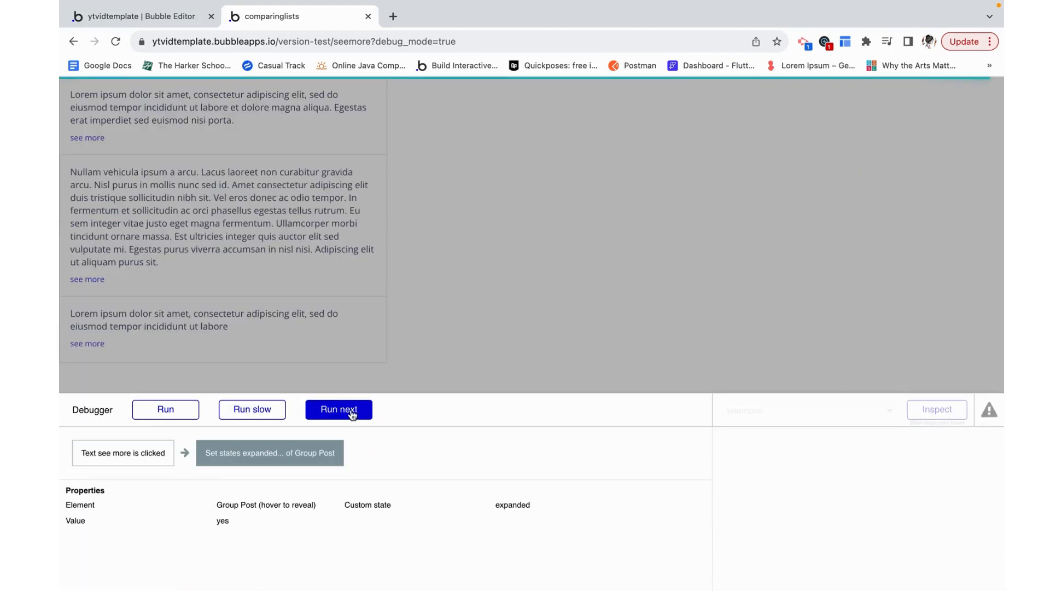
pyautogui.click(338, 409)
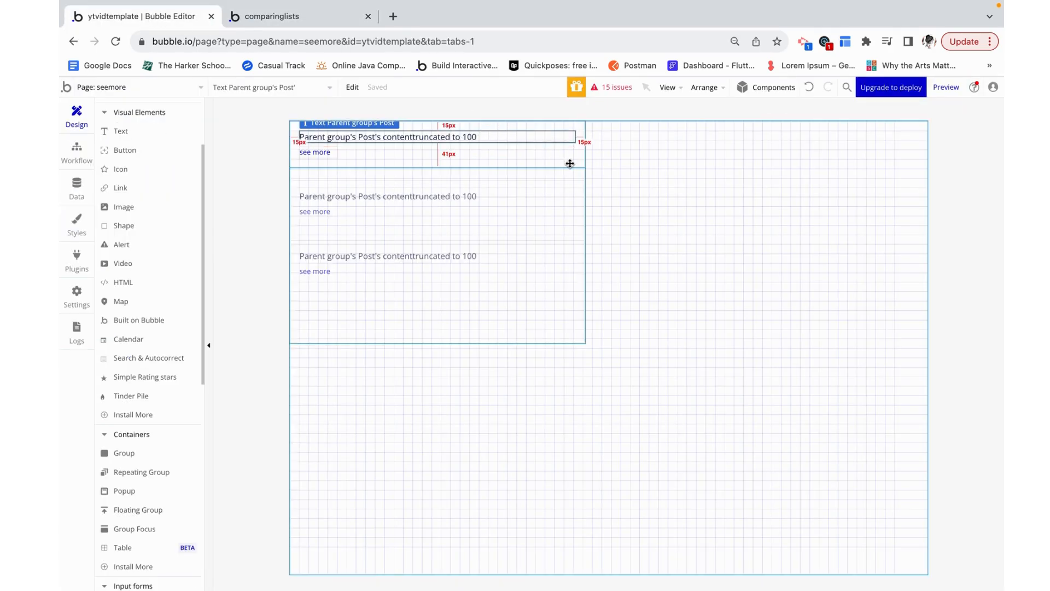
# Select the see more text, test it step-by-step in preview on the second post, and return to the editor.
pyautogui.click(435, 145)
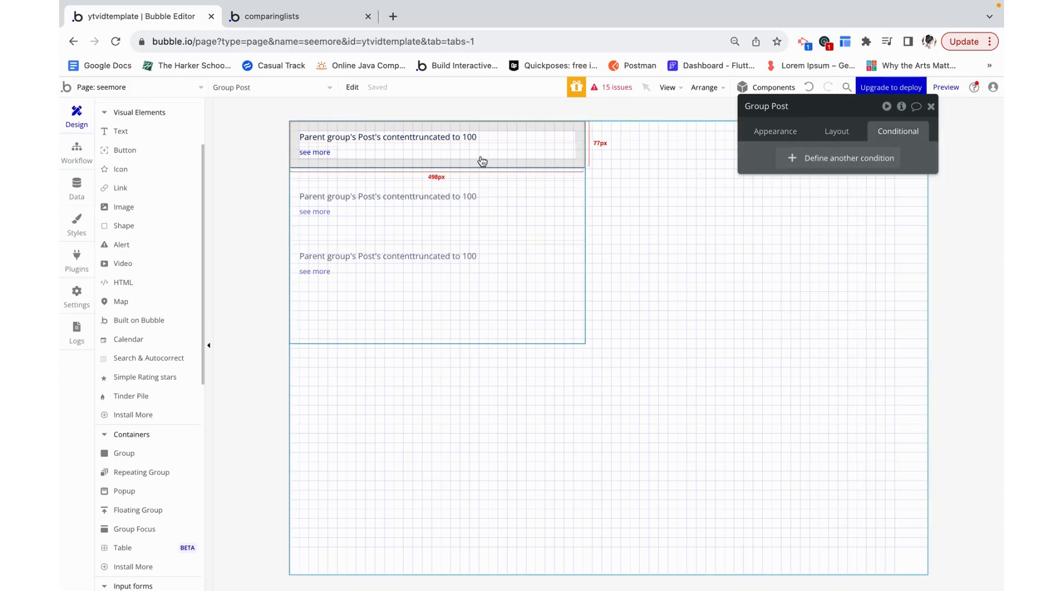
pyautogui.moveTo(466, 151)
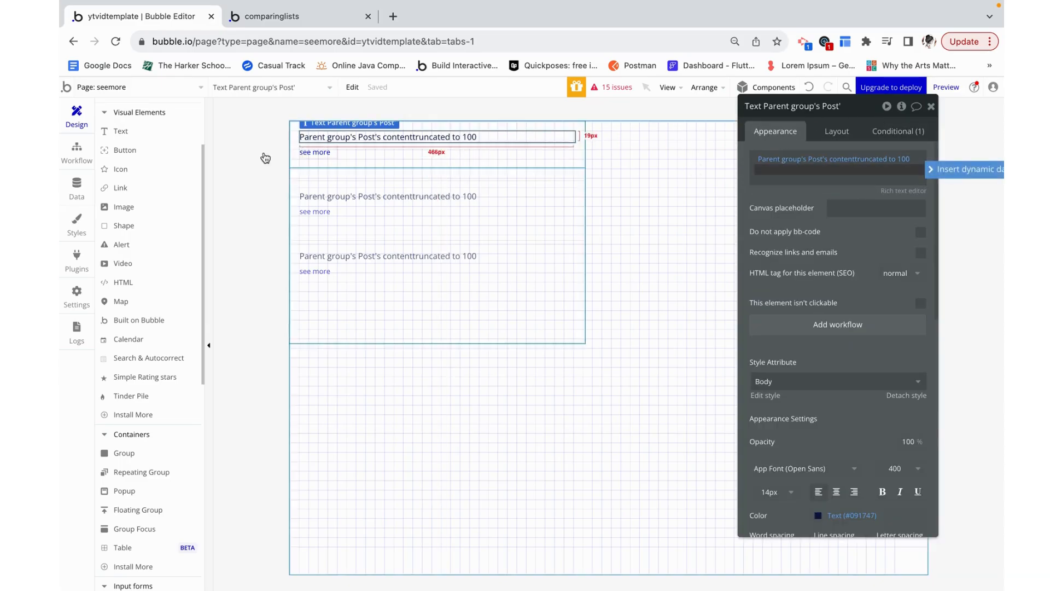
pyautogui.click(314, 152)
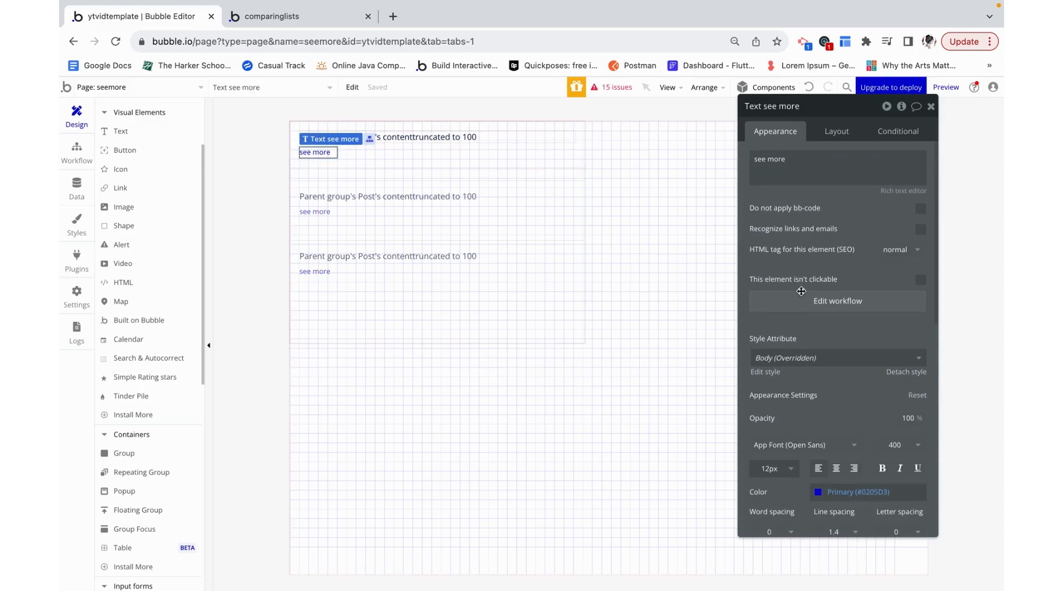
pyautogui.click(897, 130)
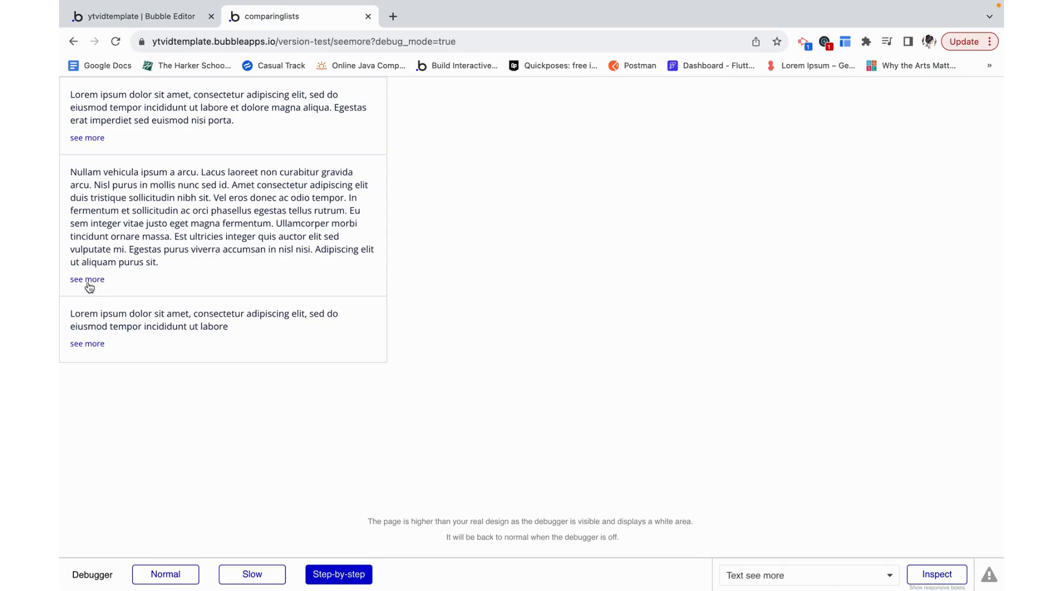
pyautogui.click(86, 279)
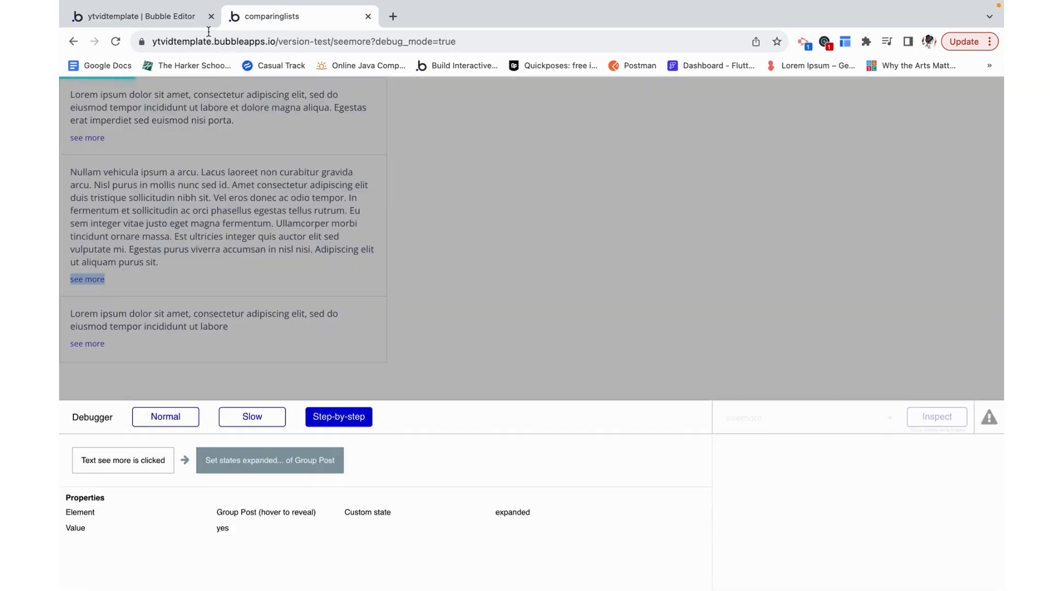
pyautogui.click(165, 416)
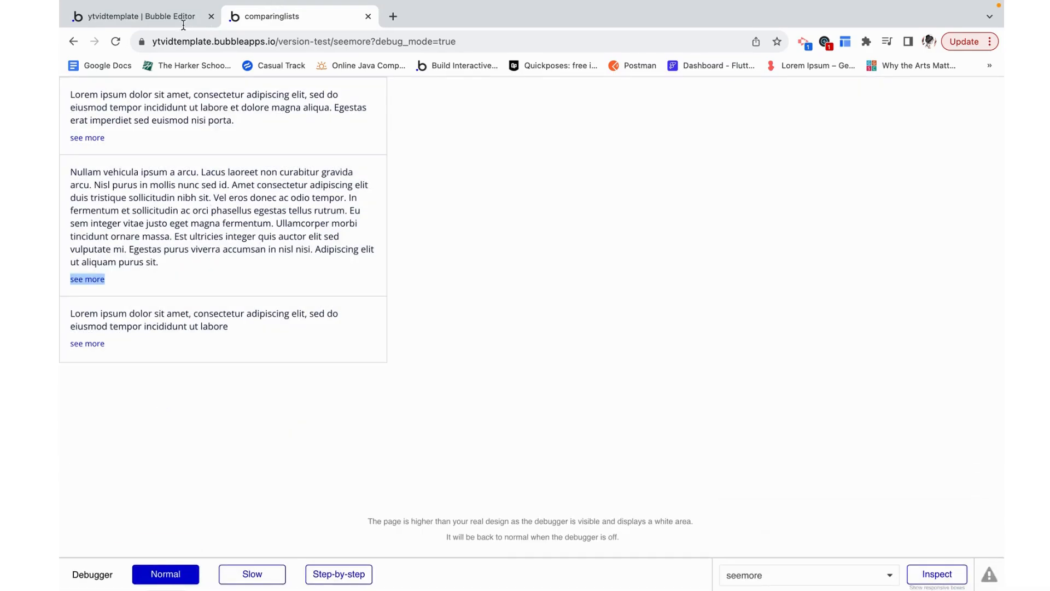
pyautogui.click(141, 17)
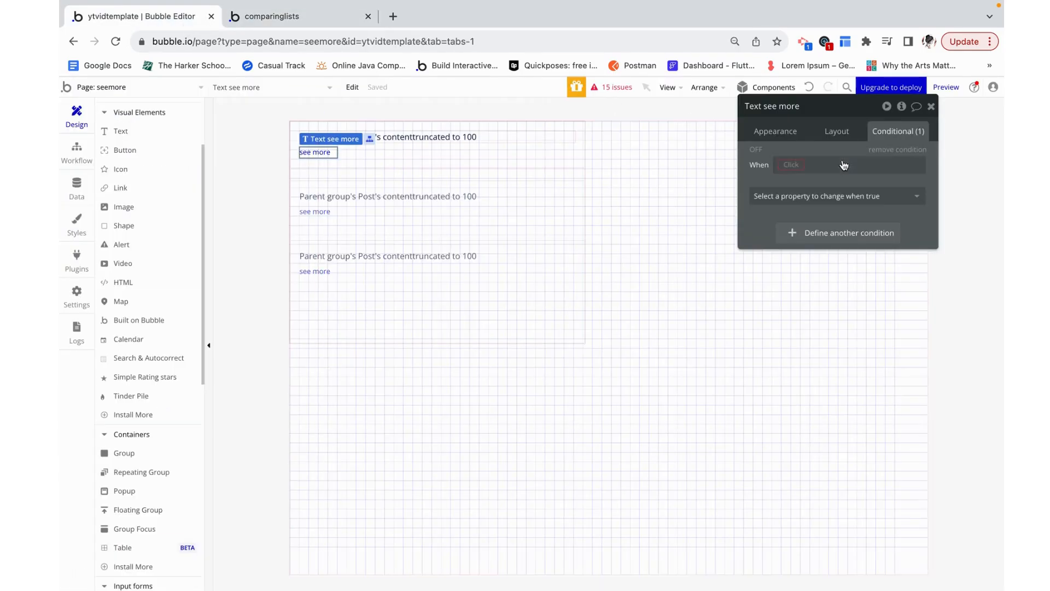
# Set the condition to When Group Post's expanded is yes.
pyautogui.click(790, 166)
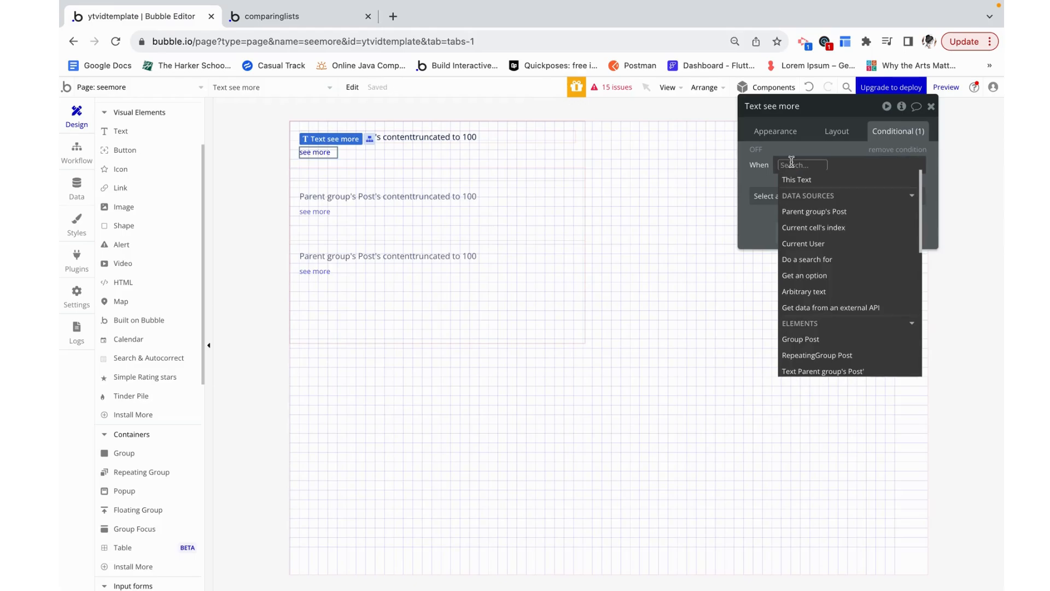
pyautogui.write('pos')
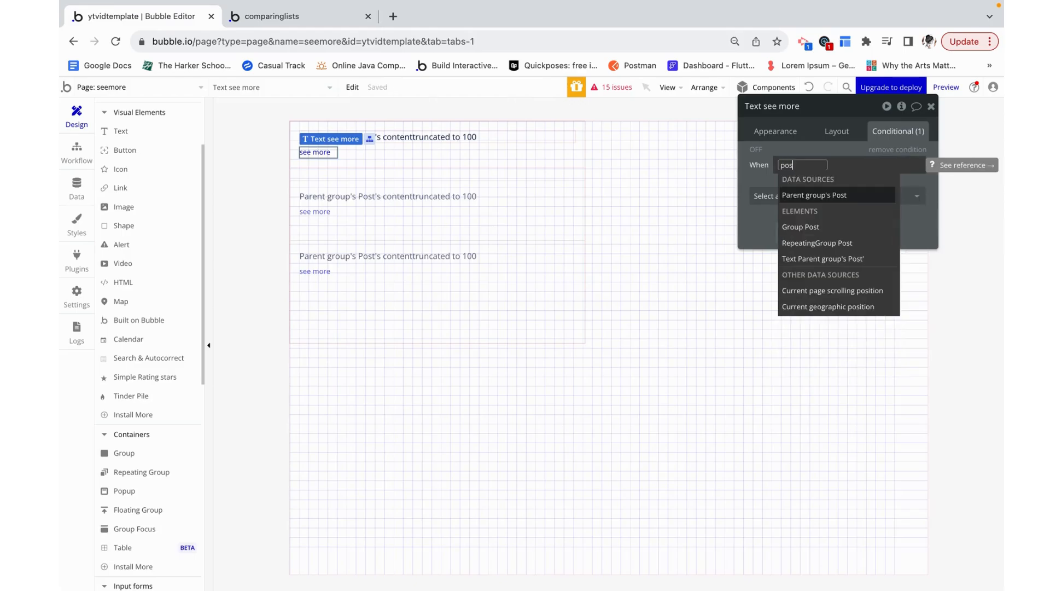
pyautogui.click(800, 227)
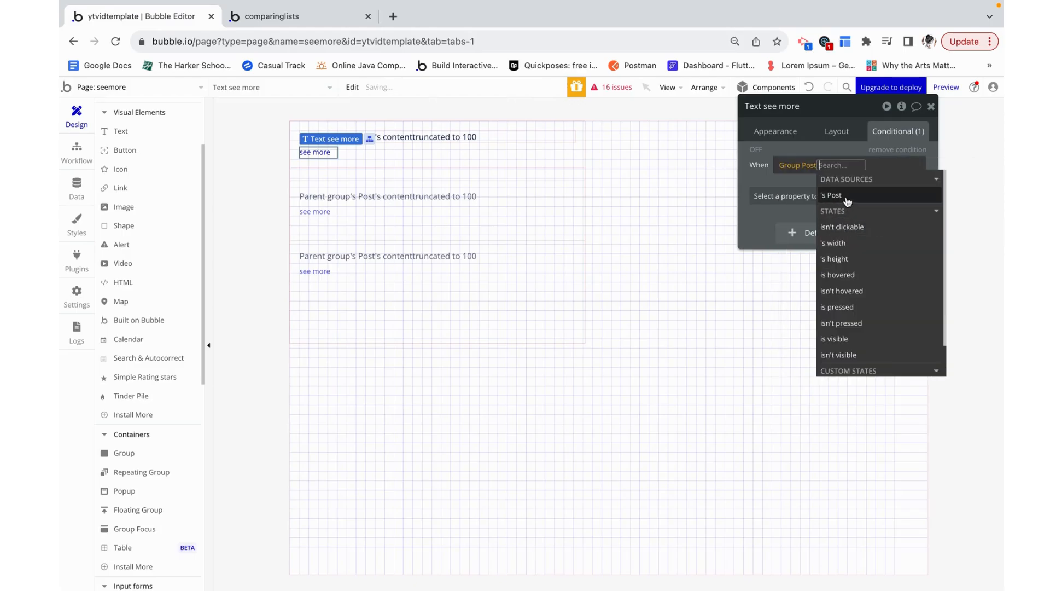
pyautogui.moveTo(838, 354)
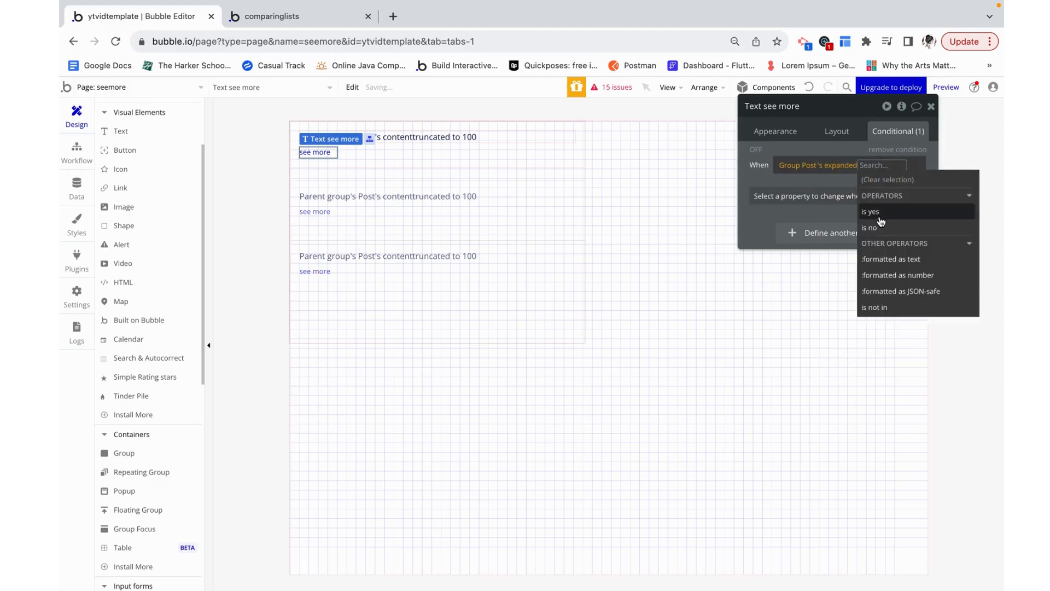
pyautogui.click(870, 211)
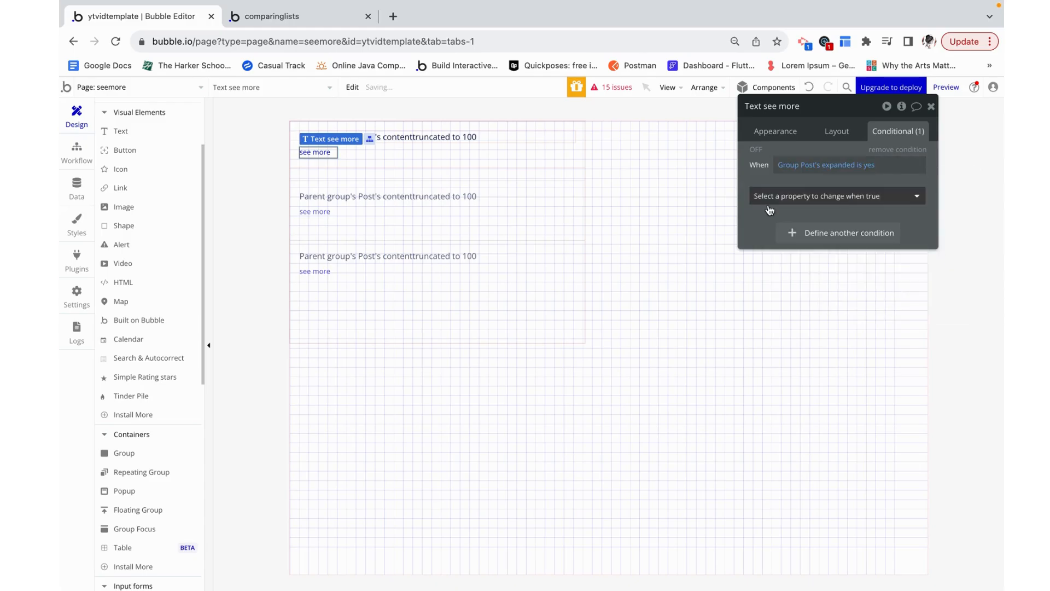
# Change the Text property to 'see less' under that condition and go to the element's click workflow.
pyautogui.click(834, 196)
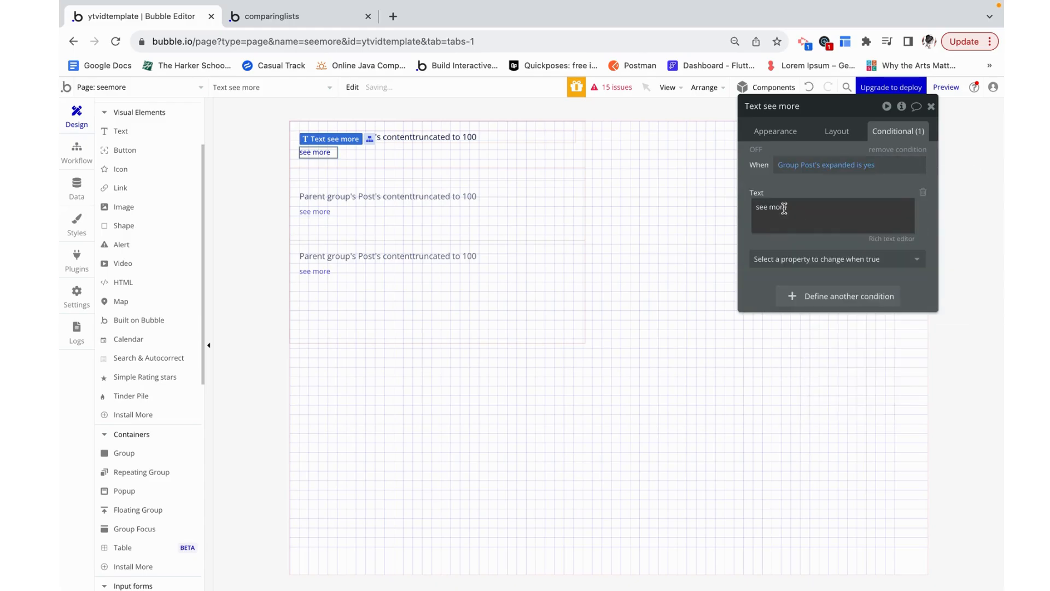
pyautogui.write('see less')
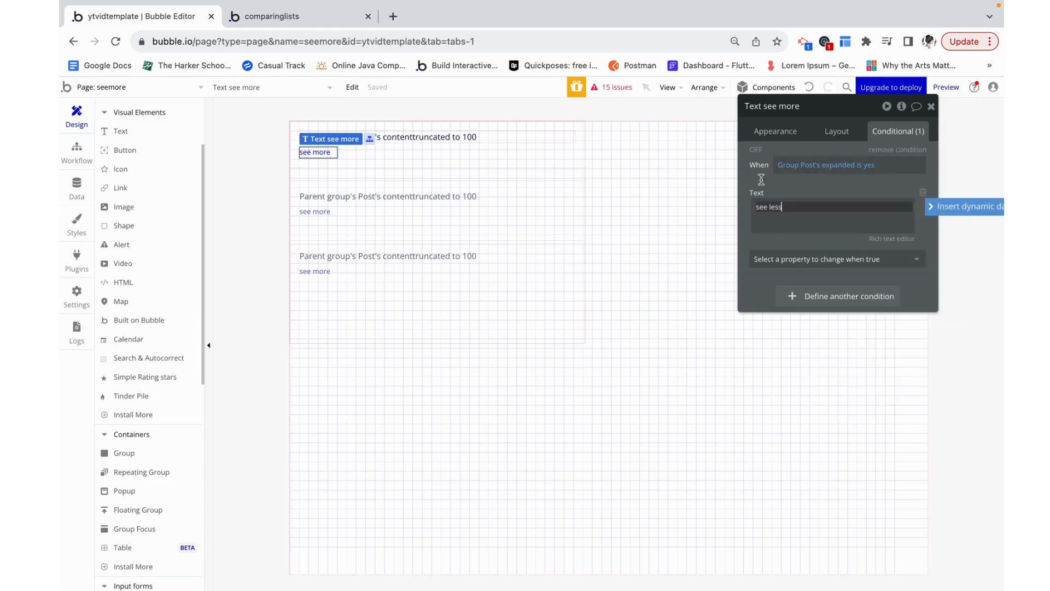
pyautogui.click(774, 130)
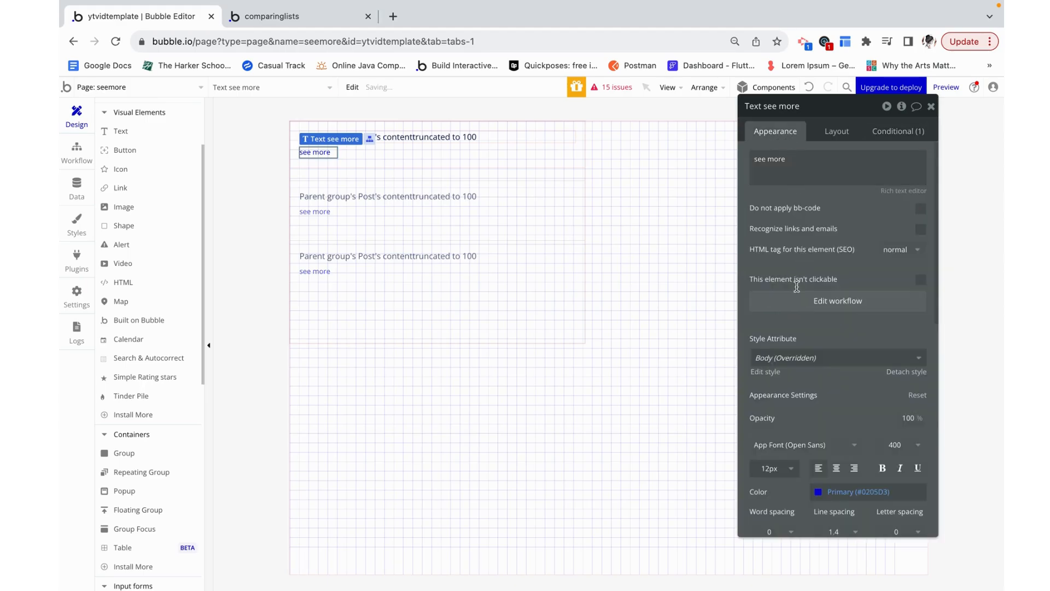
pyautogui.click(837, 300)
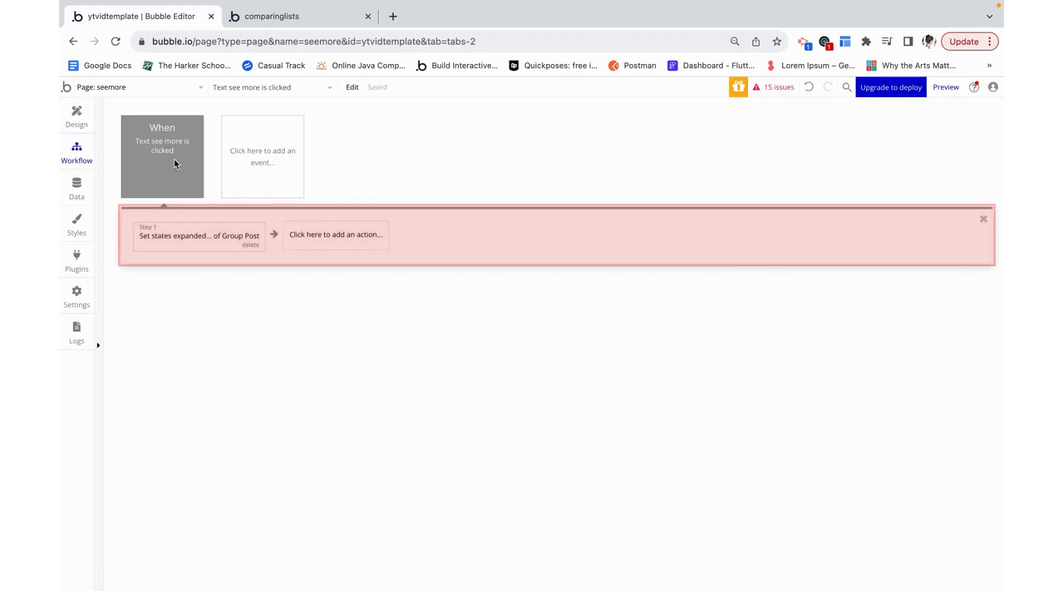
# Restrict the see more click event to Only when Group Post's expanded is no.
pyautogui.click(162, 148)
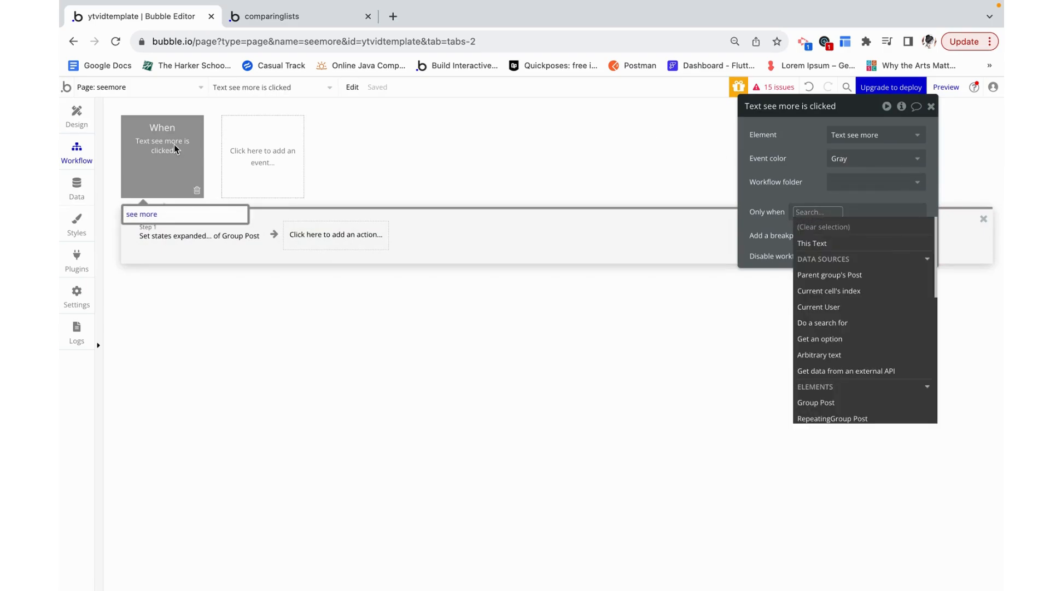
pyautogui.write('group Post e')
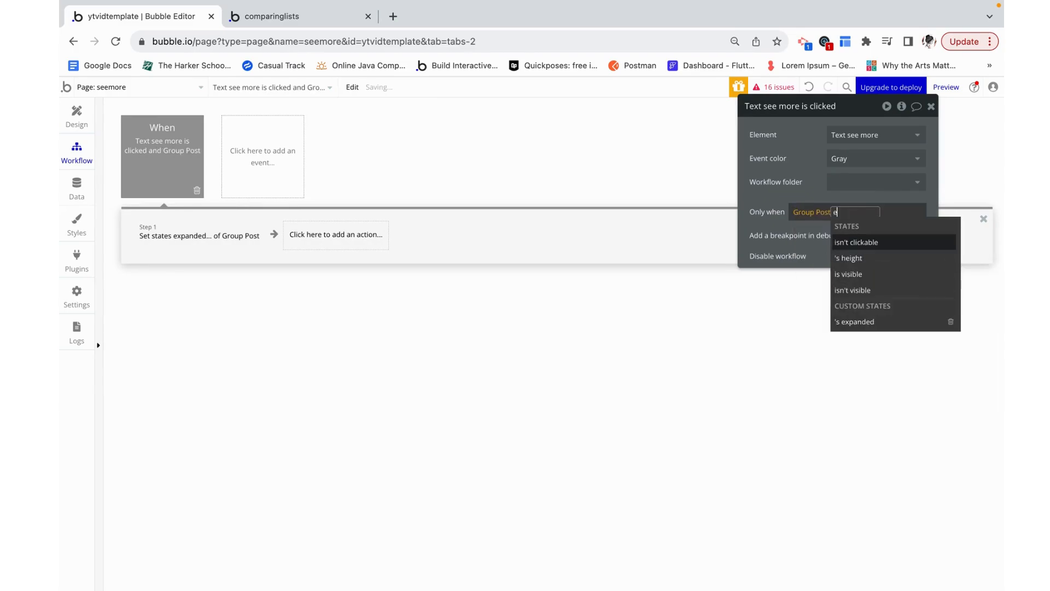
pyautogui.click(854, 321)
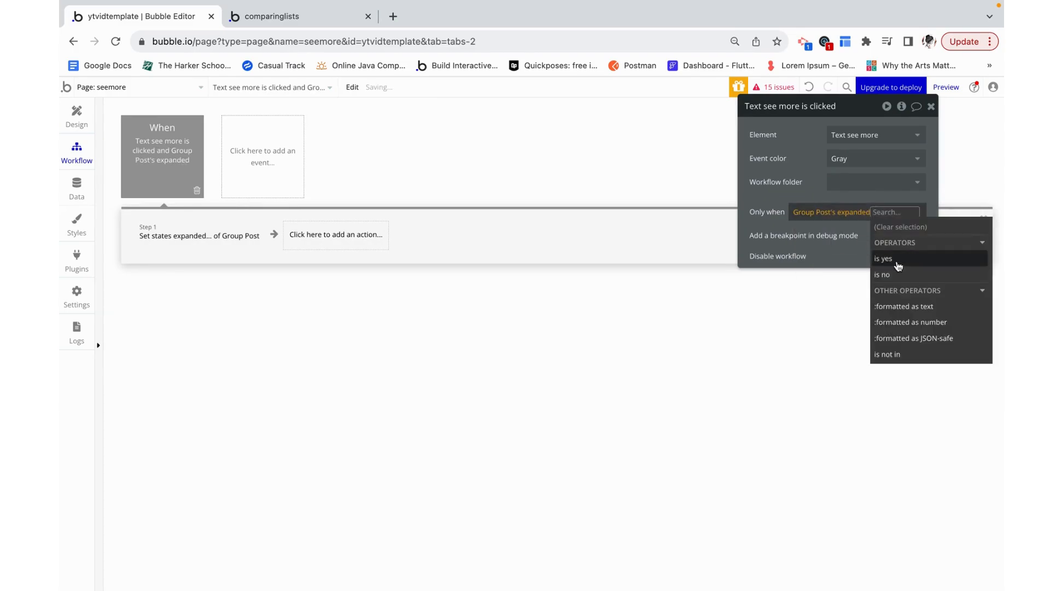
pyautogui.click(881, 275)
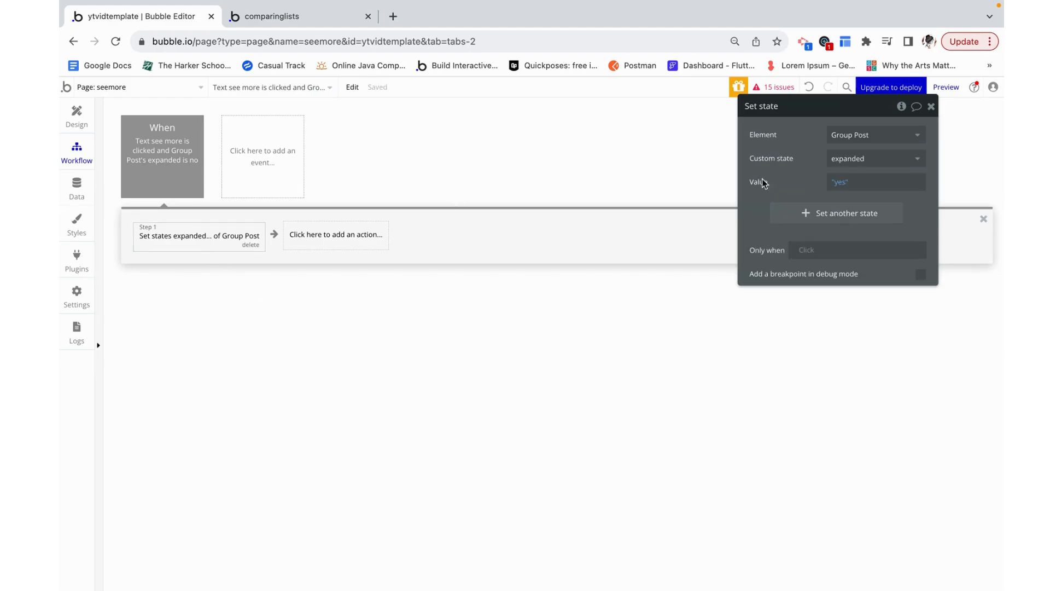
pyautogui.moveTo(173, 164)
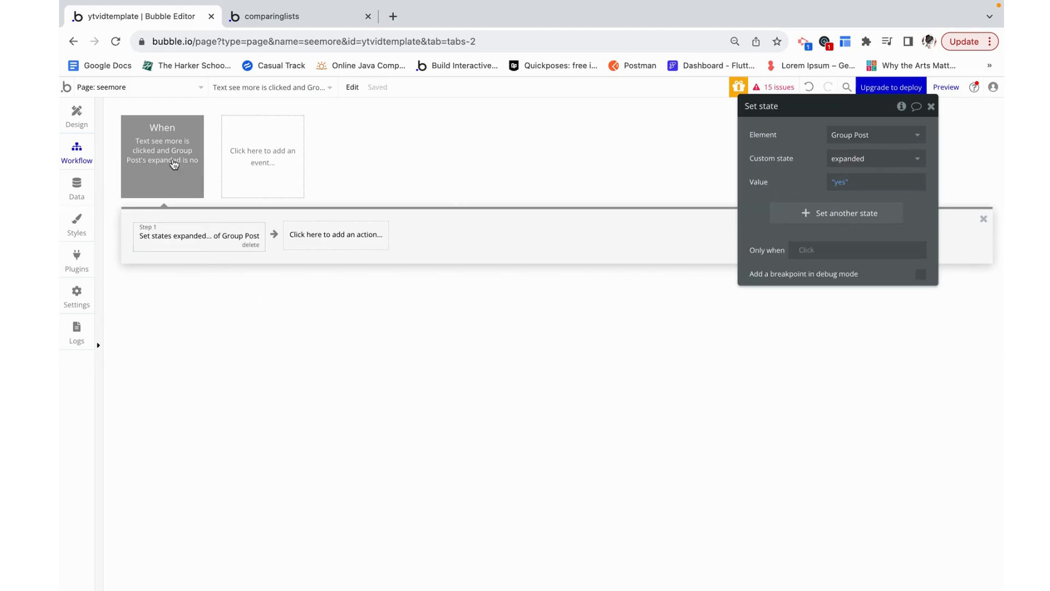
# Duplicate the click event, set the copy to run when expanded is yes, and launch the preview.
pyautogui.rightClick(162, 154)
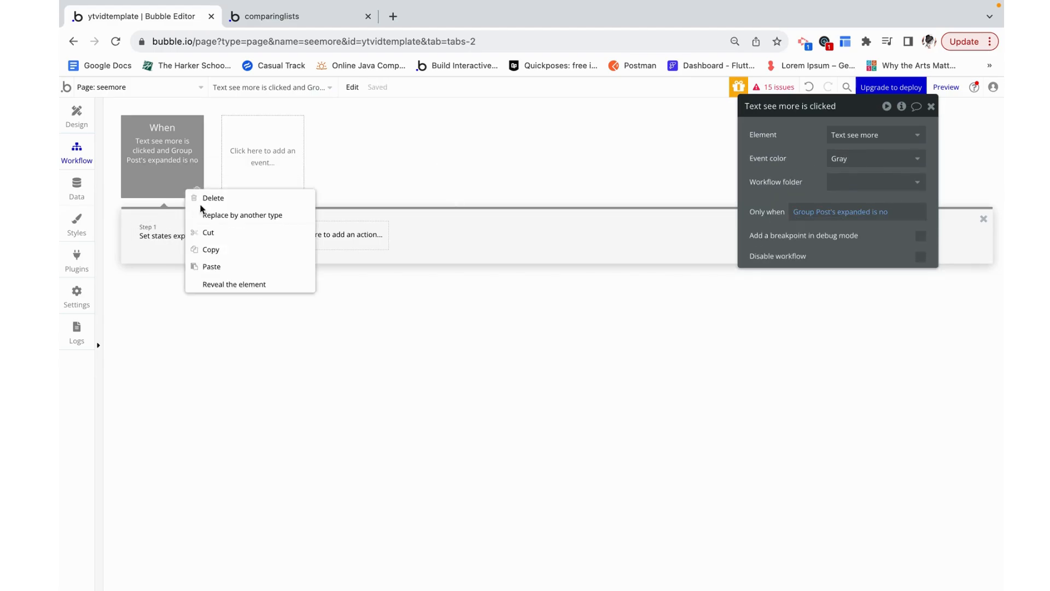
pyautogui.click(211, 266)
pyautogui.write('y')
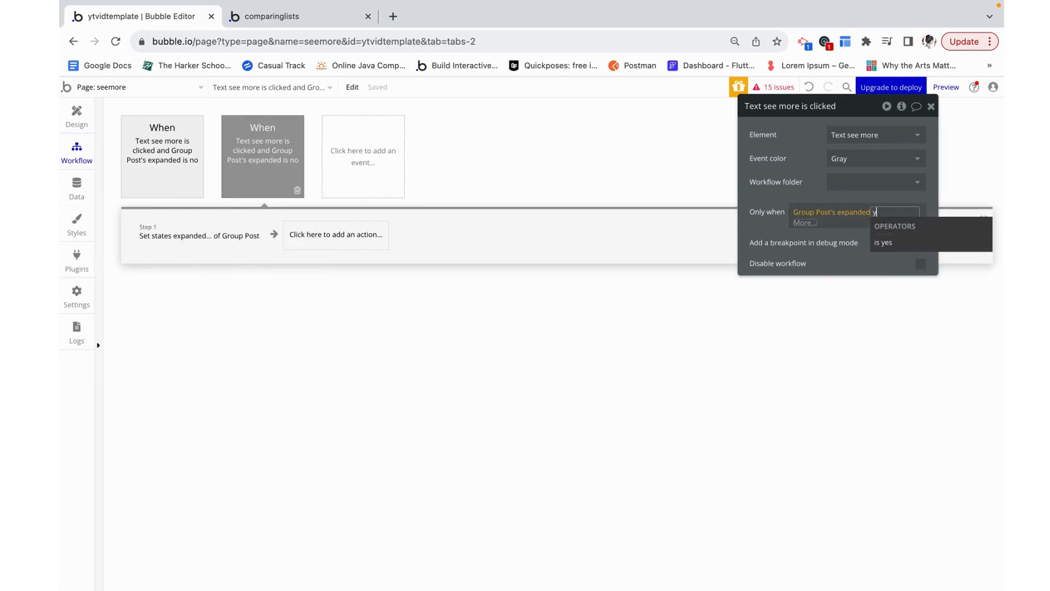
pyautogui.click(200, 236)
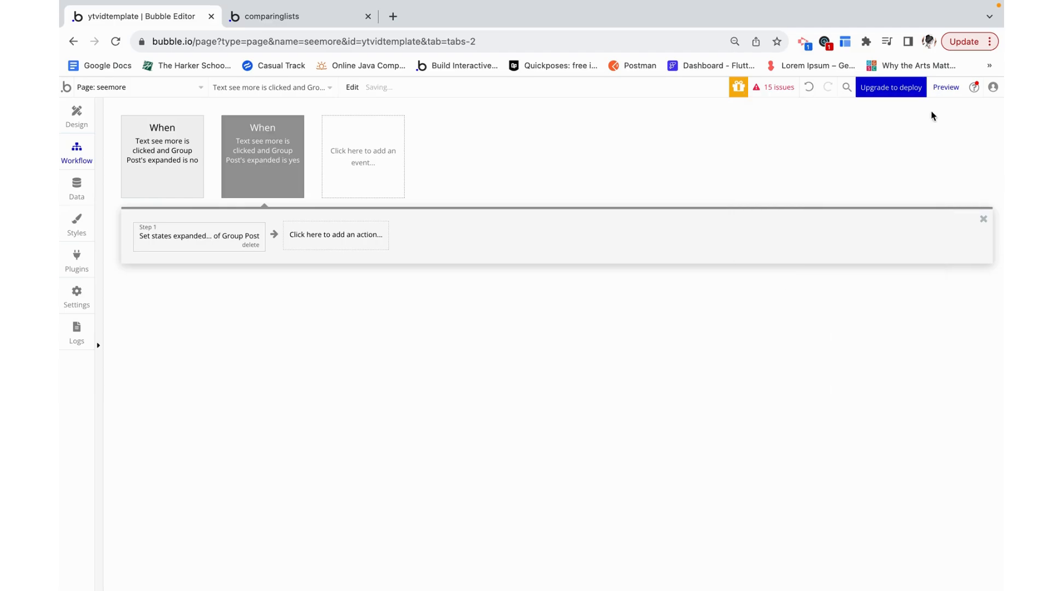
pyautogui.click(298, 16)
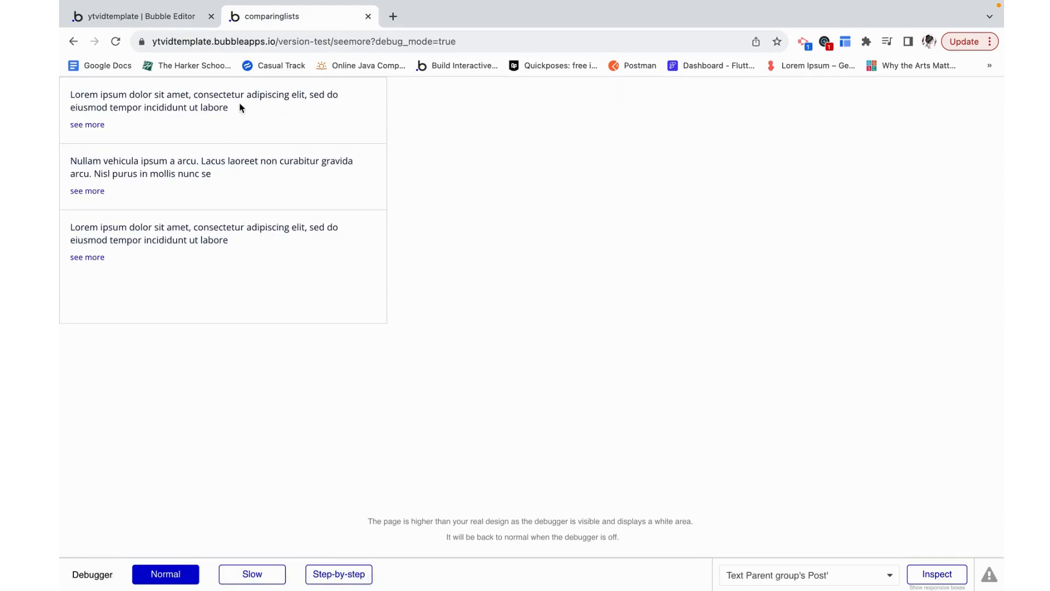
pyautogui.moveTo(169, 101)
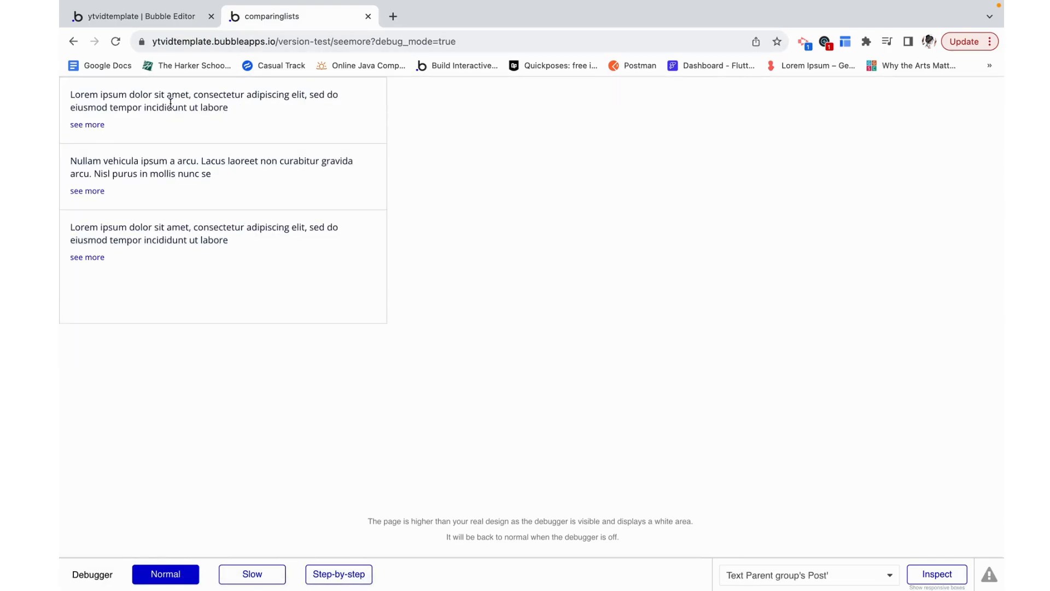
# Expand and collapse the first and third posts with see more and see less, then start a new tab.
pyautogui.click(87, 125)
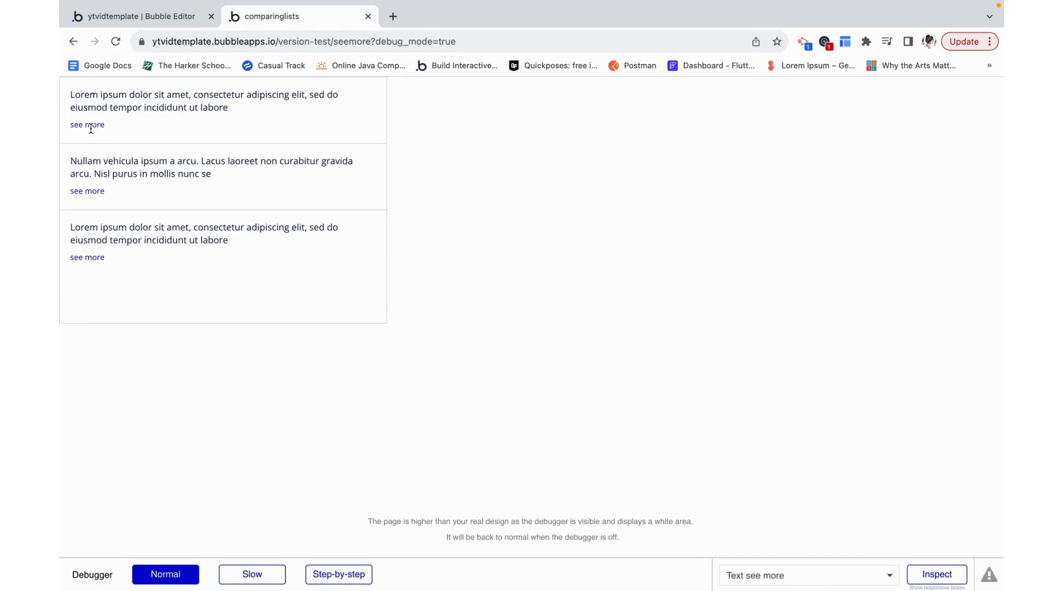
pyautogui.click(87, 125)
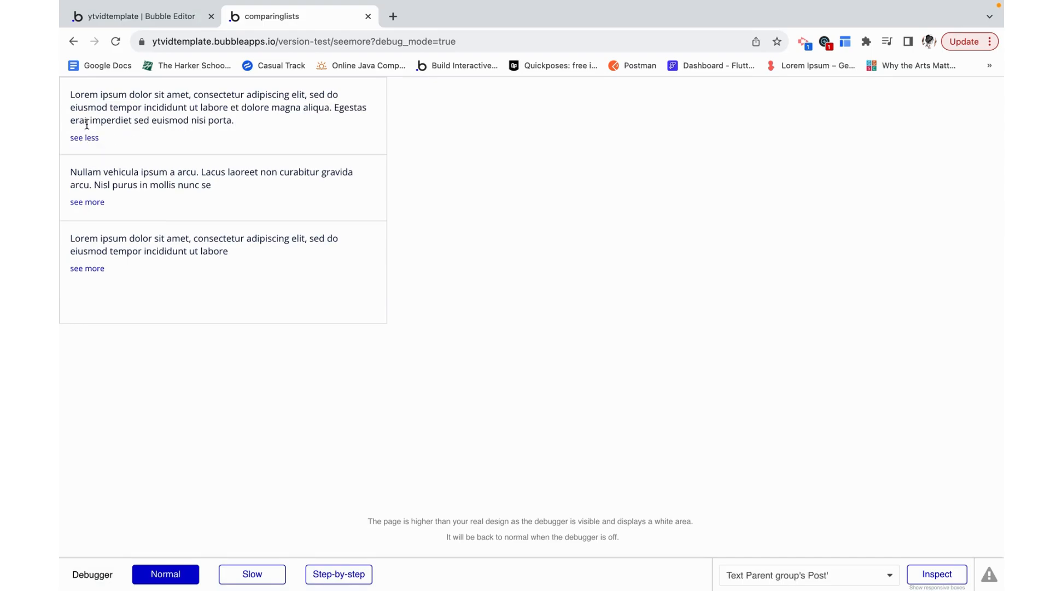
pyautogui.moveTo(71, 94); pyautogui.dragTo(234, 120)
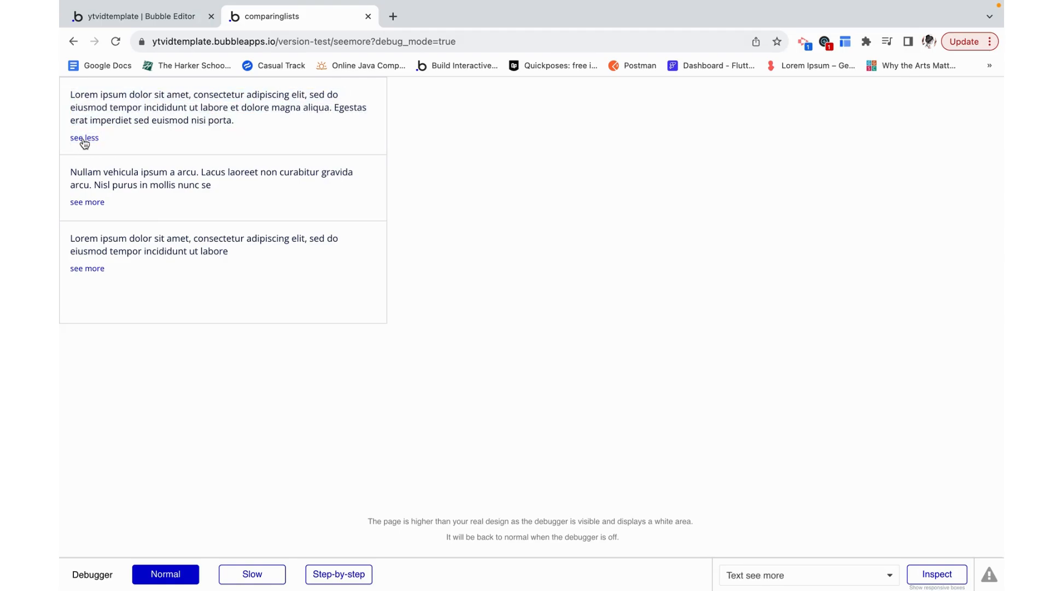
pyautogui.click(84, 138)
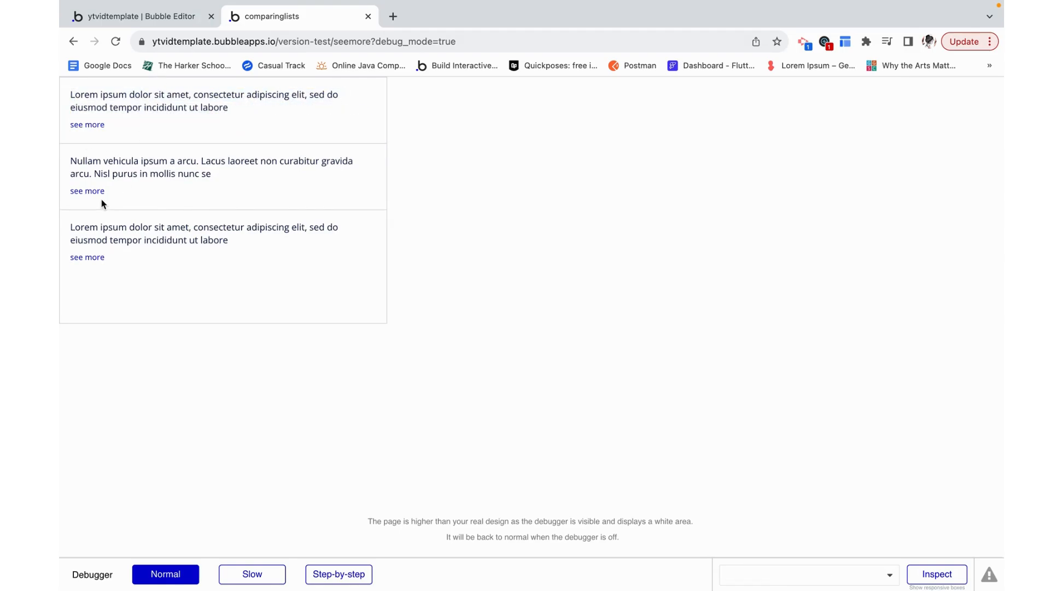
pyautogui.click(88, 256)
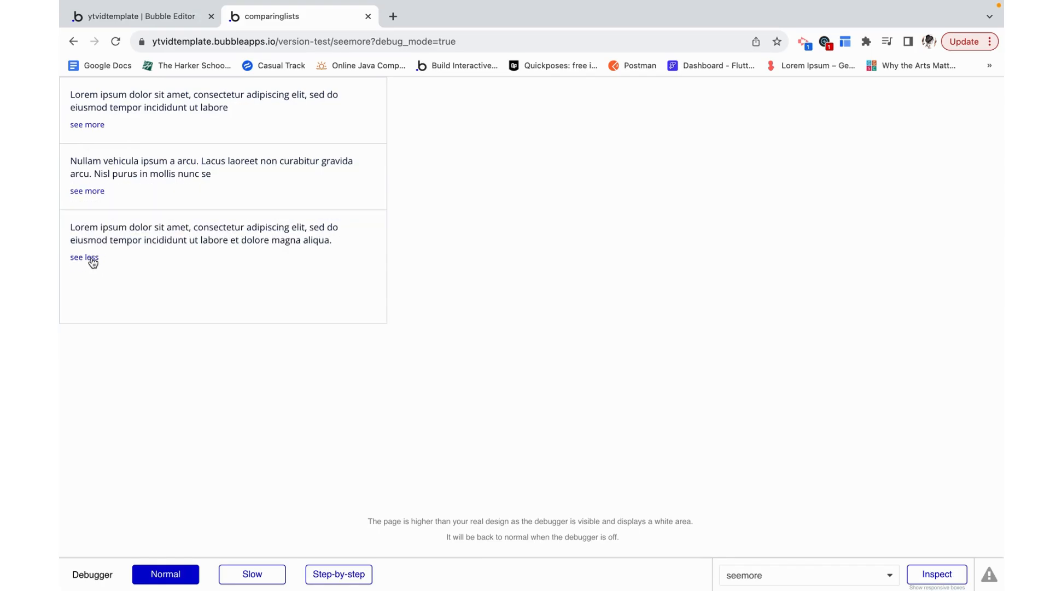
pyautogui.click(85, 257)
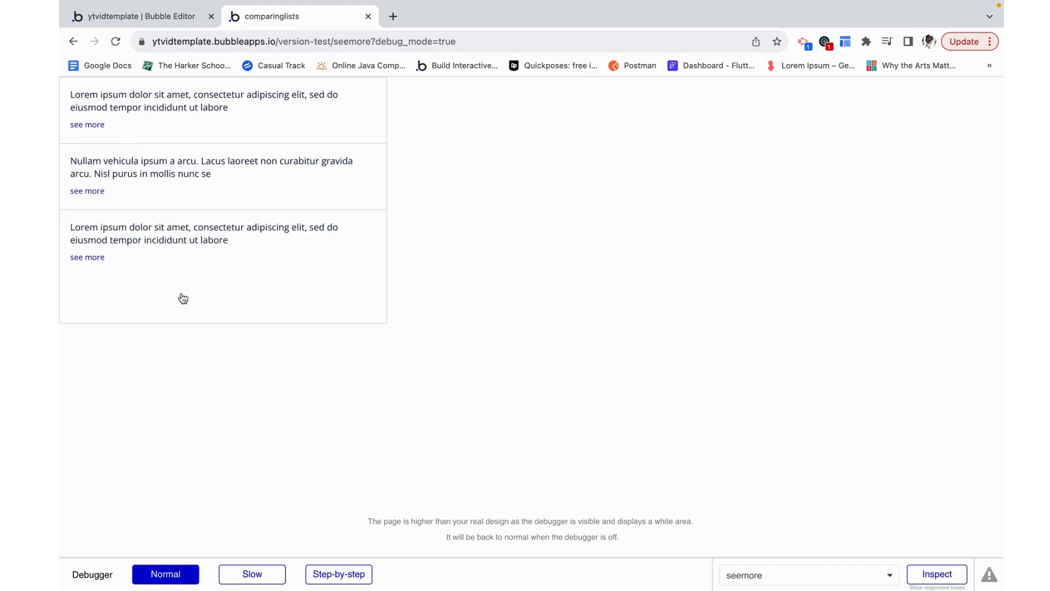
pyautogui.moveTo(180, 298)
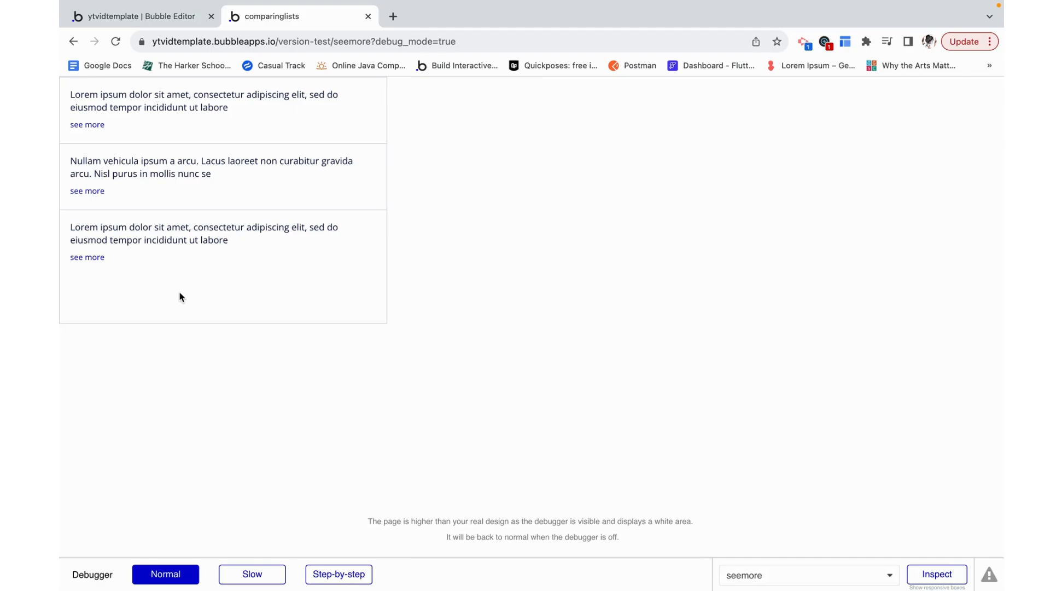
pyautogui.moveTo(426, 219)
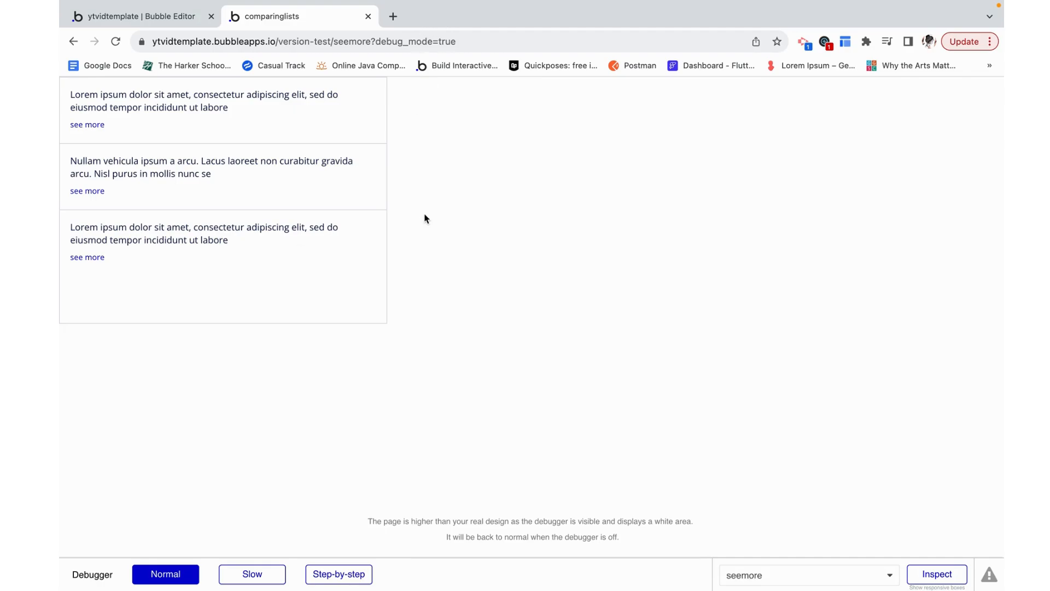
pyautogui.click(393, 17)
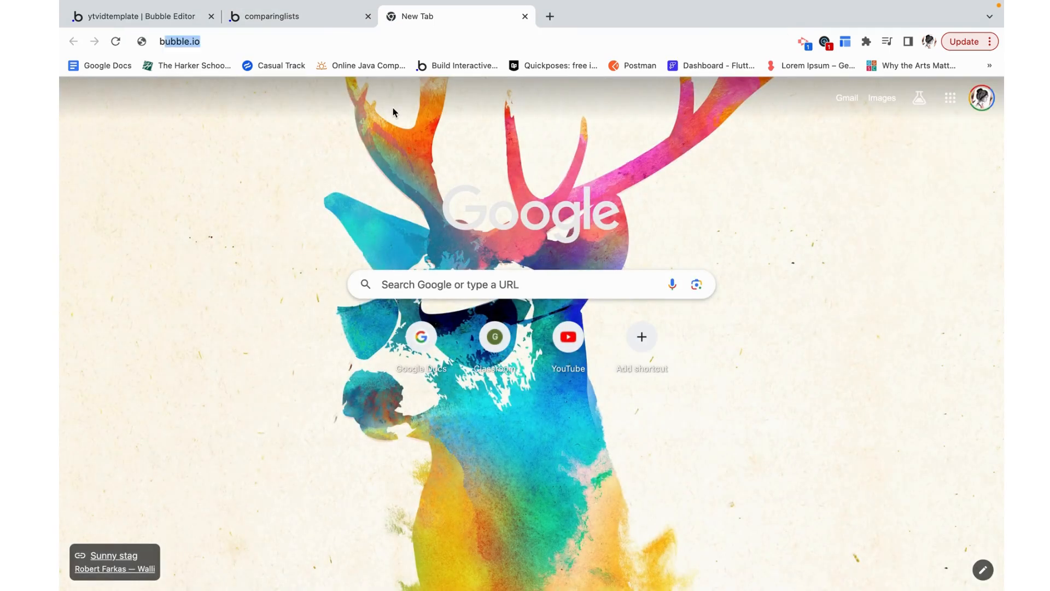
# Navigate the new tab to bit.ly/0to1bubble to load the 0 to 1 Bubble.io course page.
pyautogui.write('bit.ly/0to1bubble')
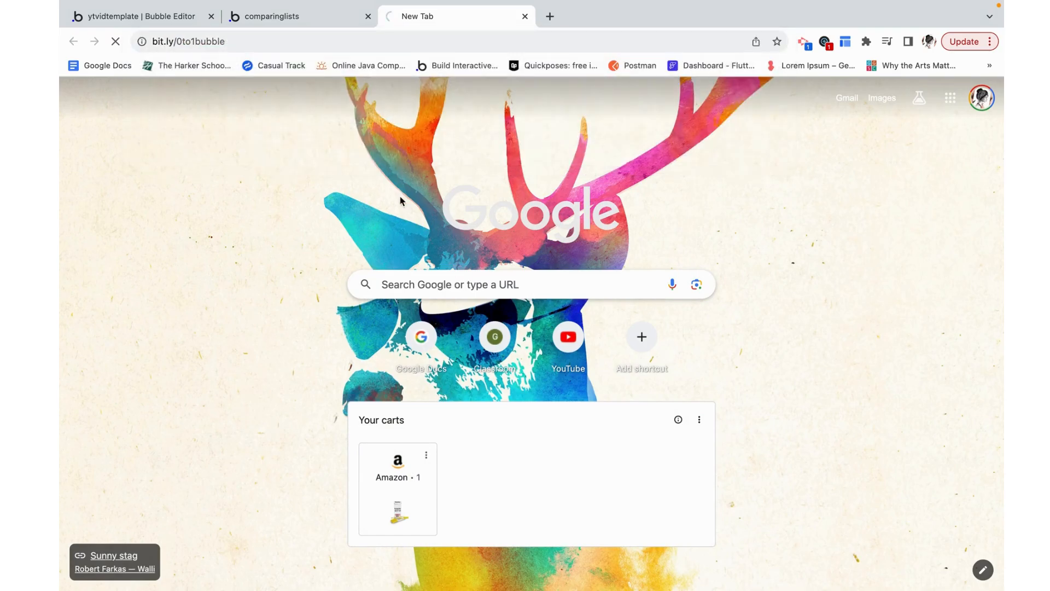
pyautogui.press('Return')
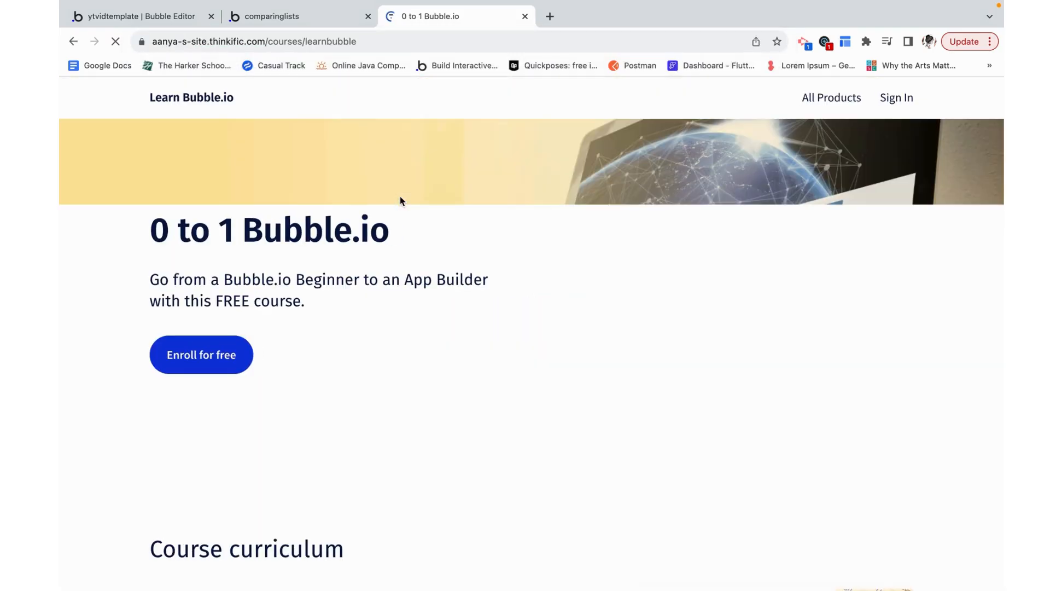